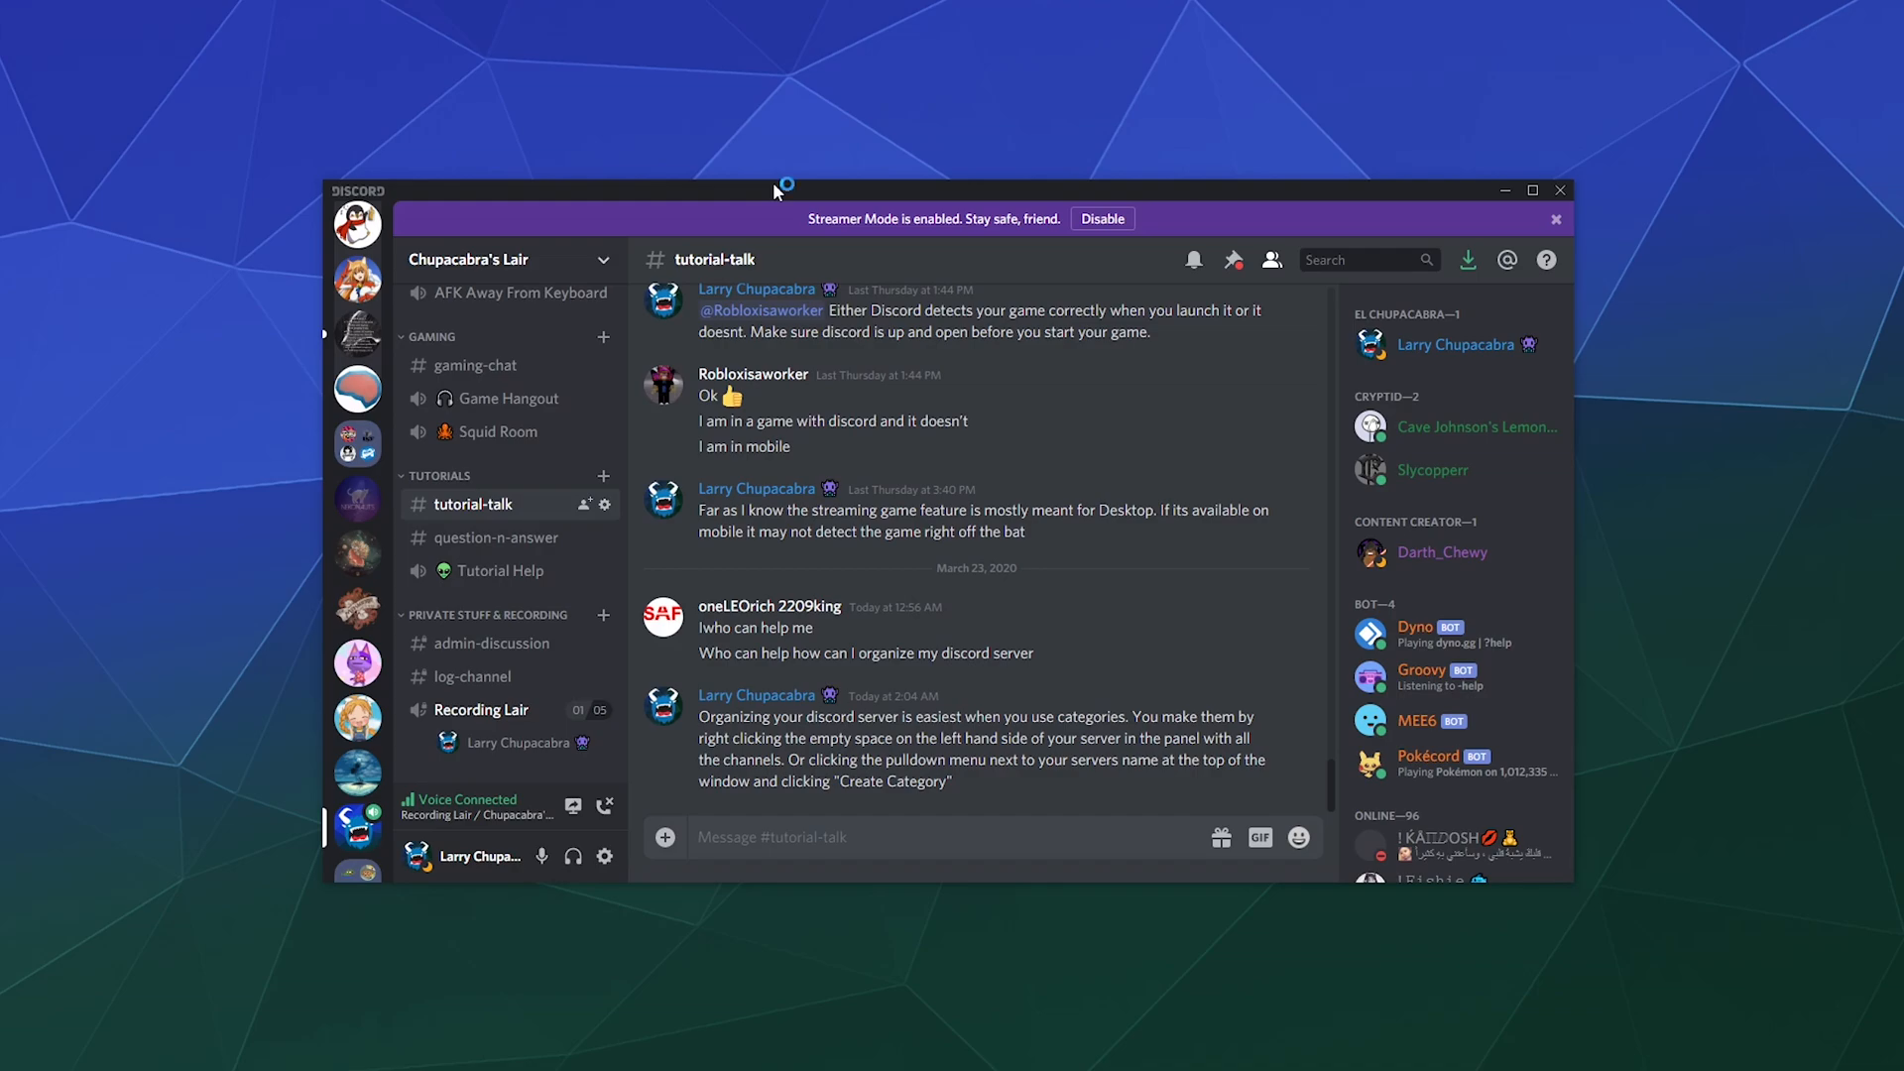
mouse_move(775, 190)
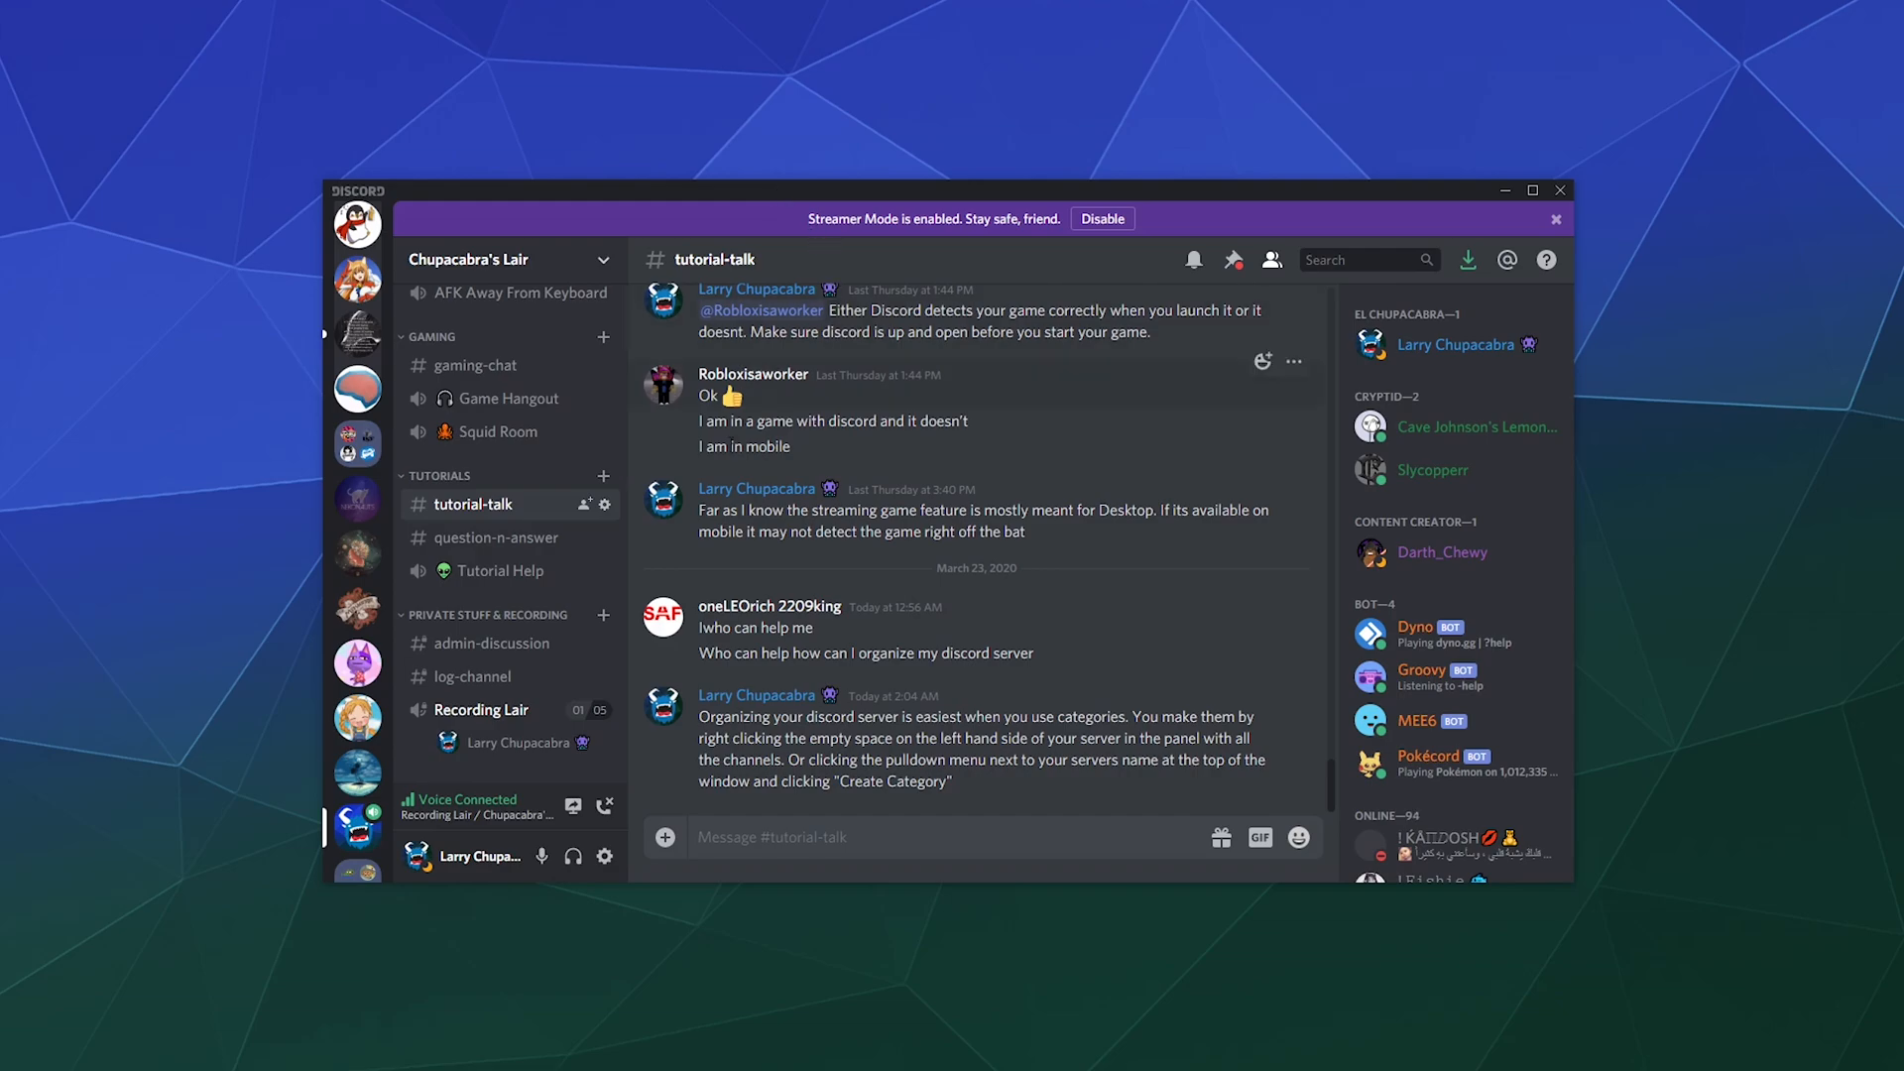
mouse_move(574, 810)
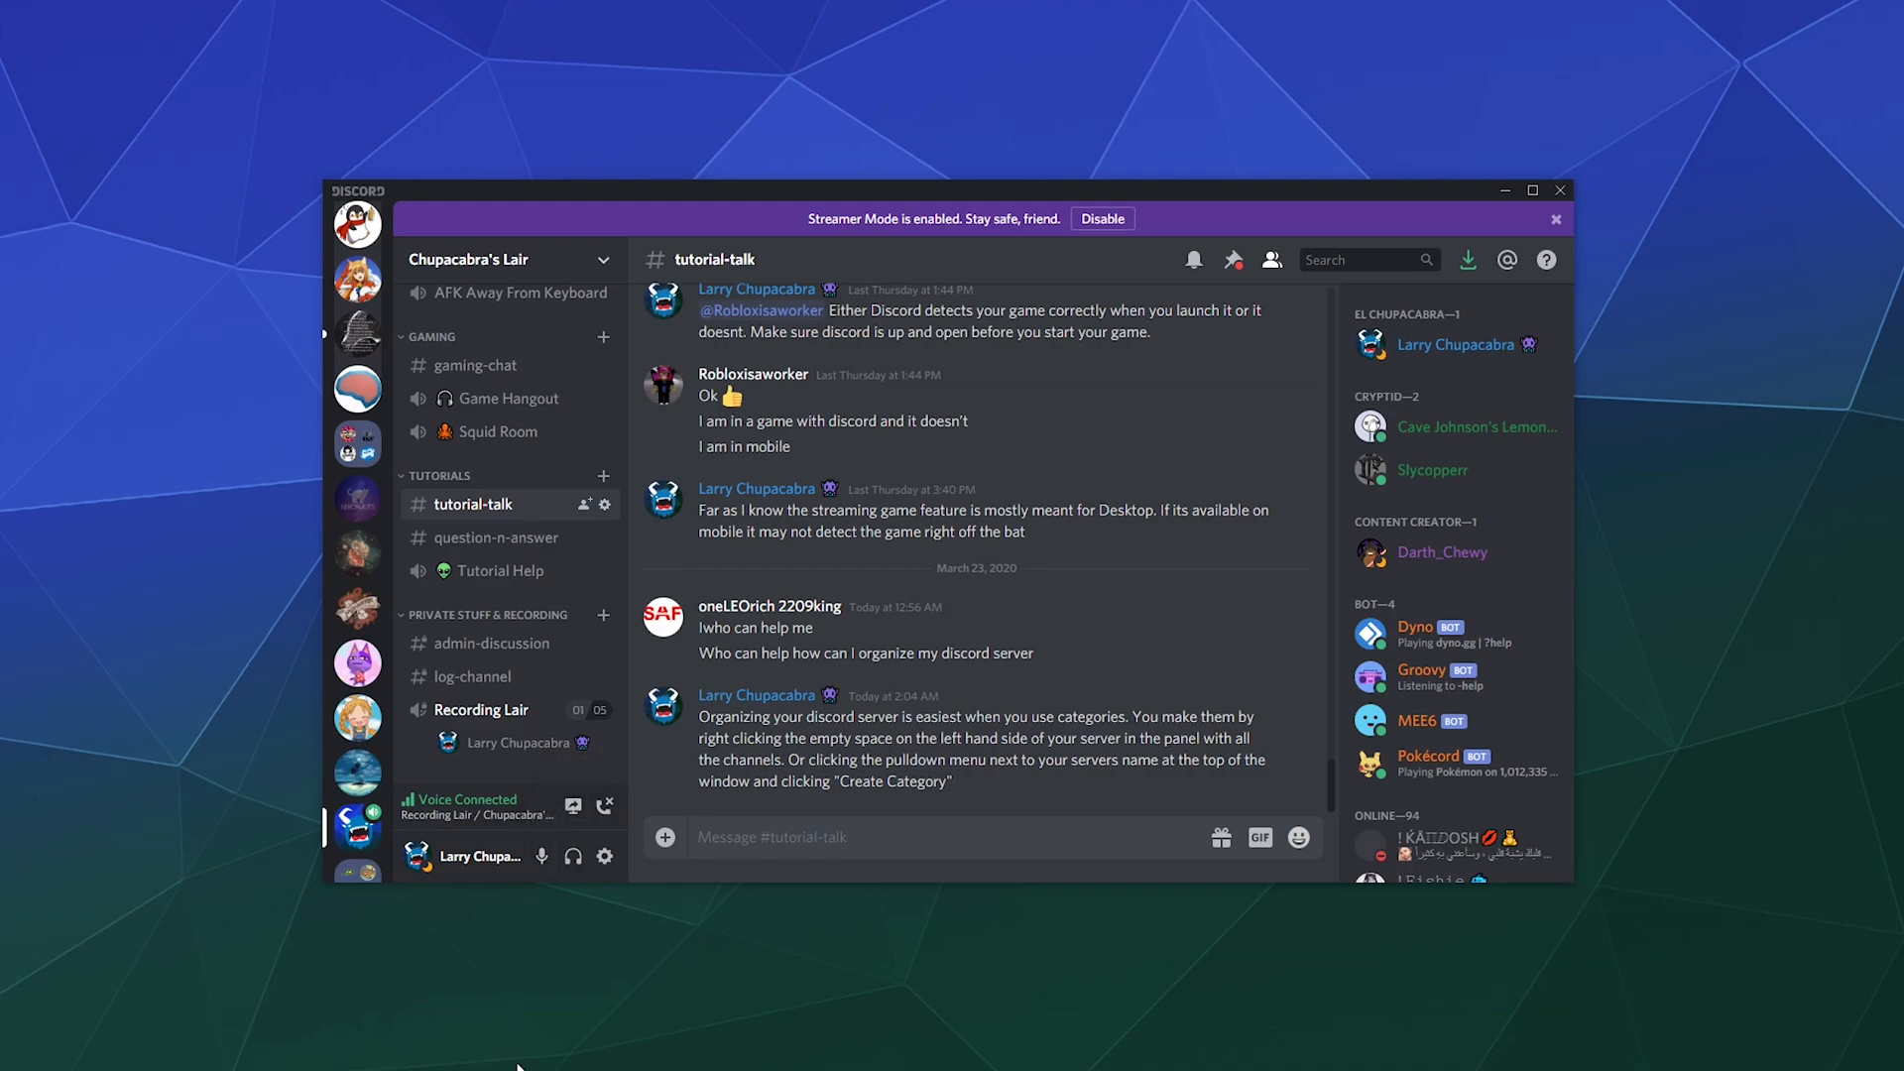
mouse_move(604, 676)
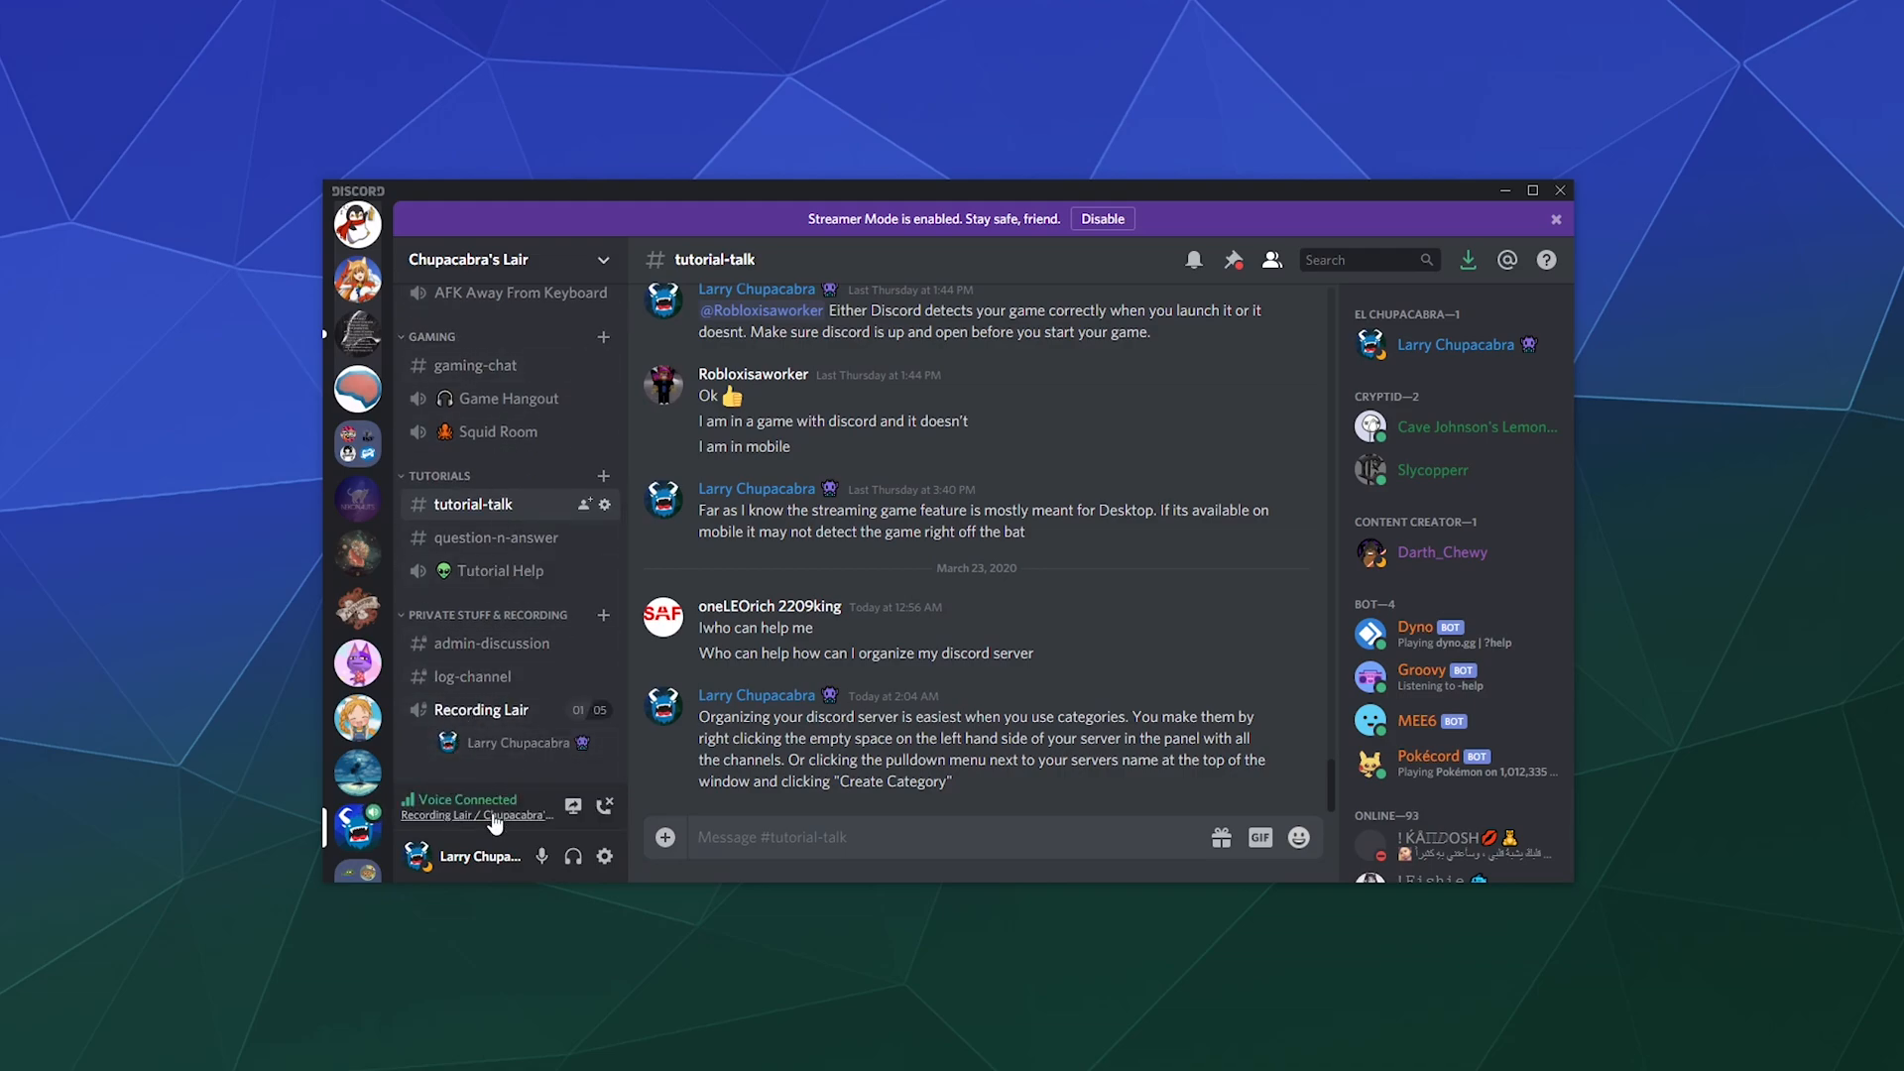
mouse_move(607, 832)
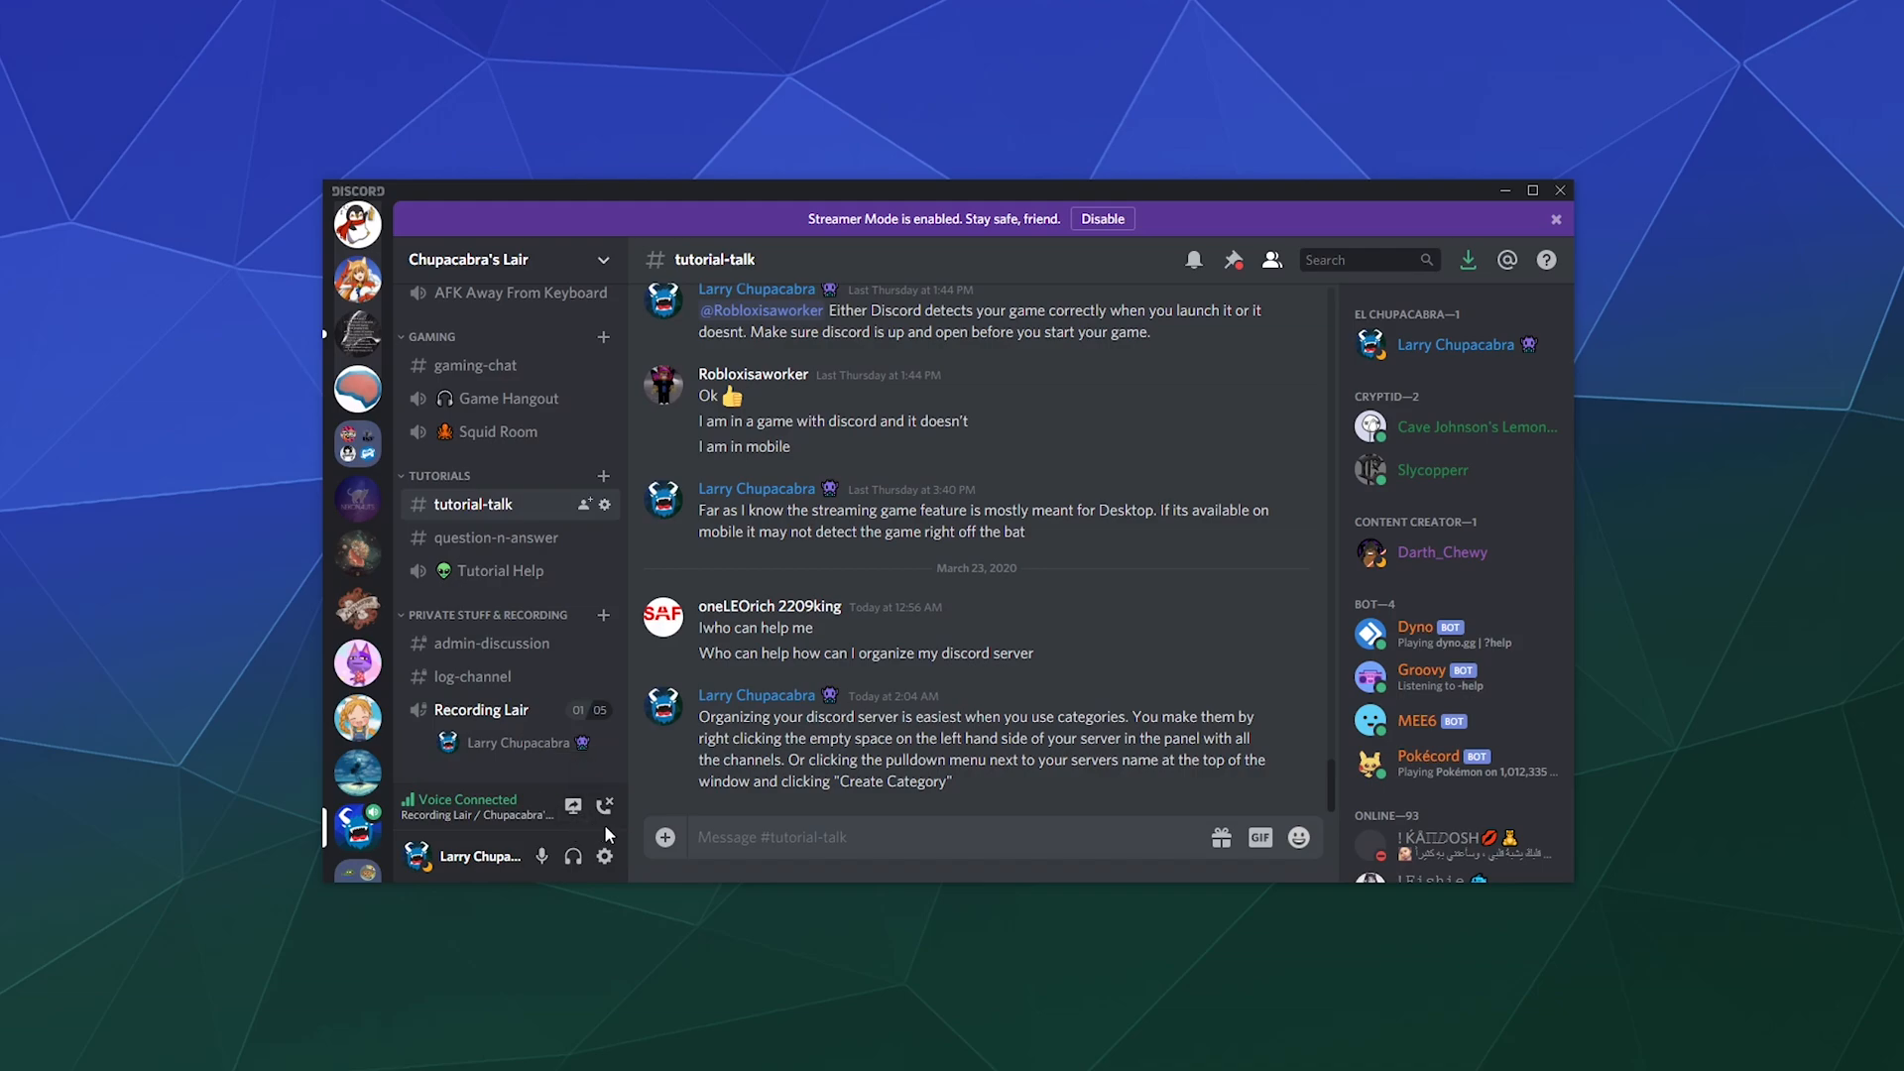
mouse_move(572, 807)
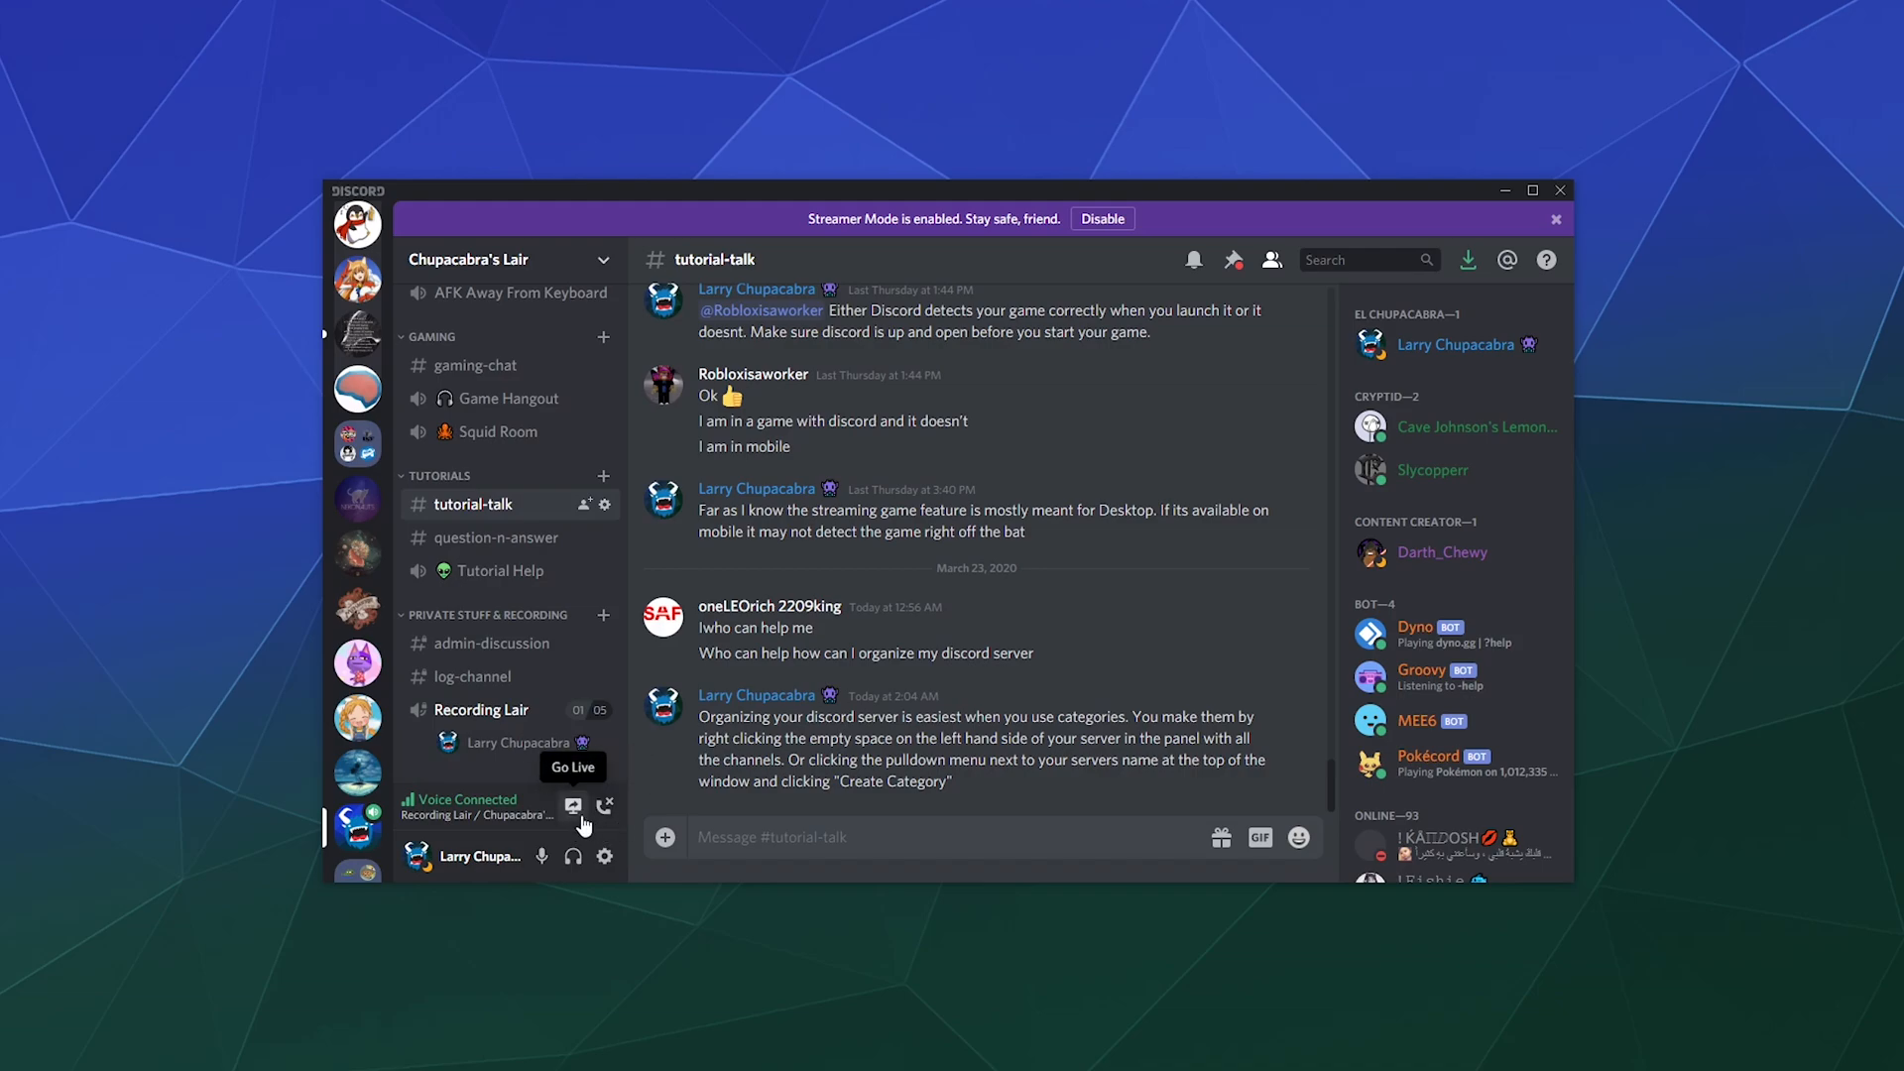
mouse_move(607, 807)
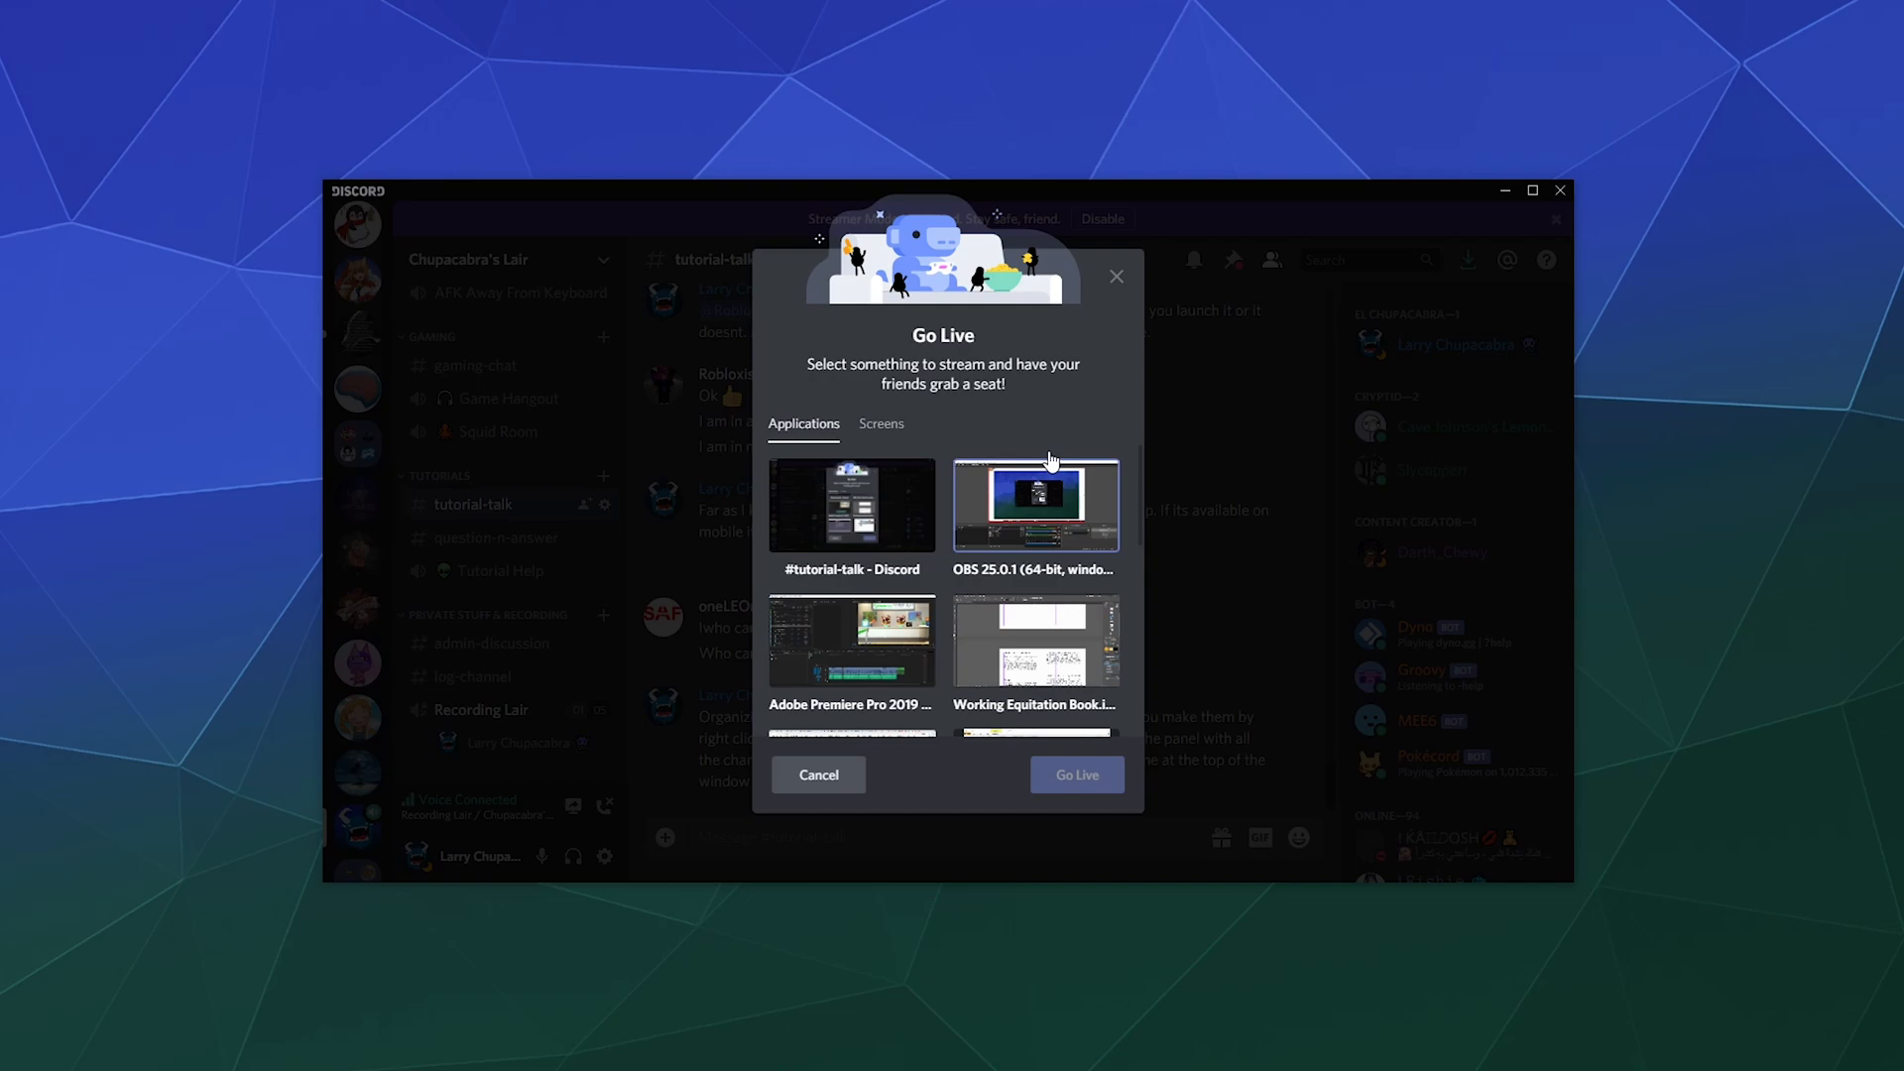
mouse_move(967, 608)
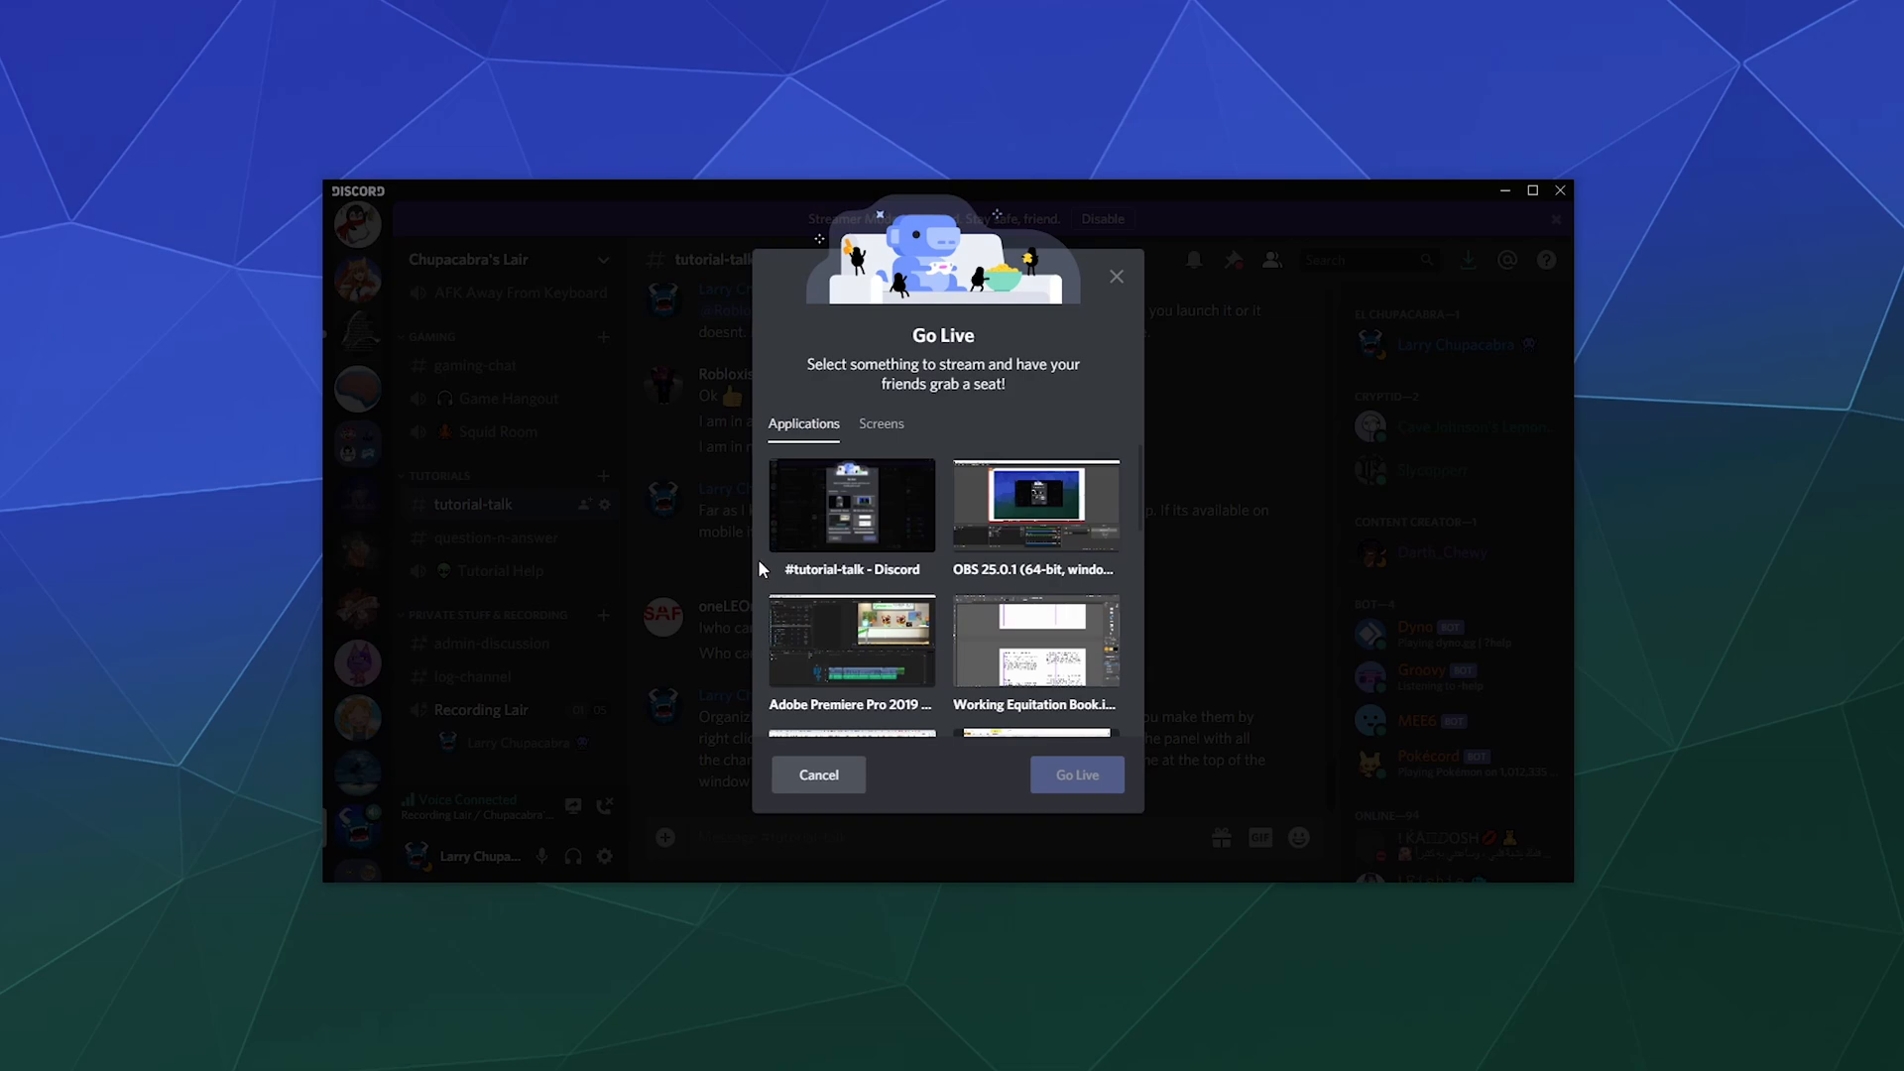
mouse_move(622, 782)
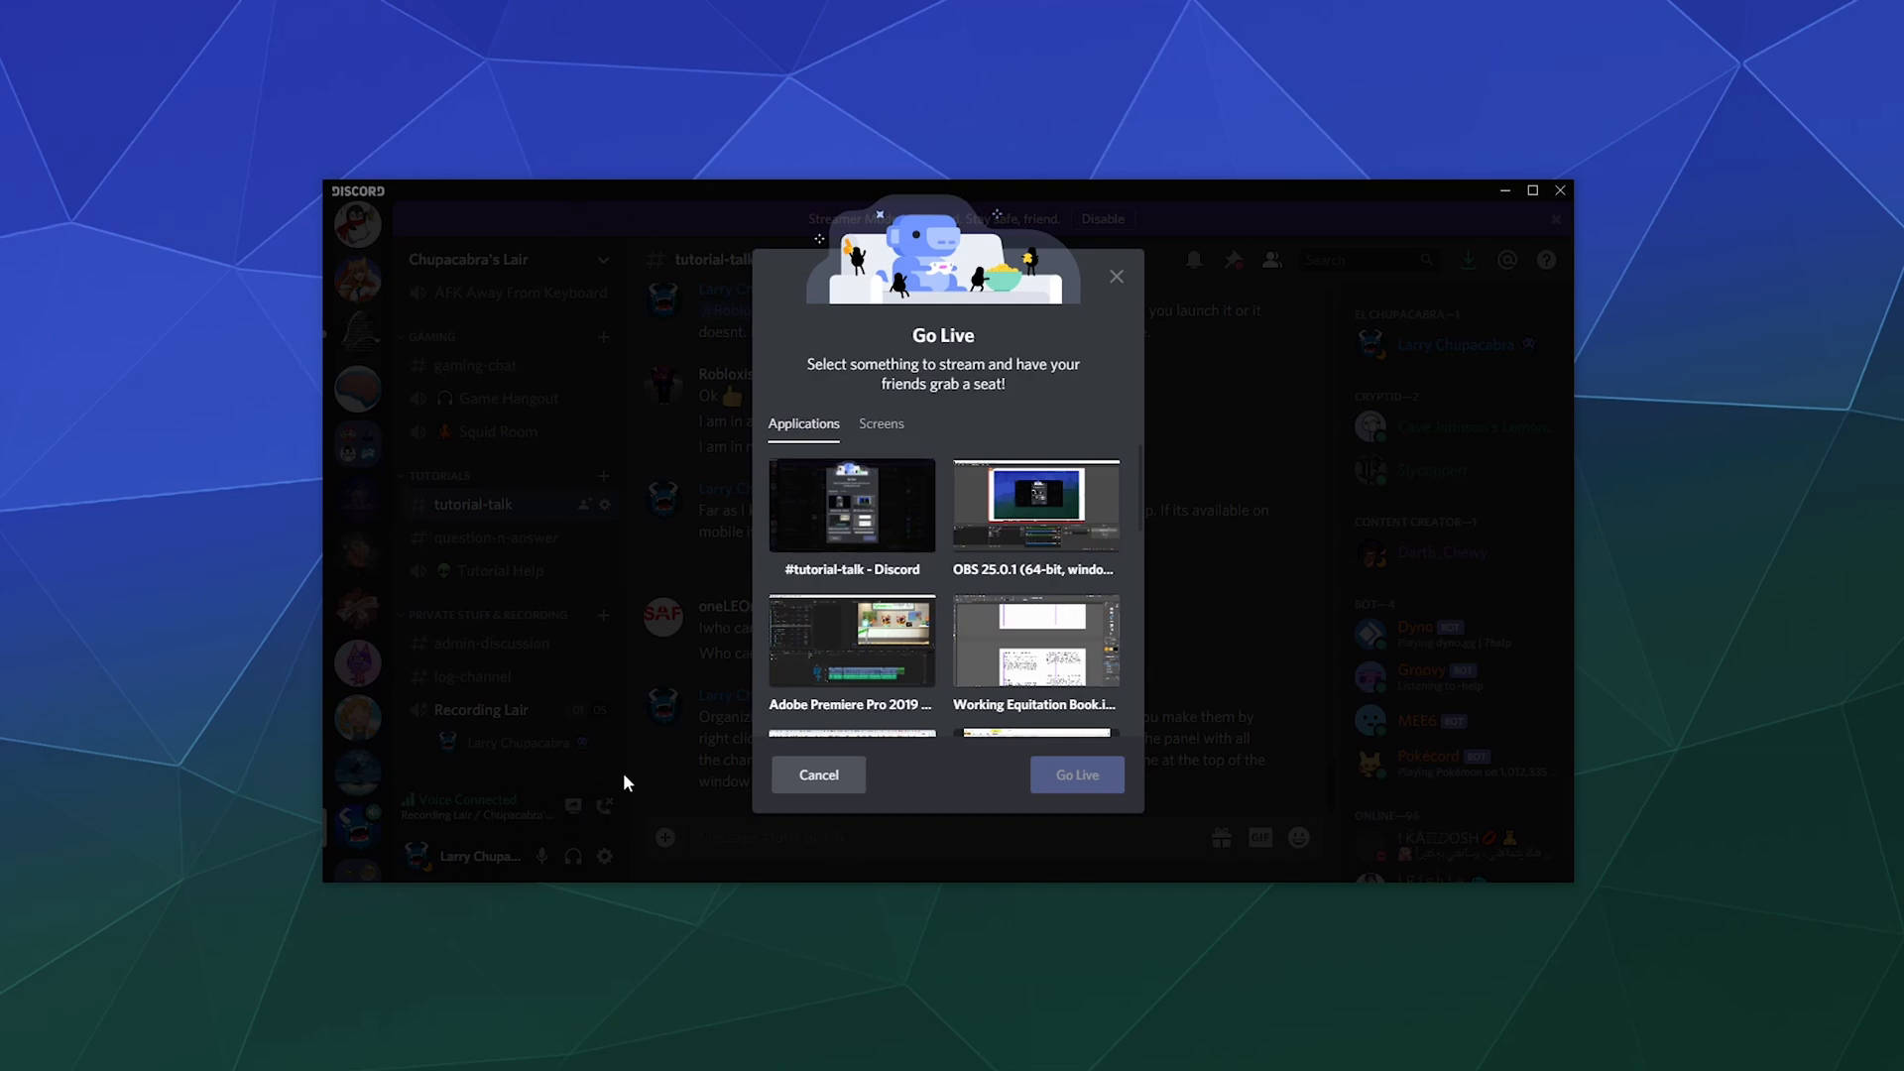
mouse_move(801, 638)
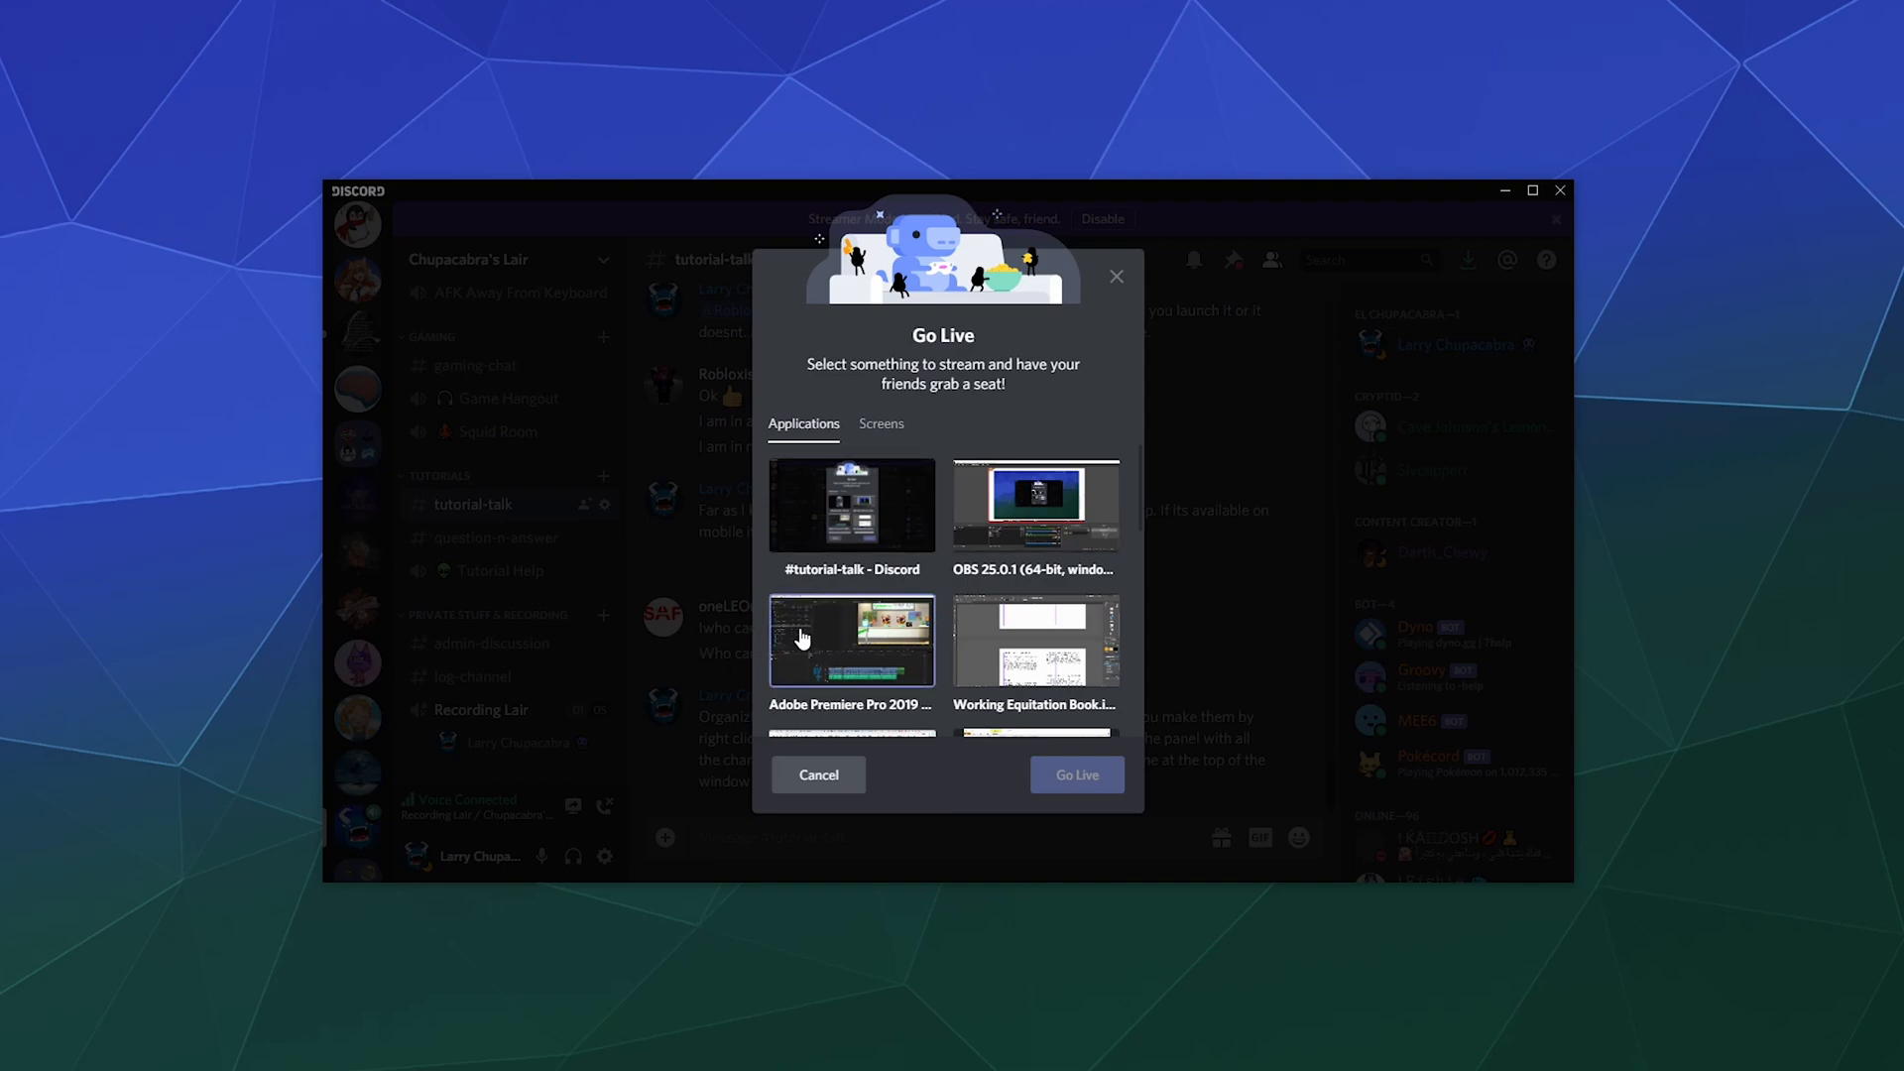
Step: Pick the Adobe Premiere Pro 2019 window and go live in Recording Lair
left_click(849, 640)
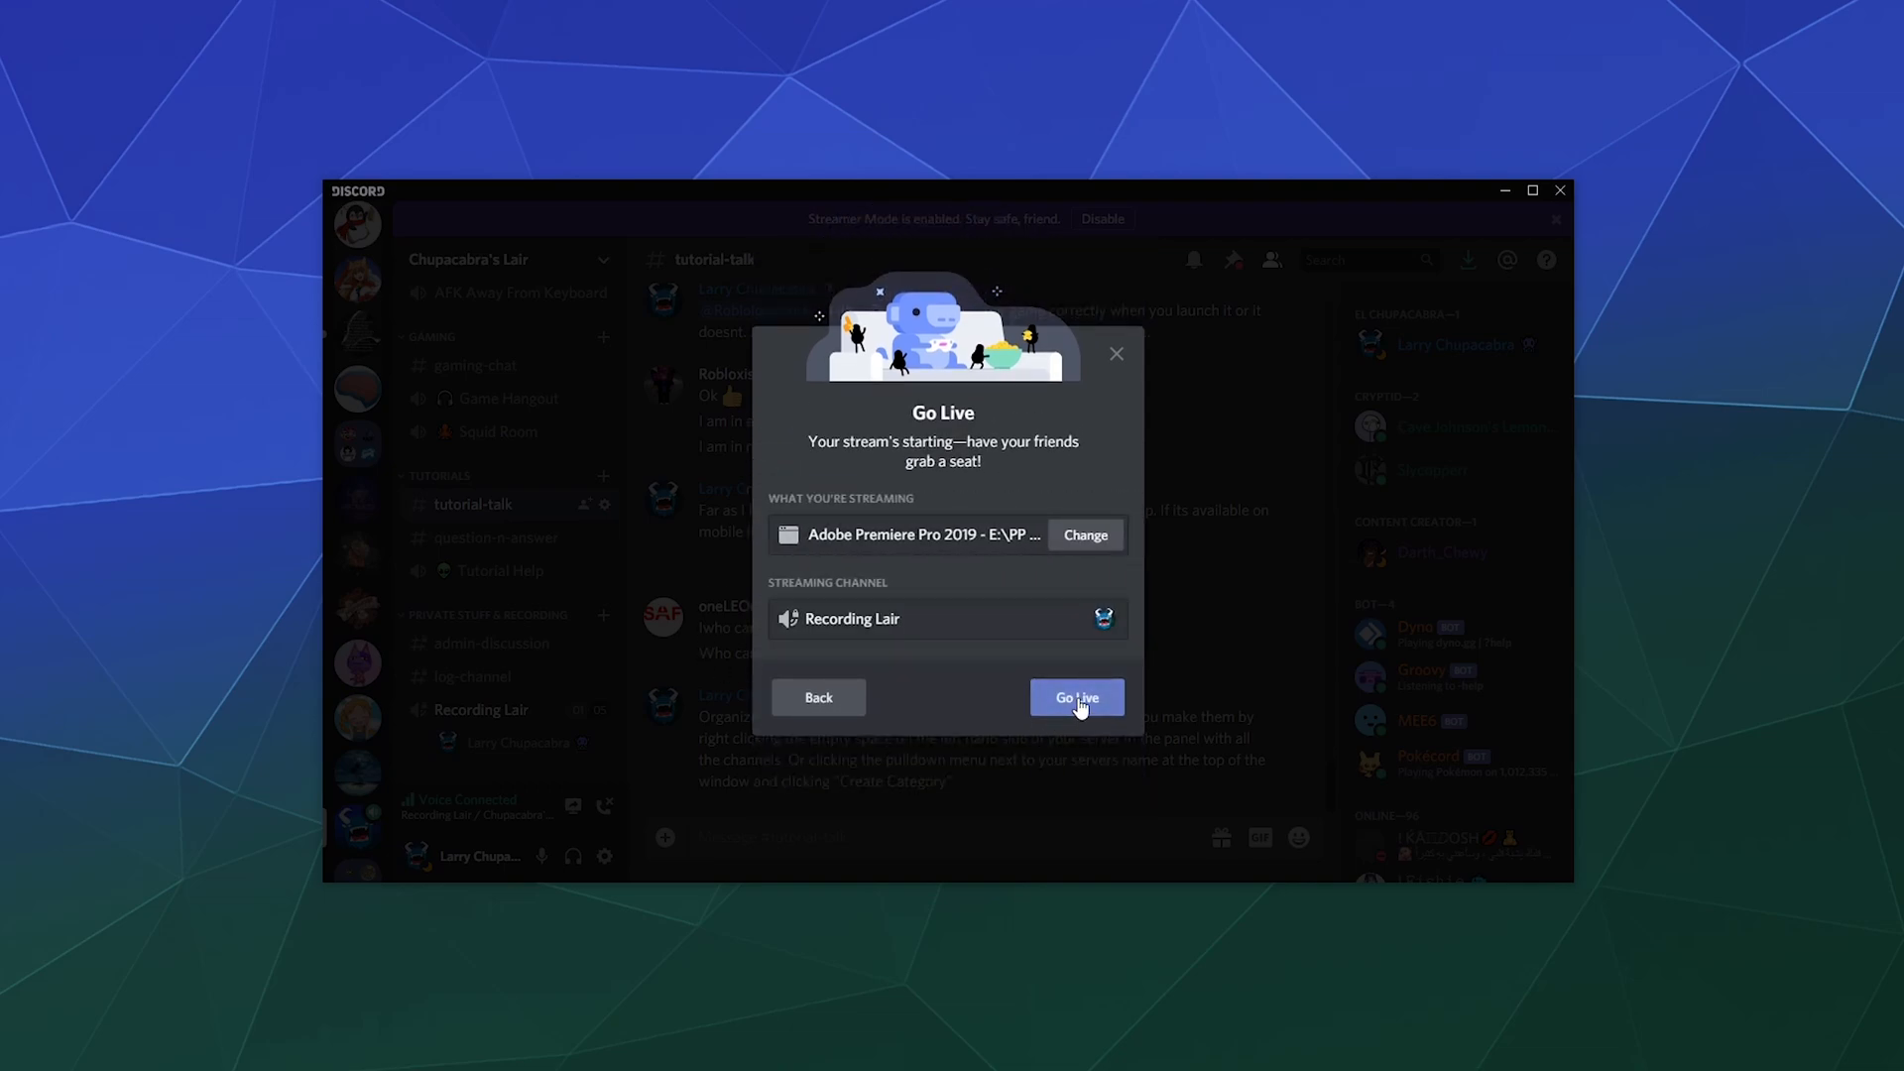
left_click(1075, 696)
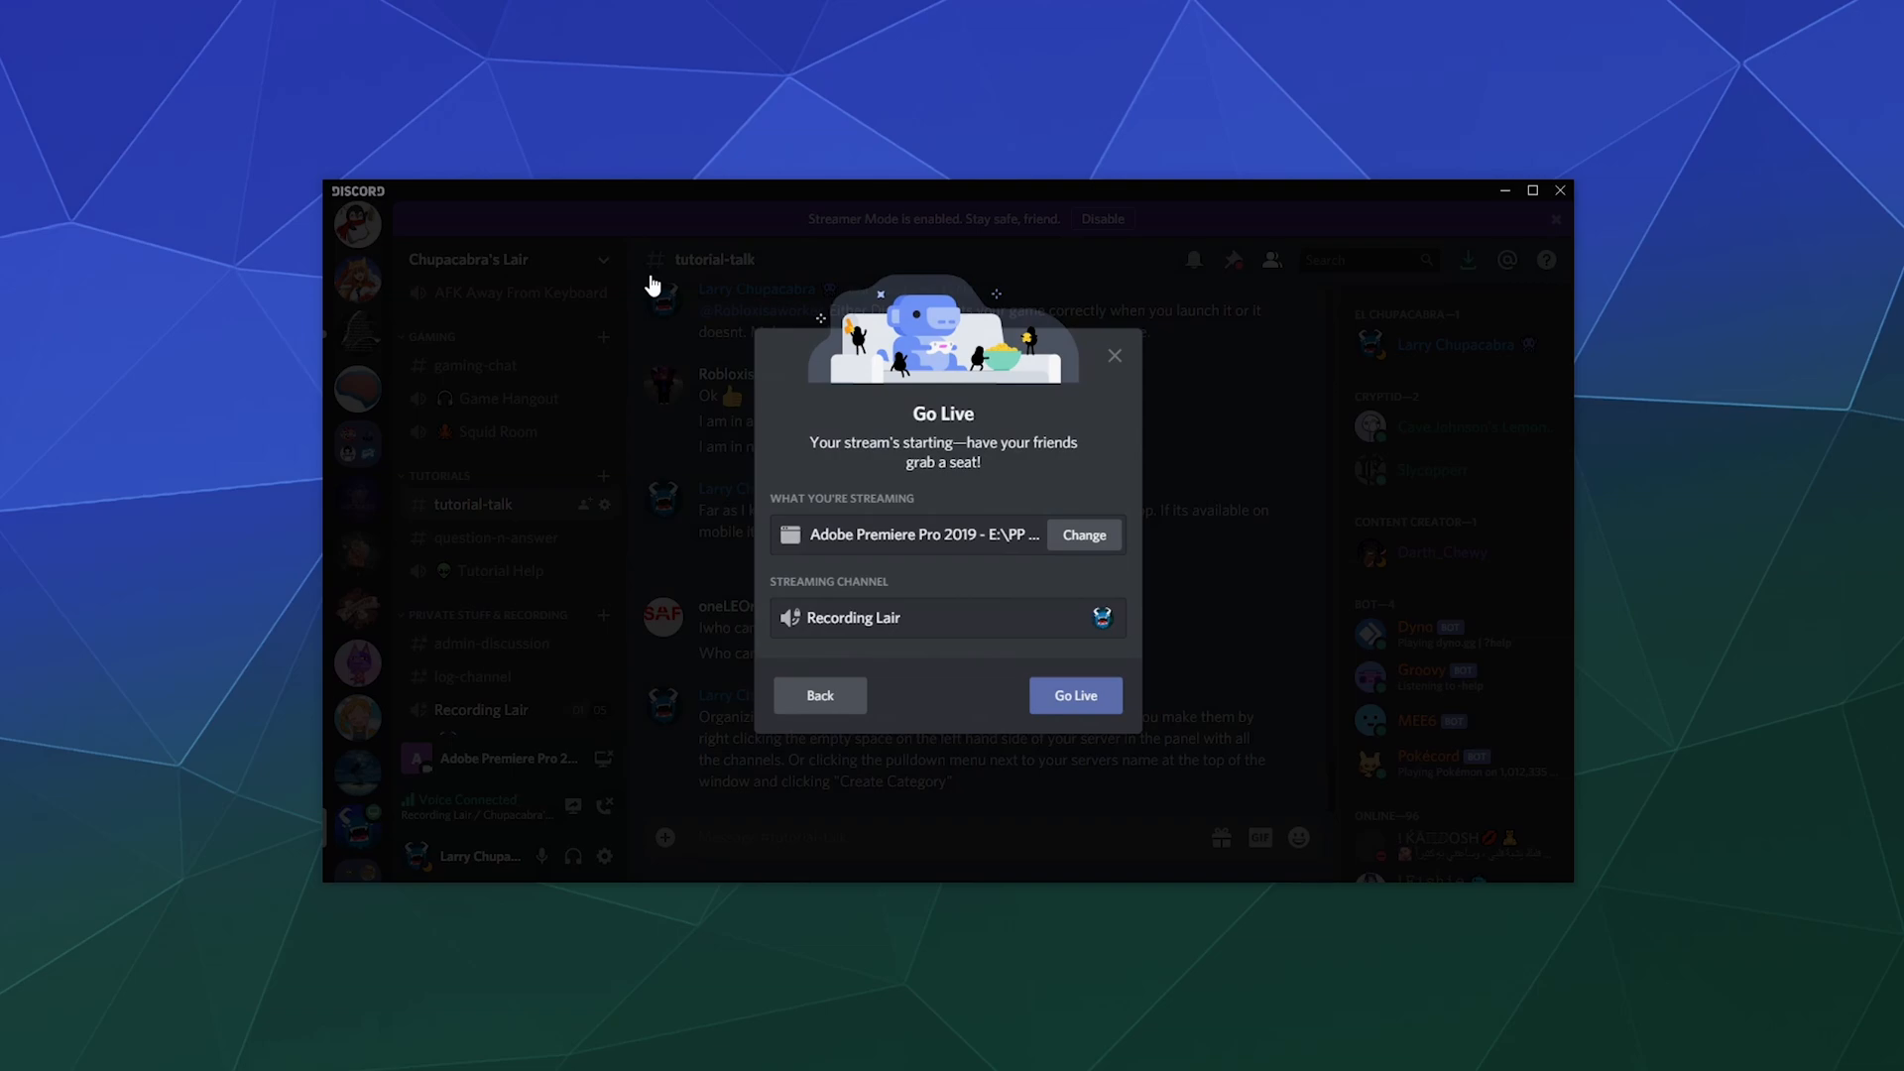
left_click(1073, 694)
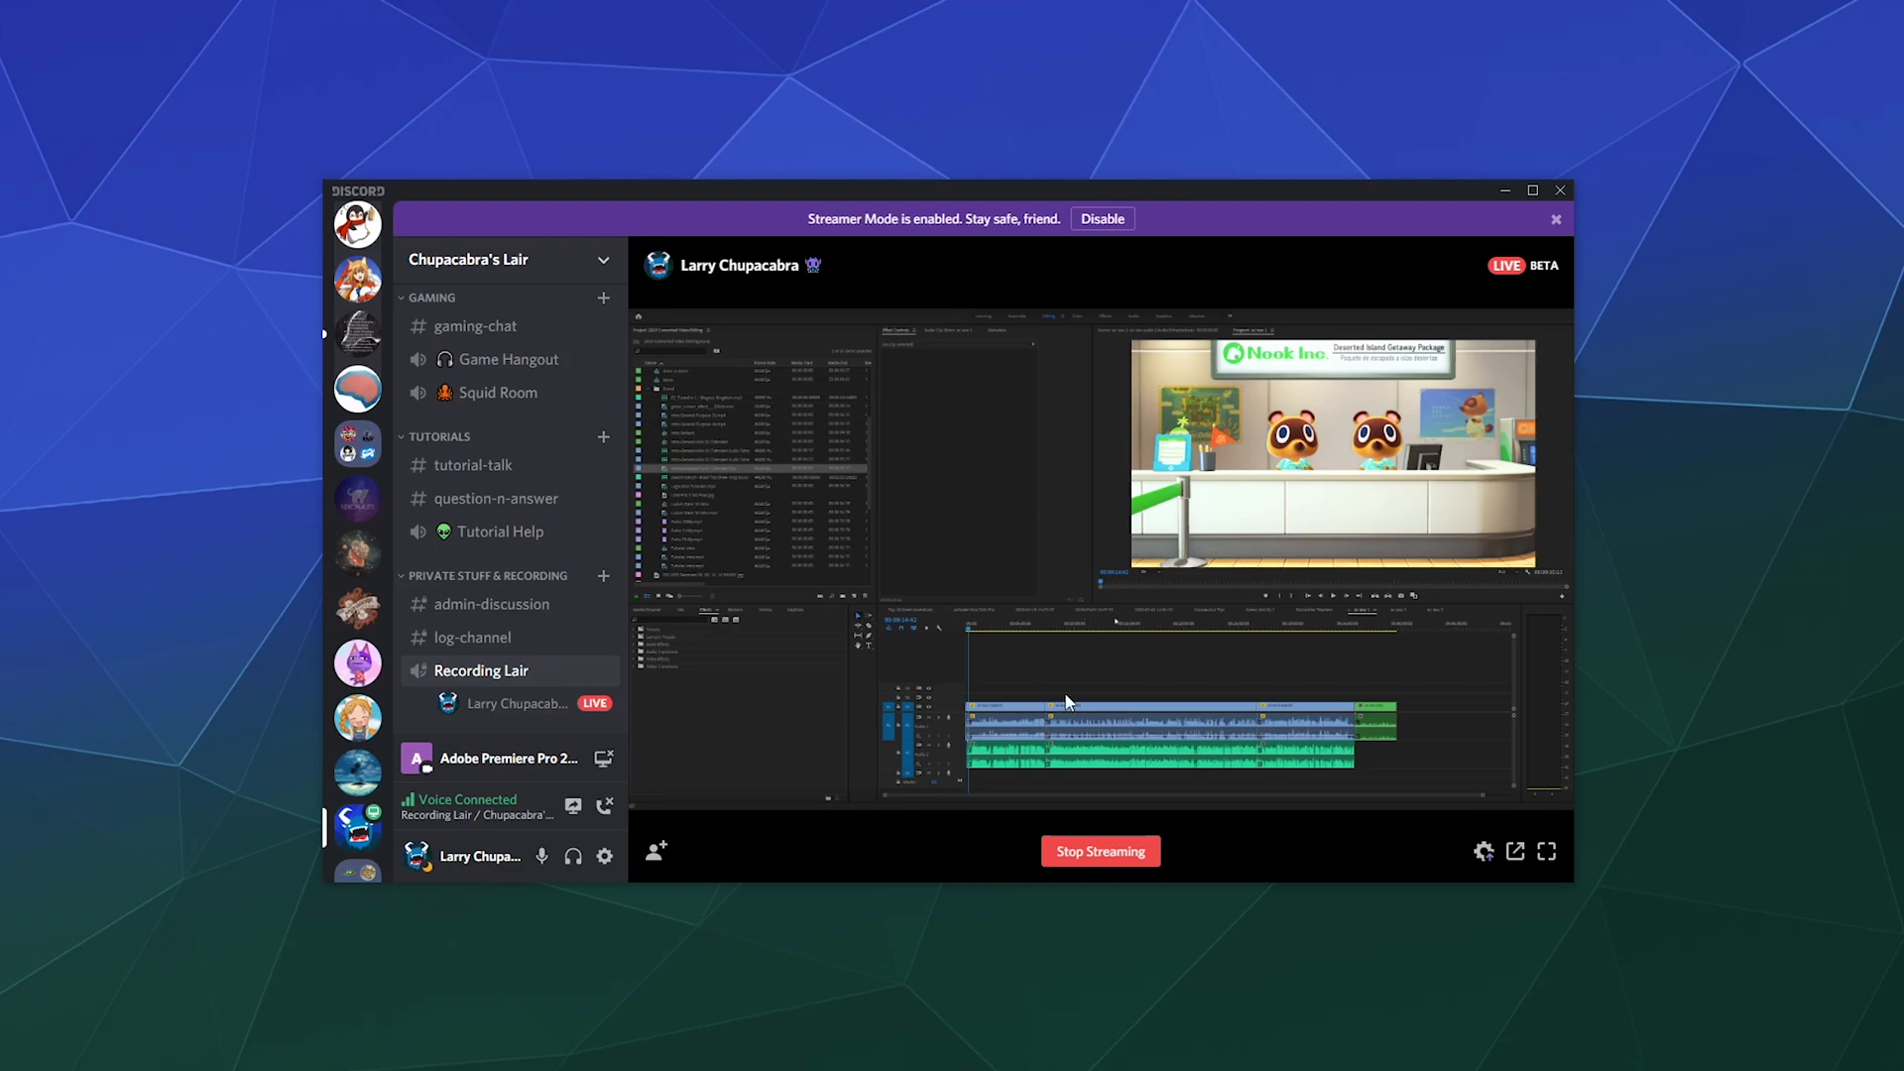
mouse_move(1117, 763)
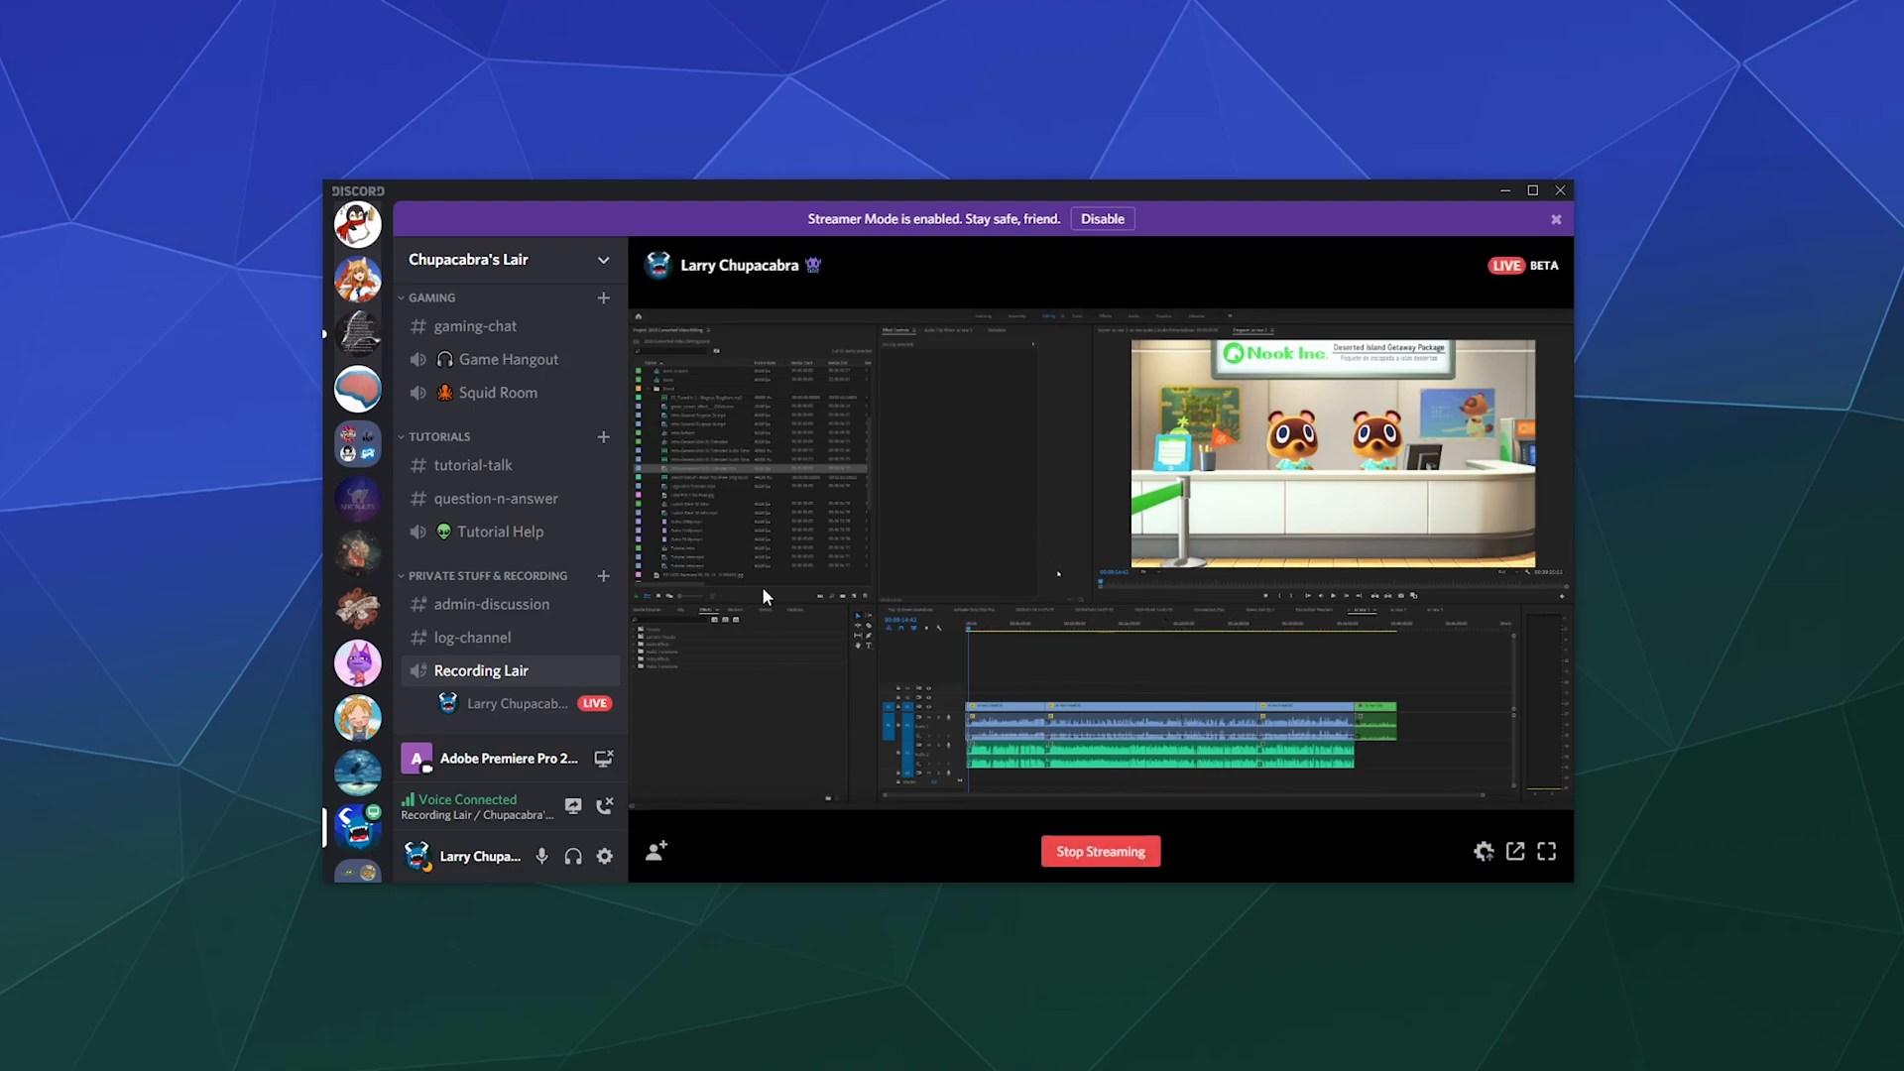
mouse_move(984, 494)
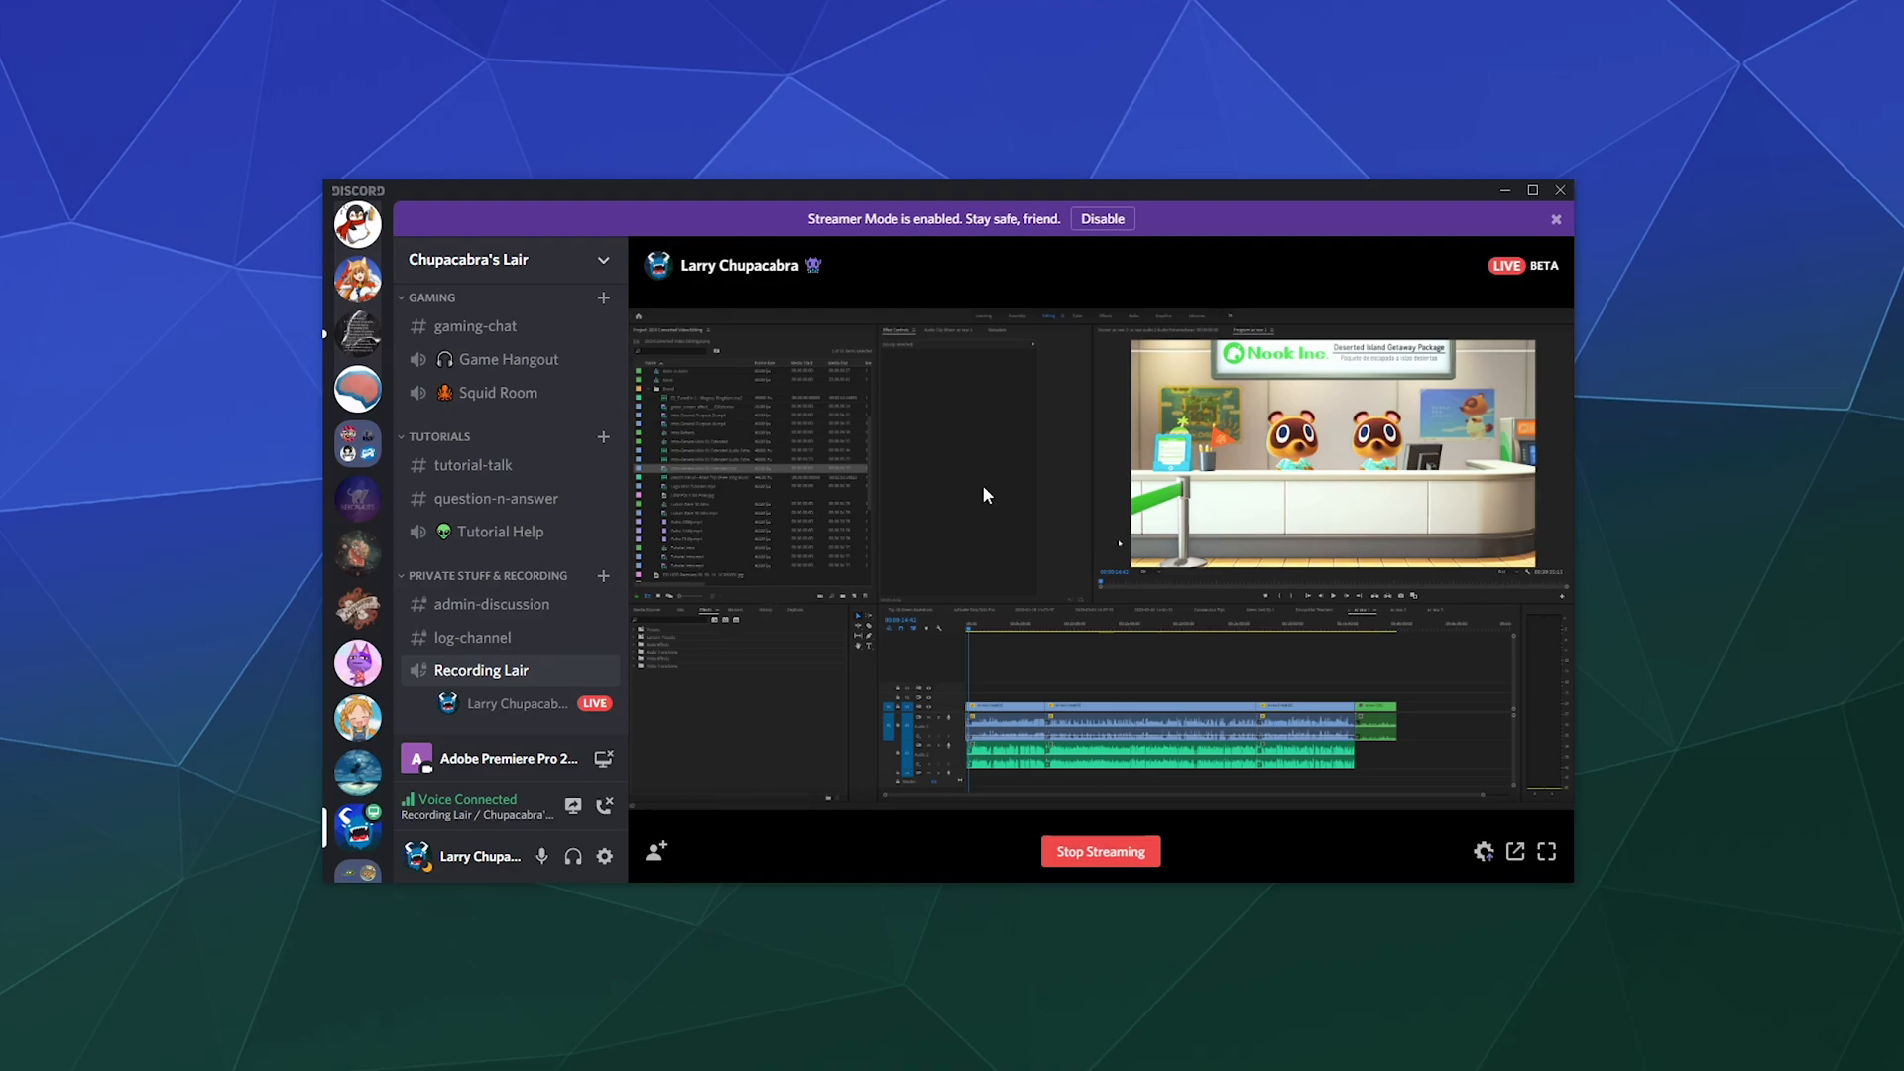
mouse_move(1139, 661)
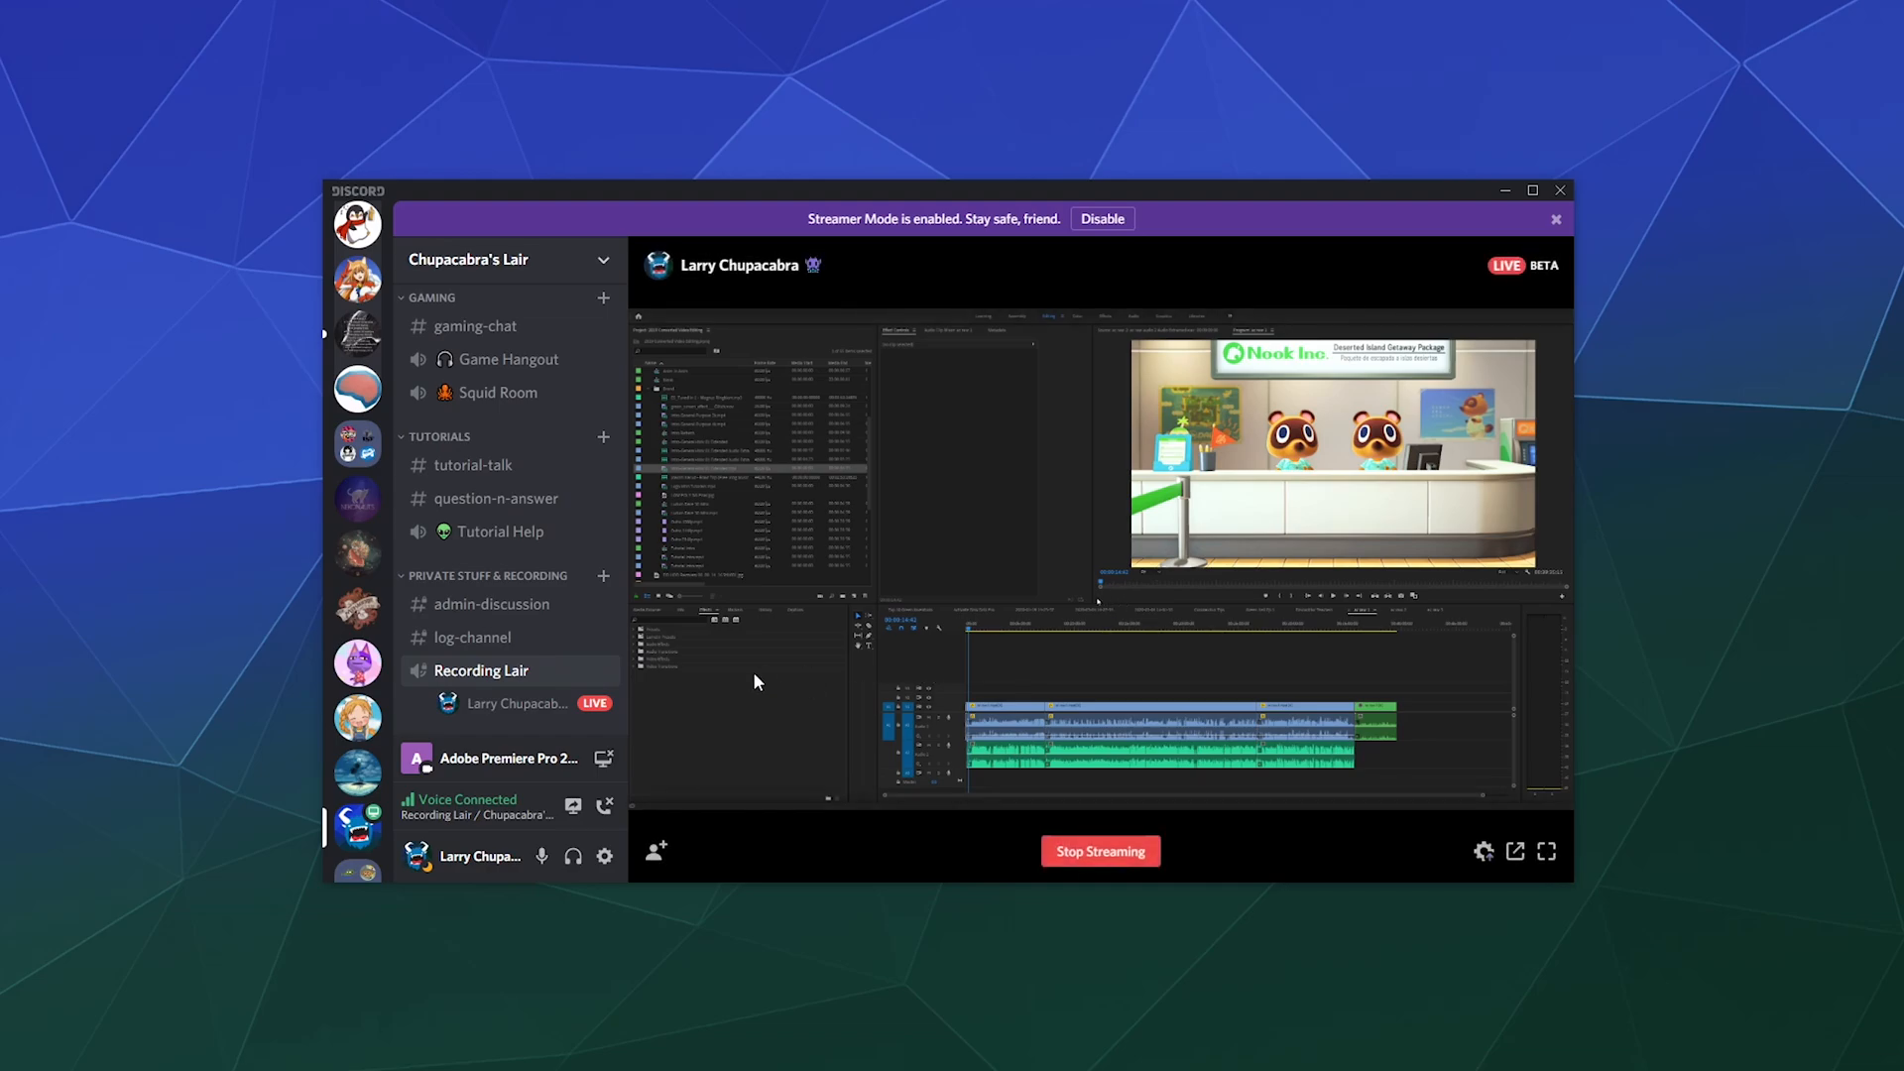
mouse_move(995, 681)
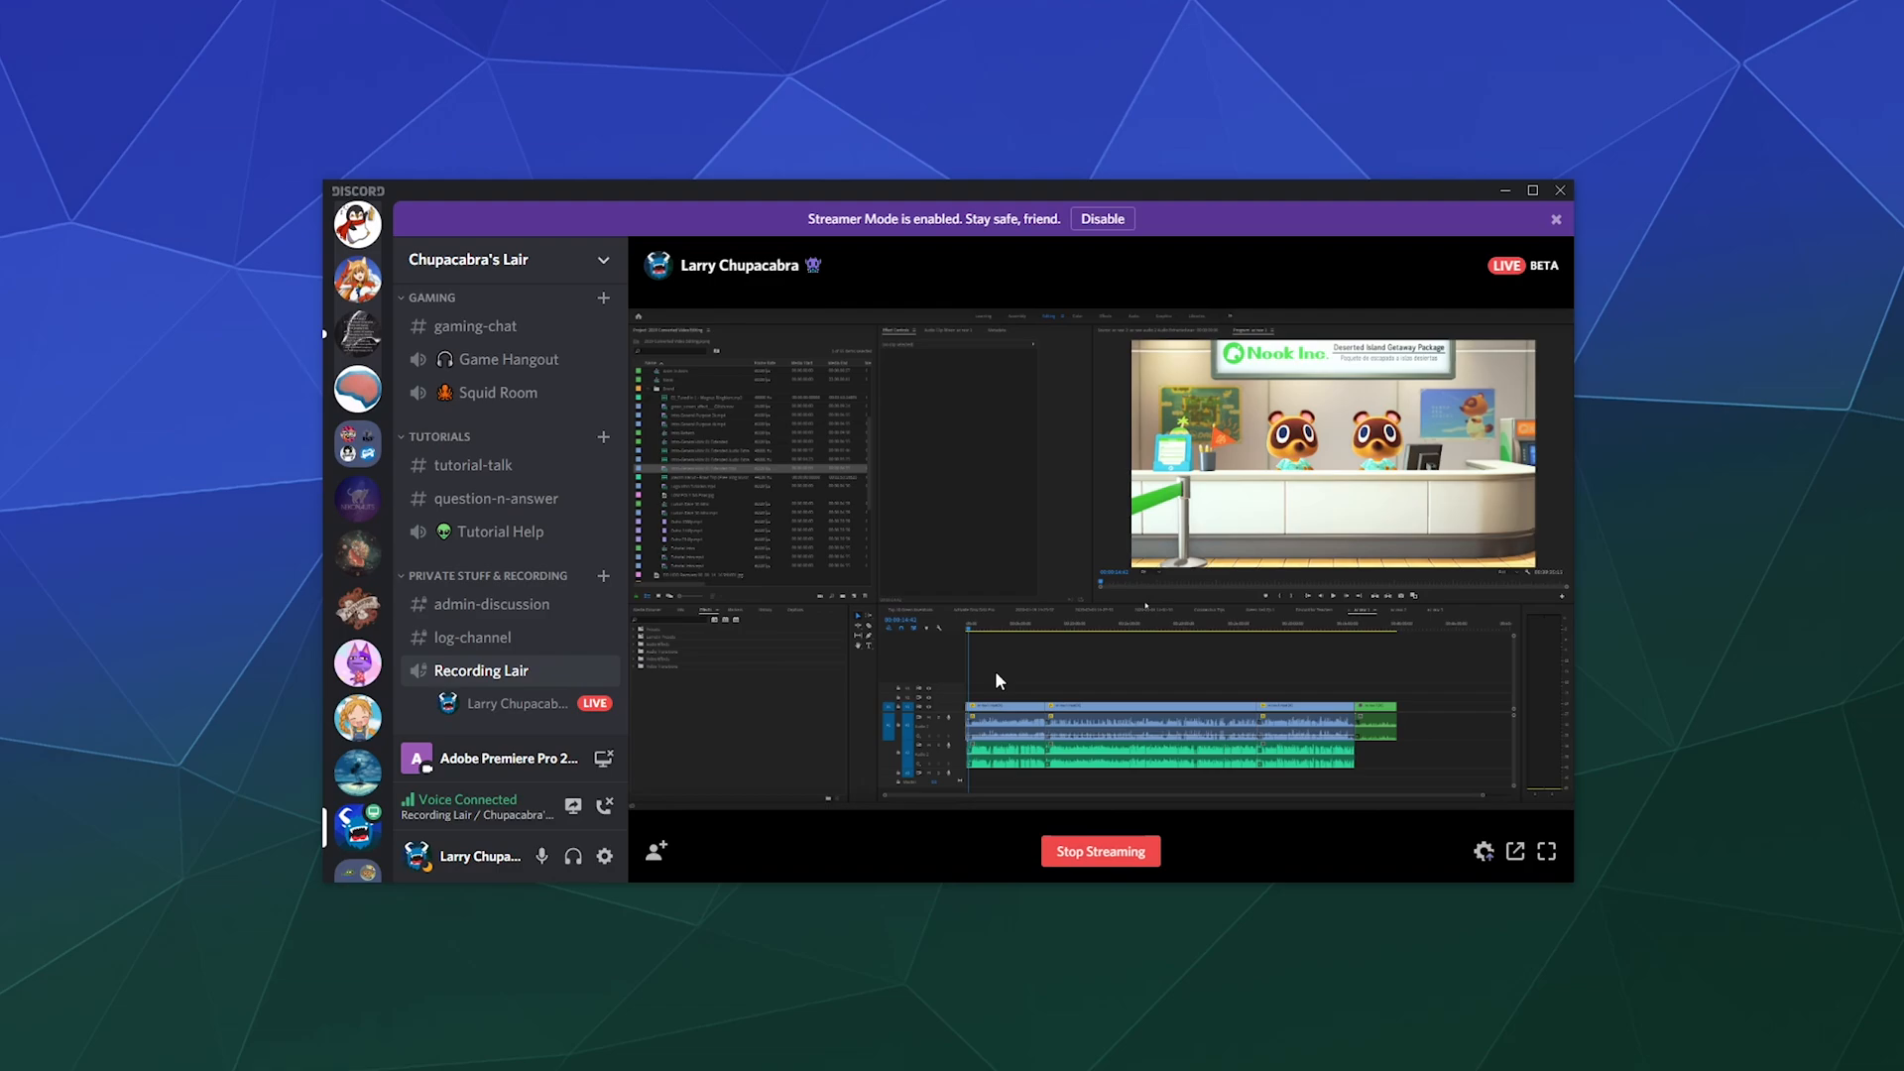
Step: Watch the live Premiere Pro 2019 broadcast in the main Discord view
left_click(1099, 850)
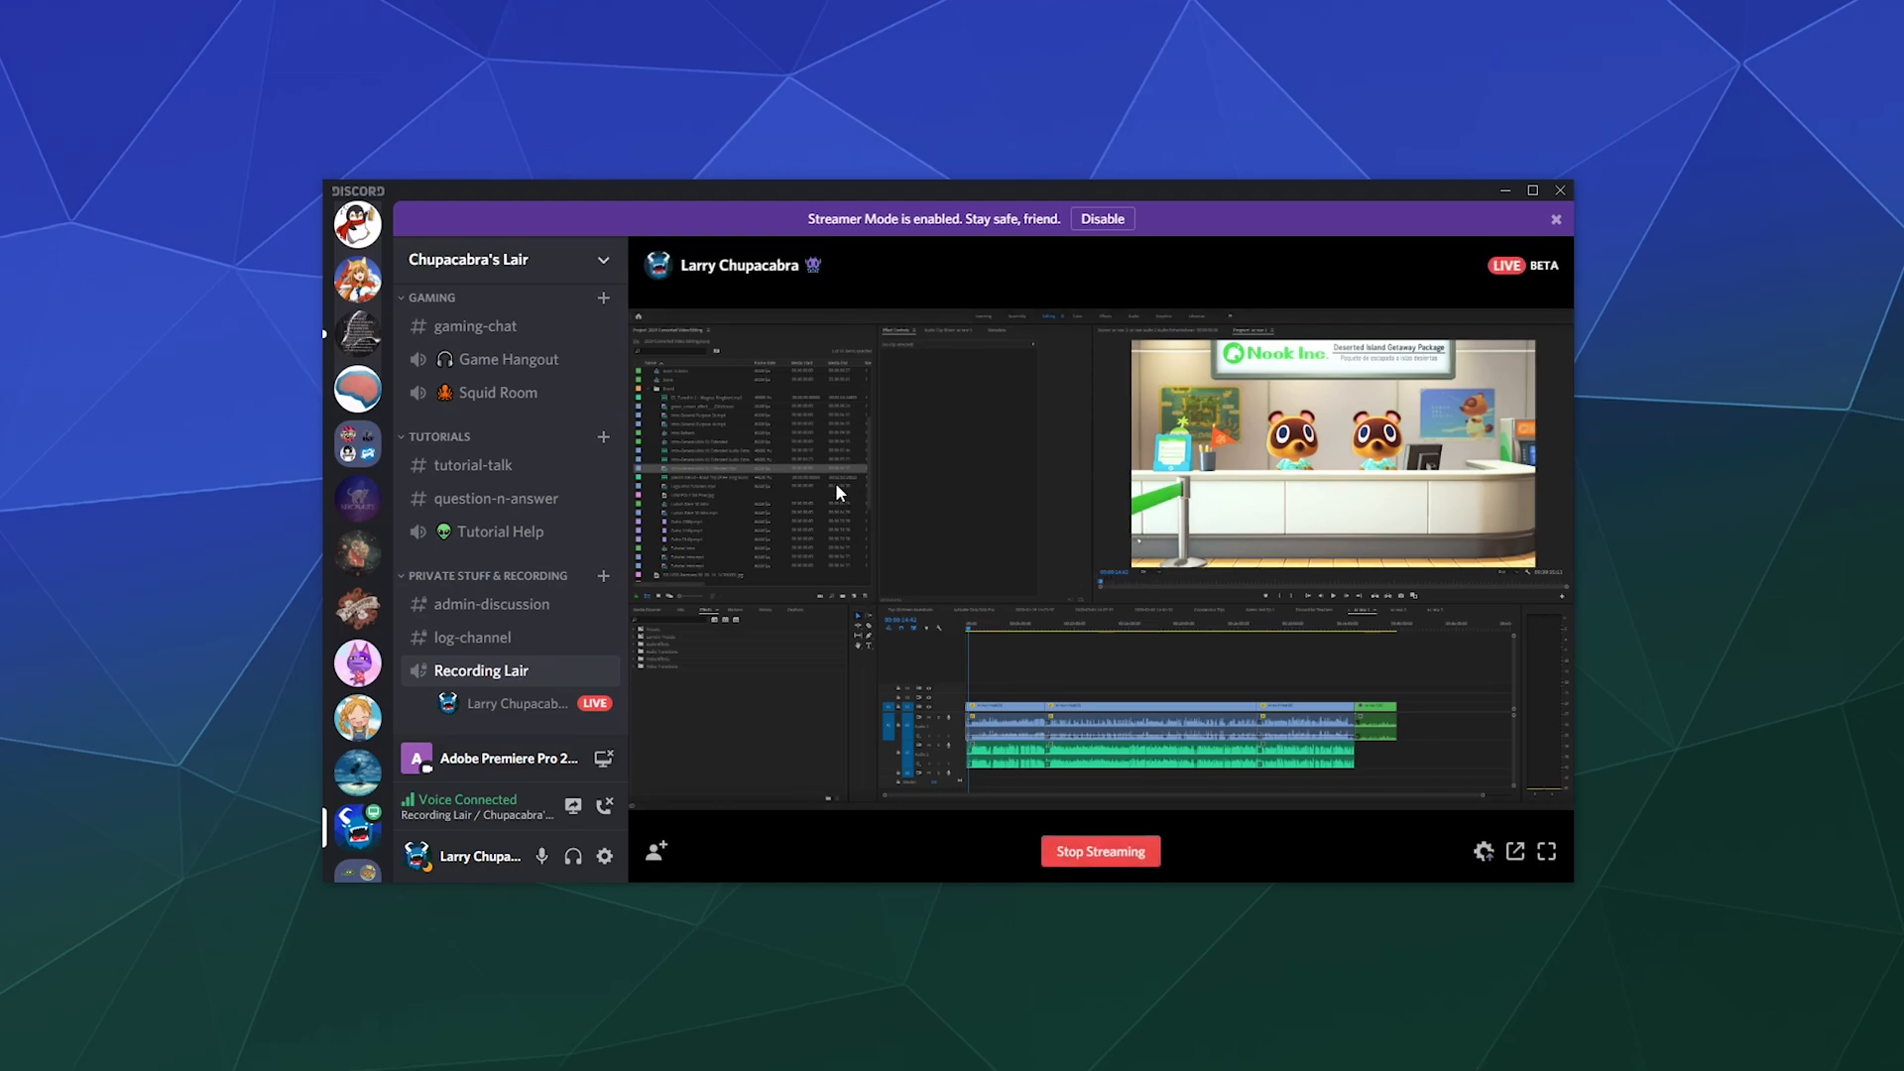
mouse_move(813, 415)
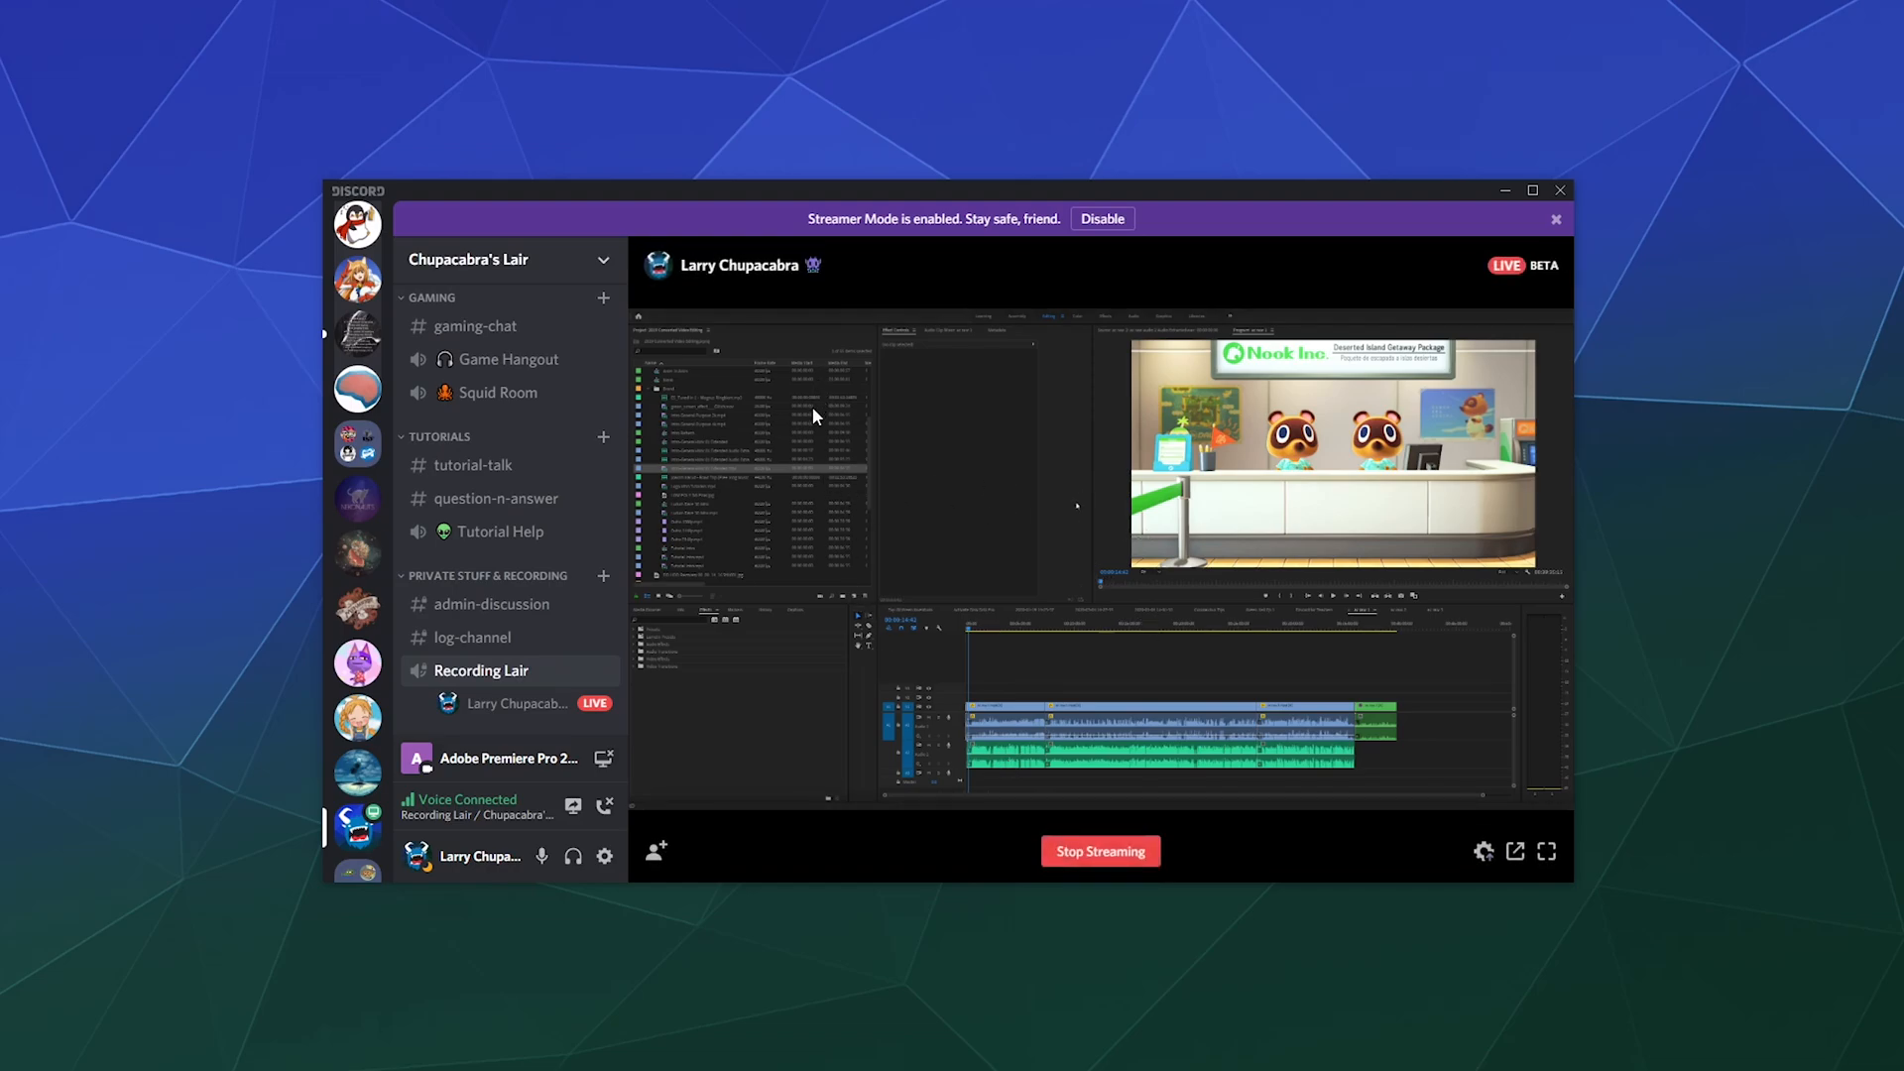
mouse_move(655, 437)
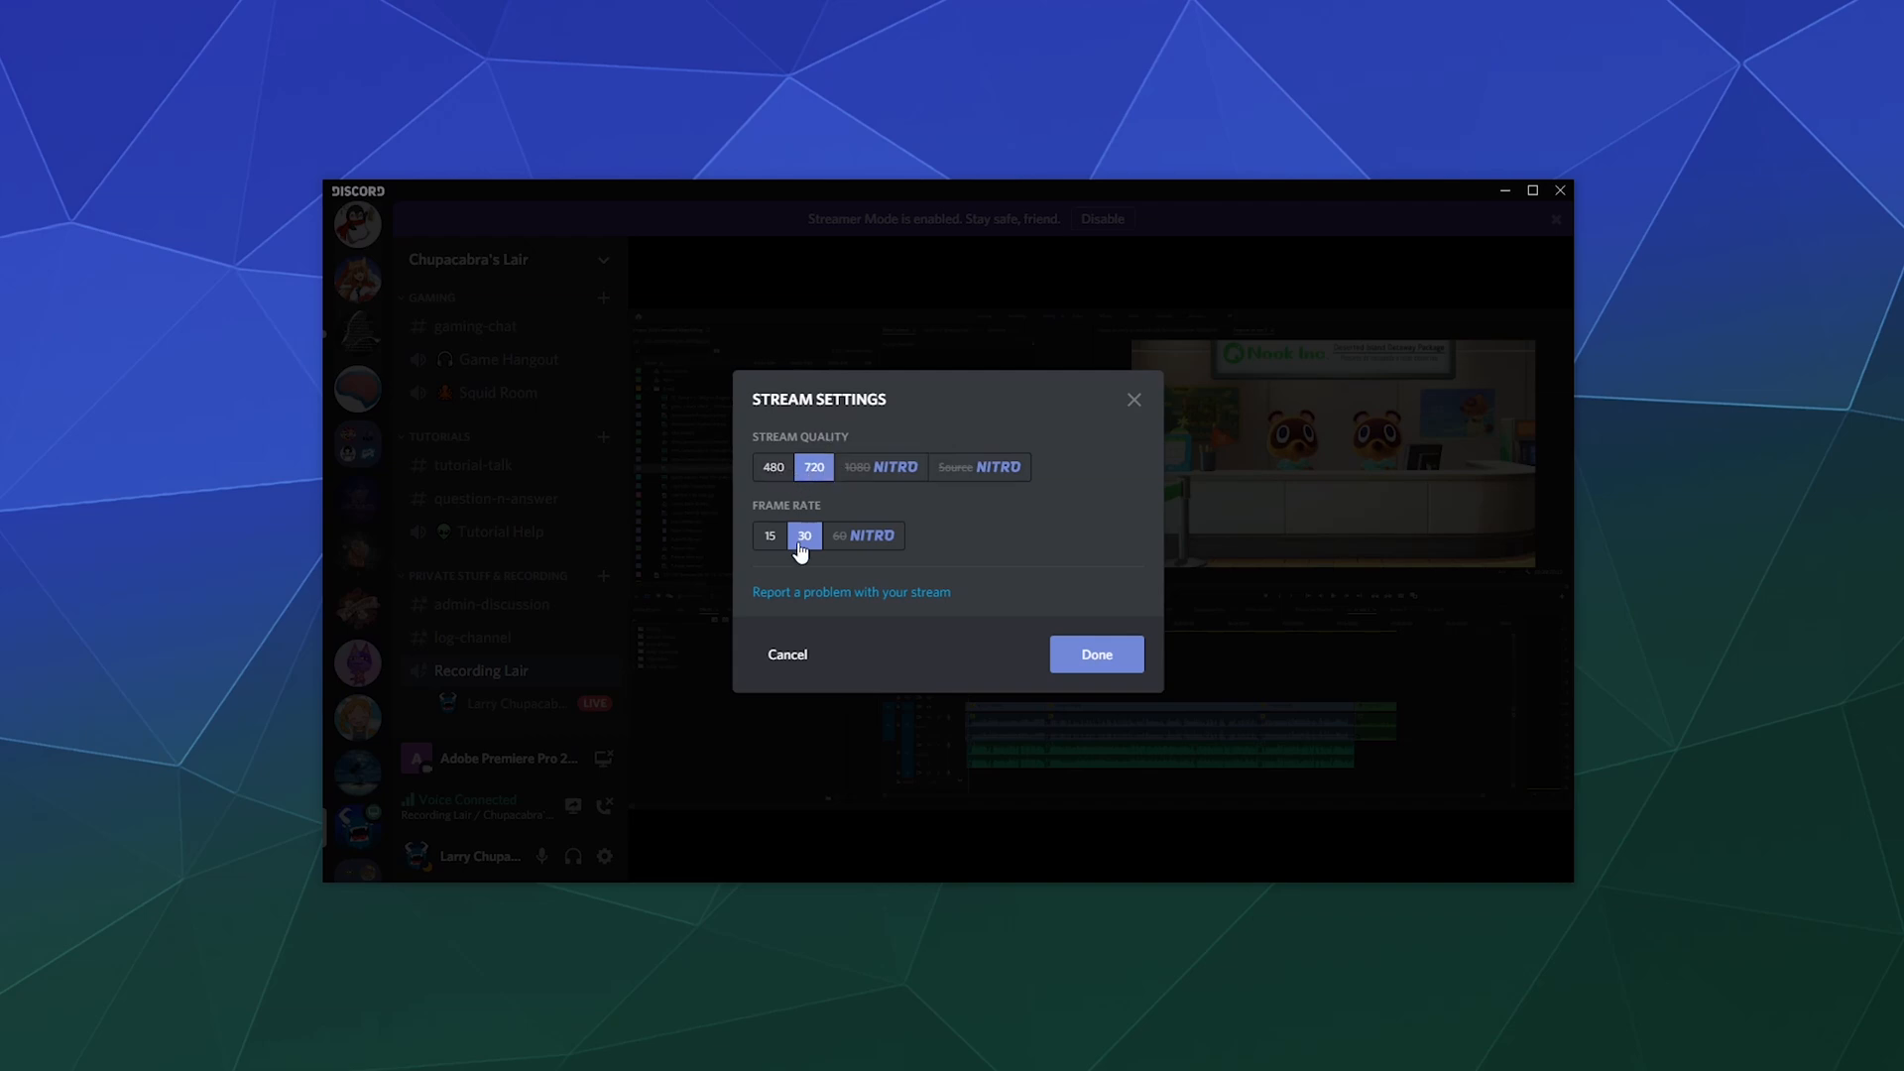
mouse_move(856, 466)
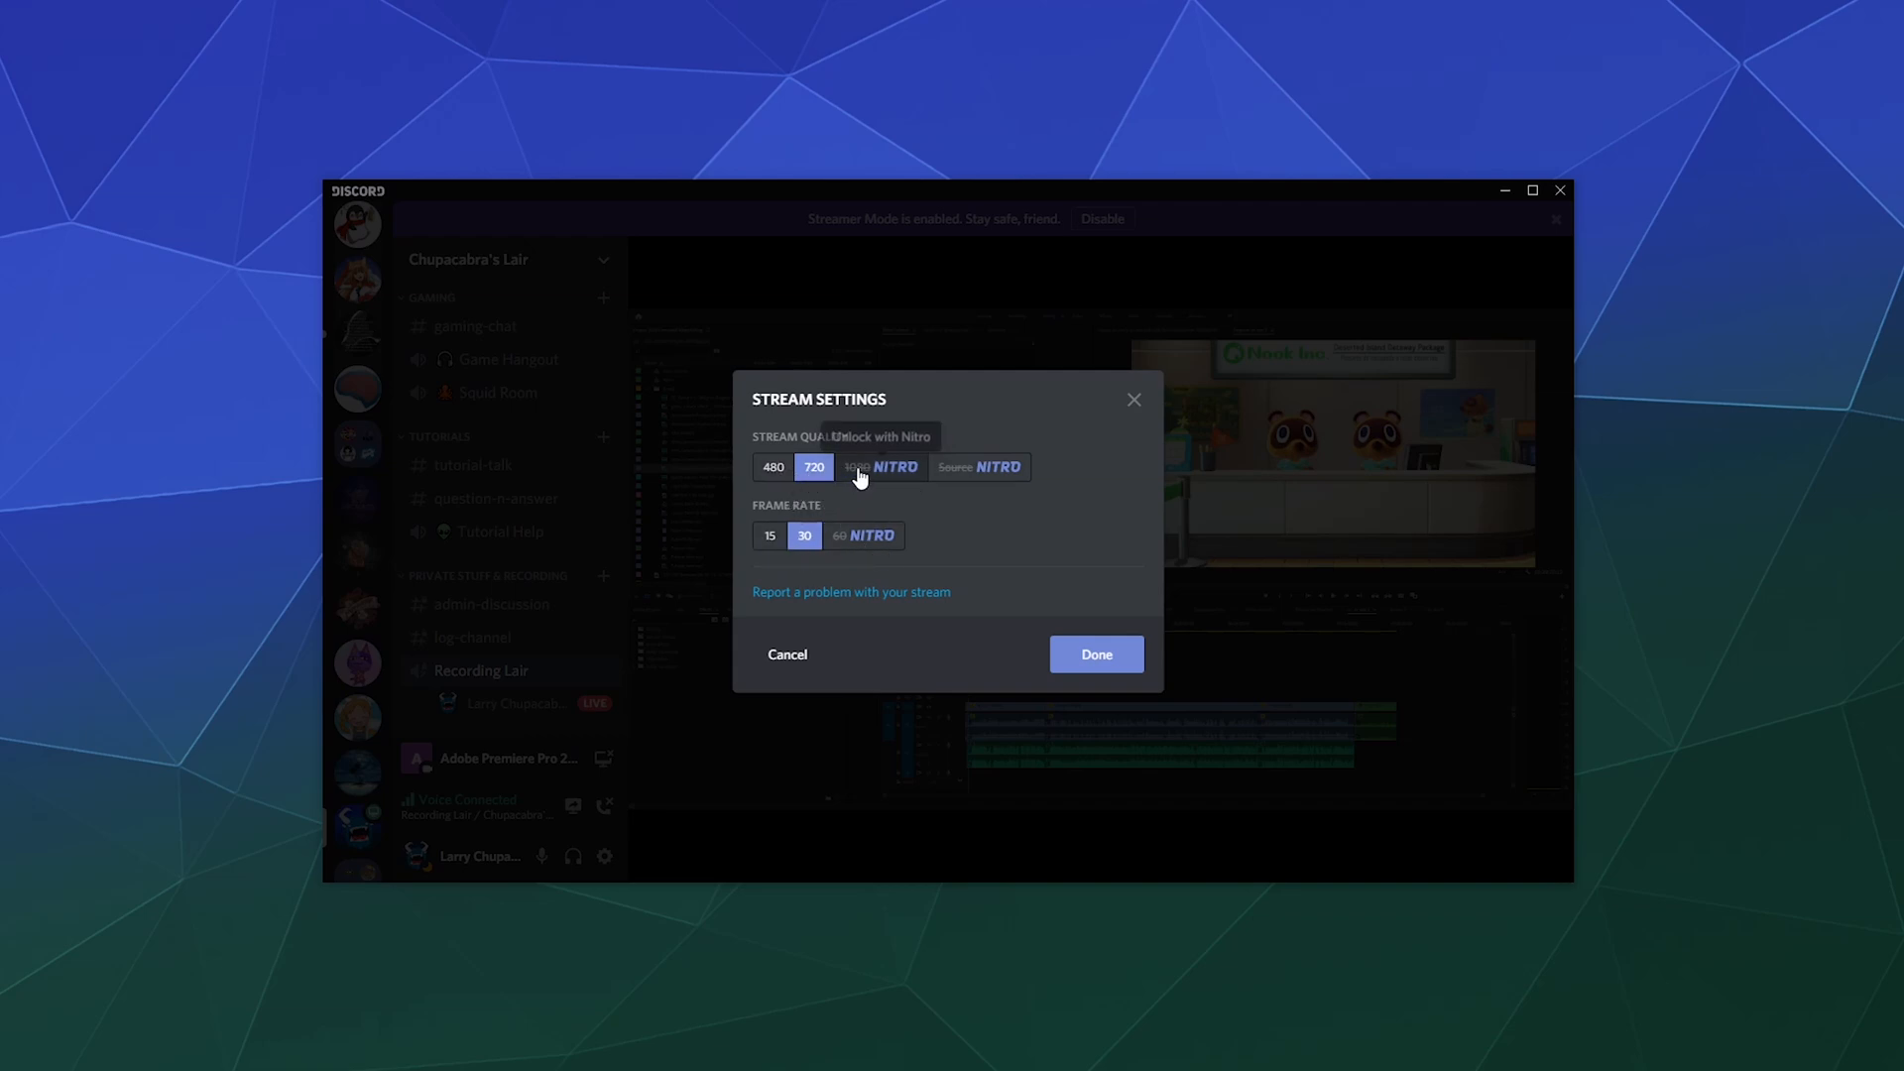
mouse_move(846, 466)
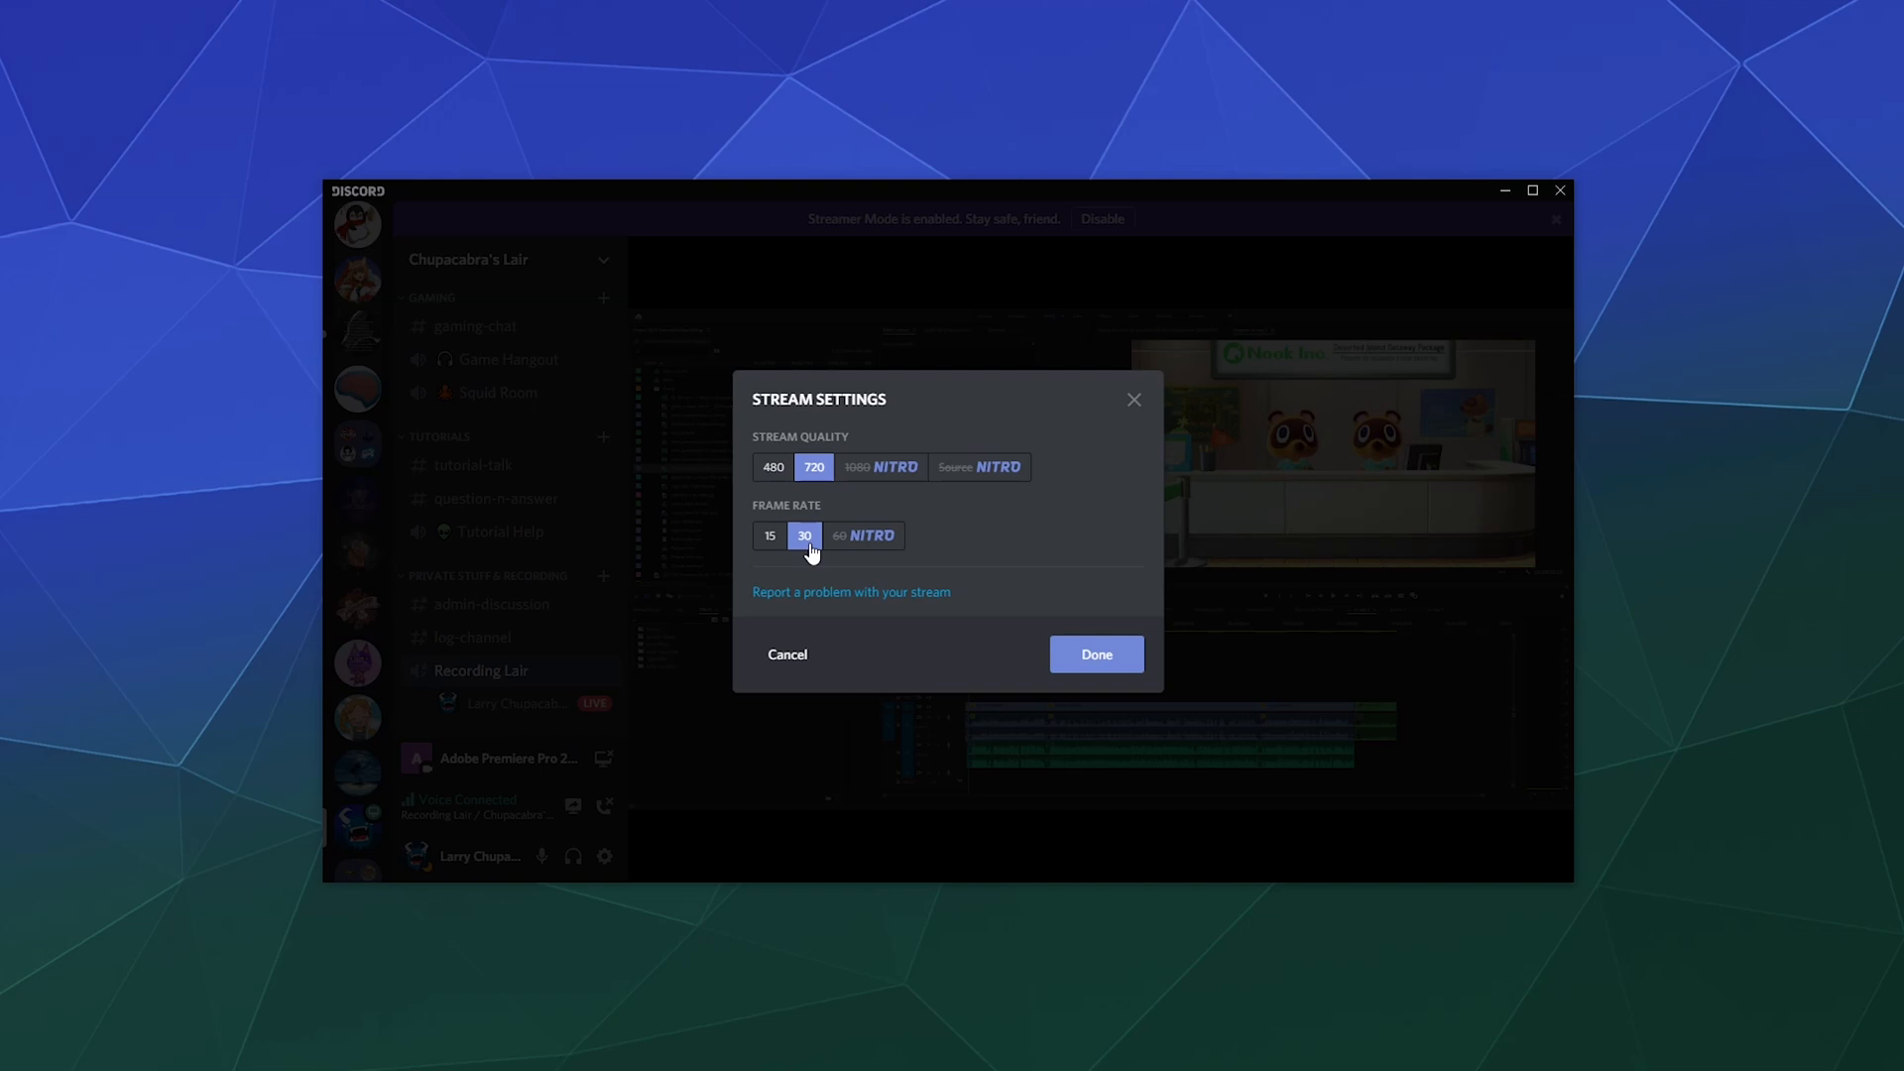
mouse_move(967, 545)
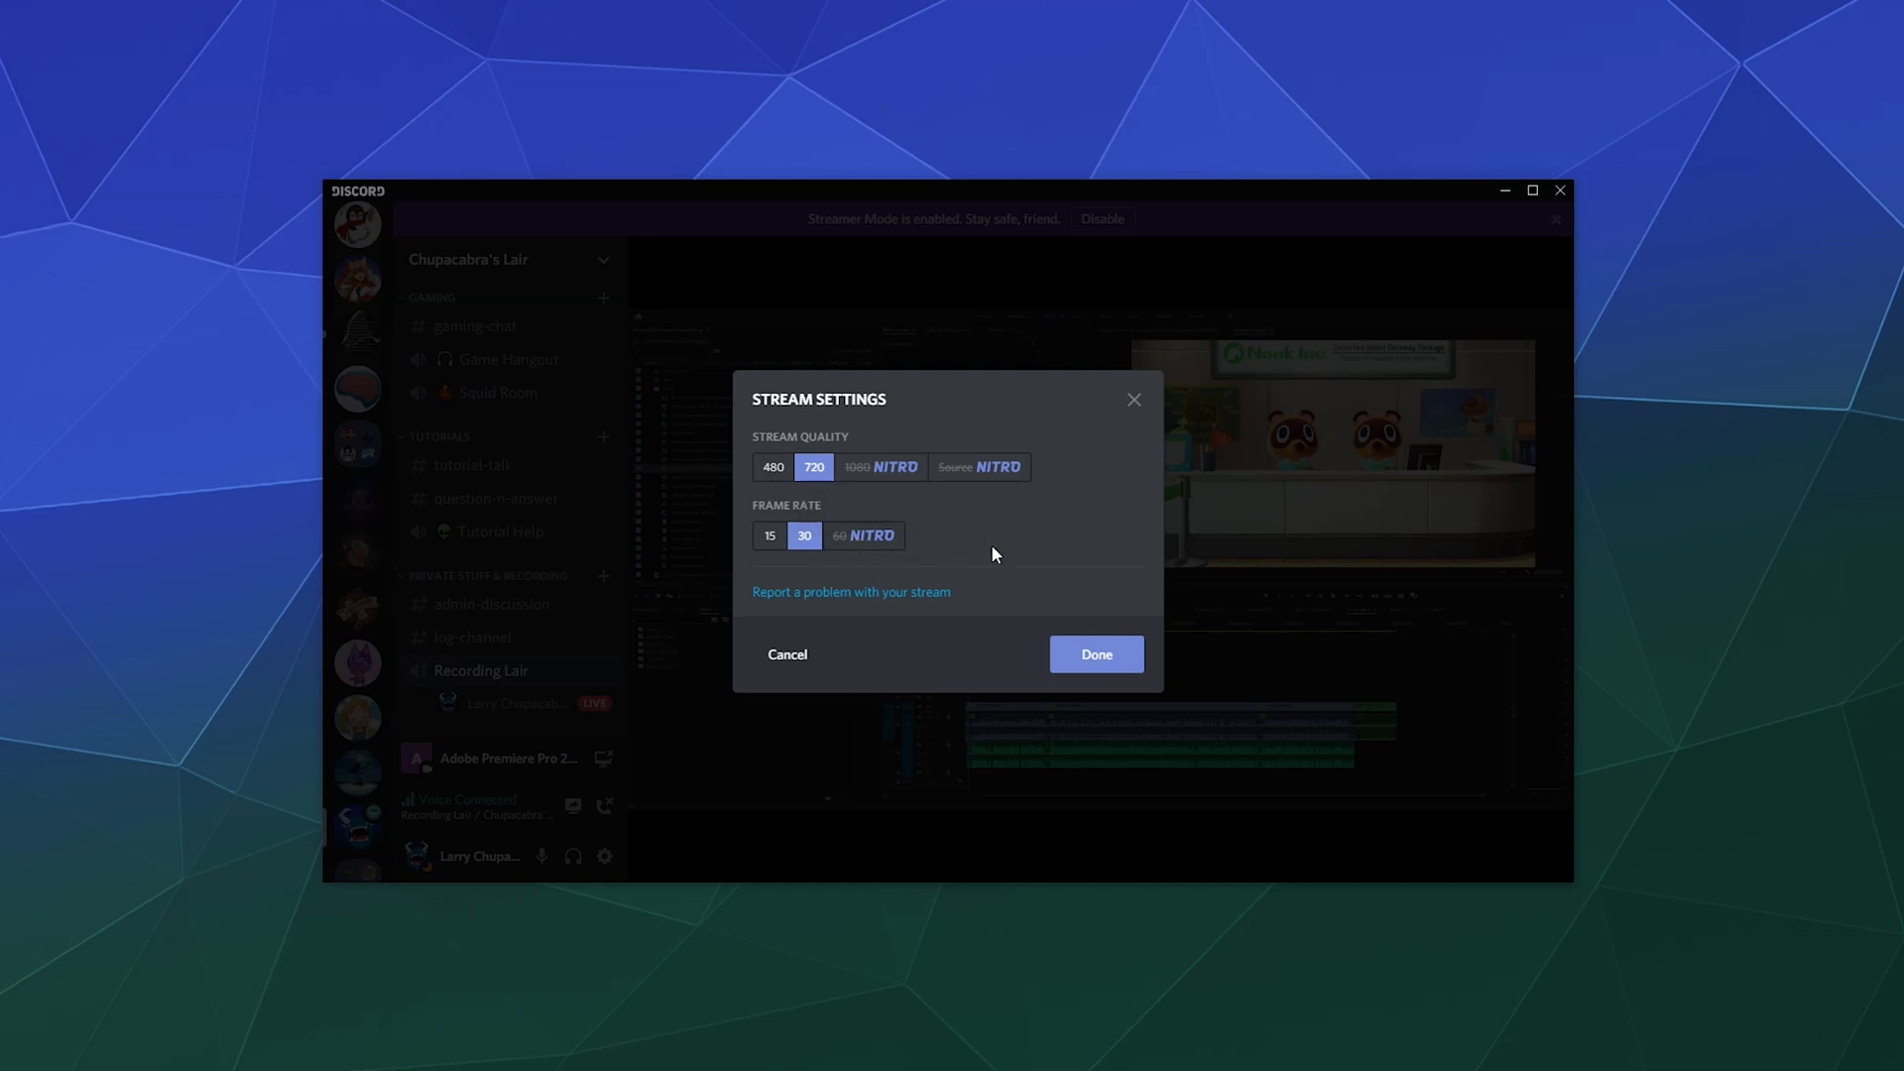
mouse_move(866, 536)
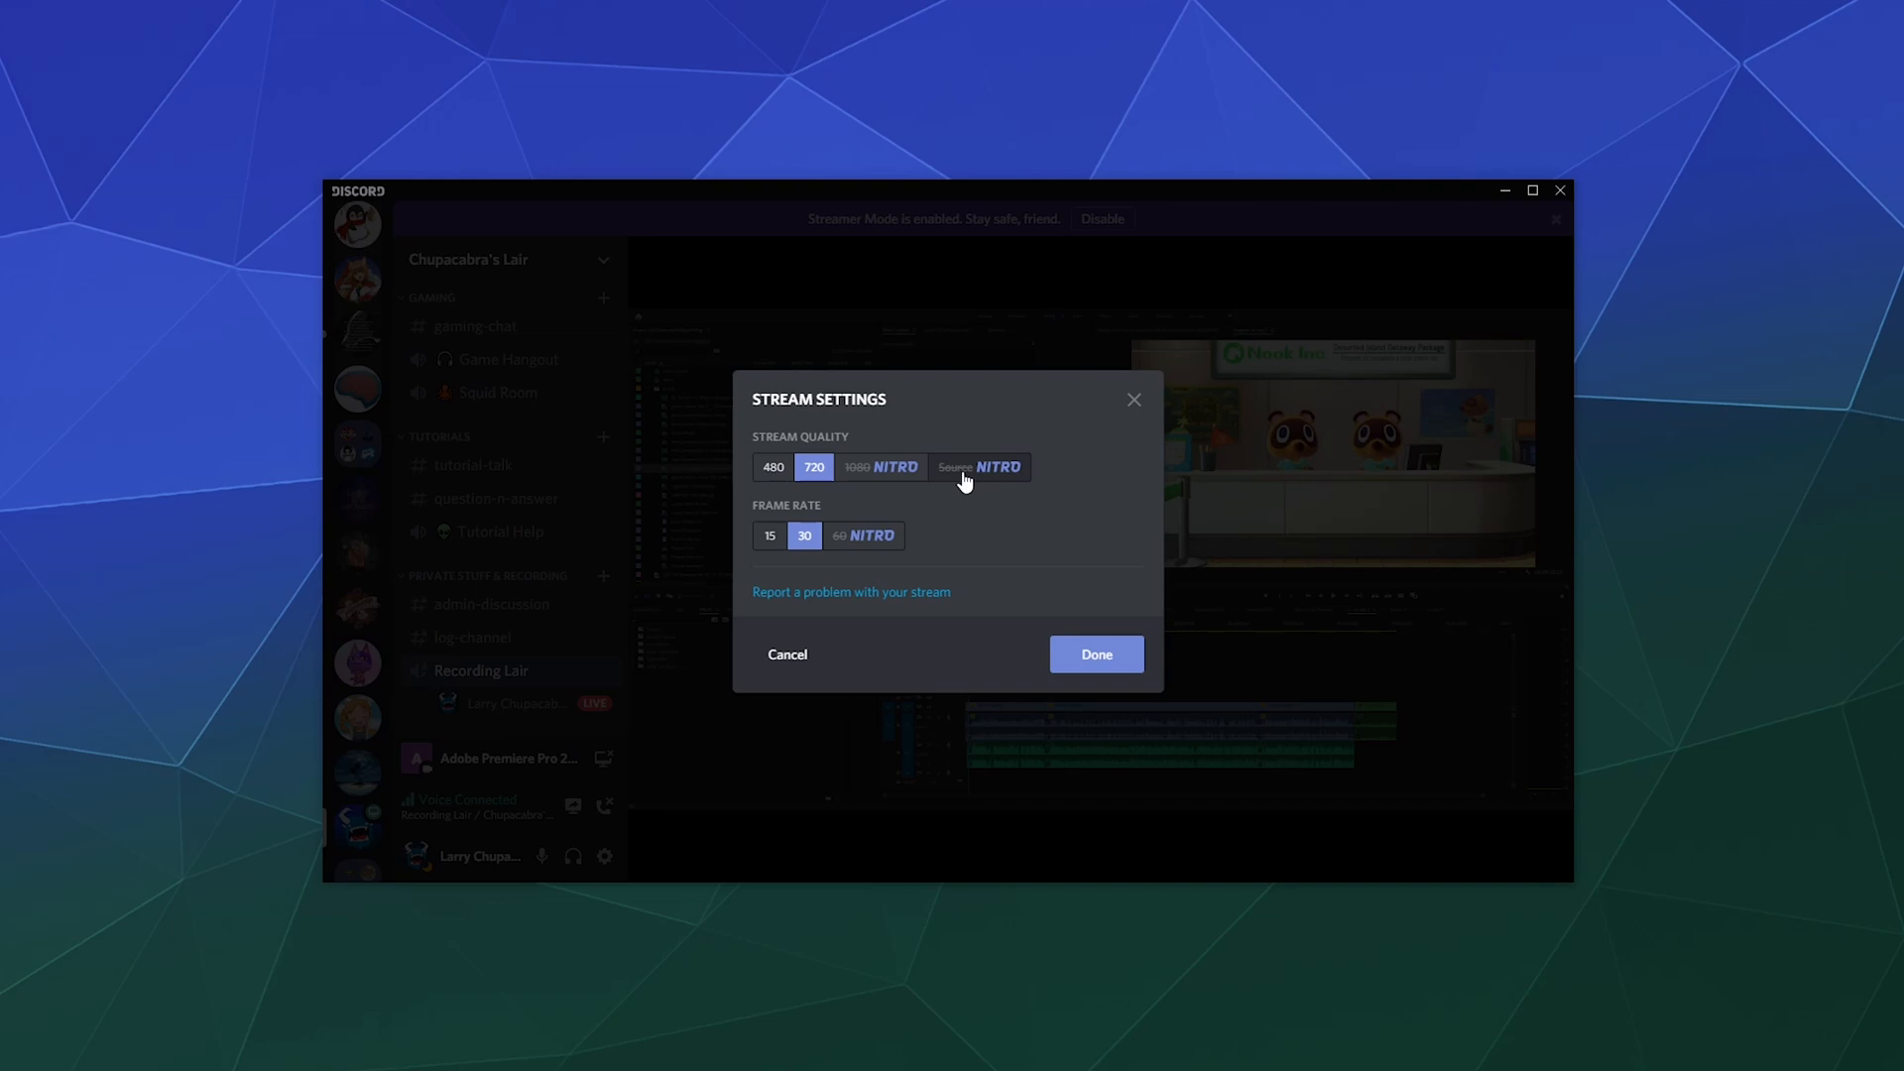
mouse_move(979, 467)
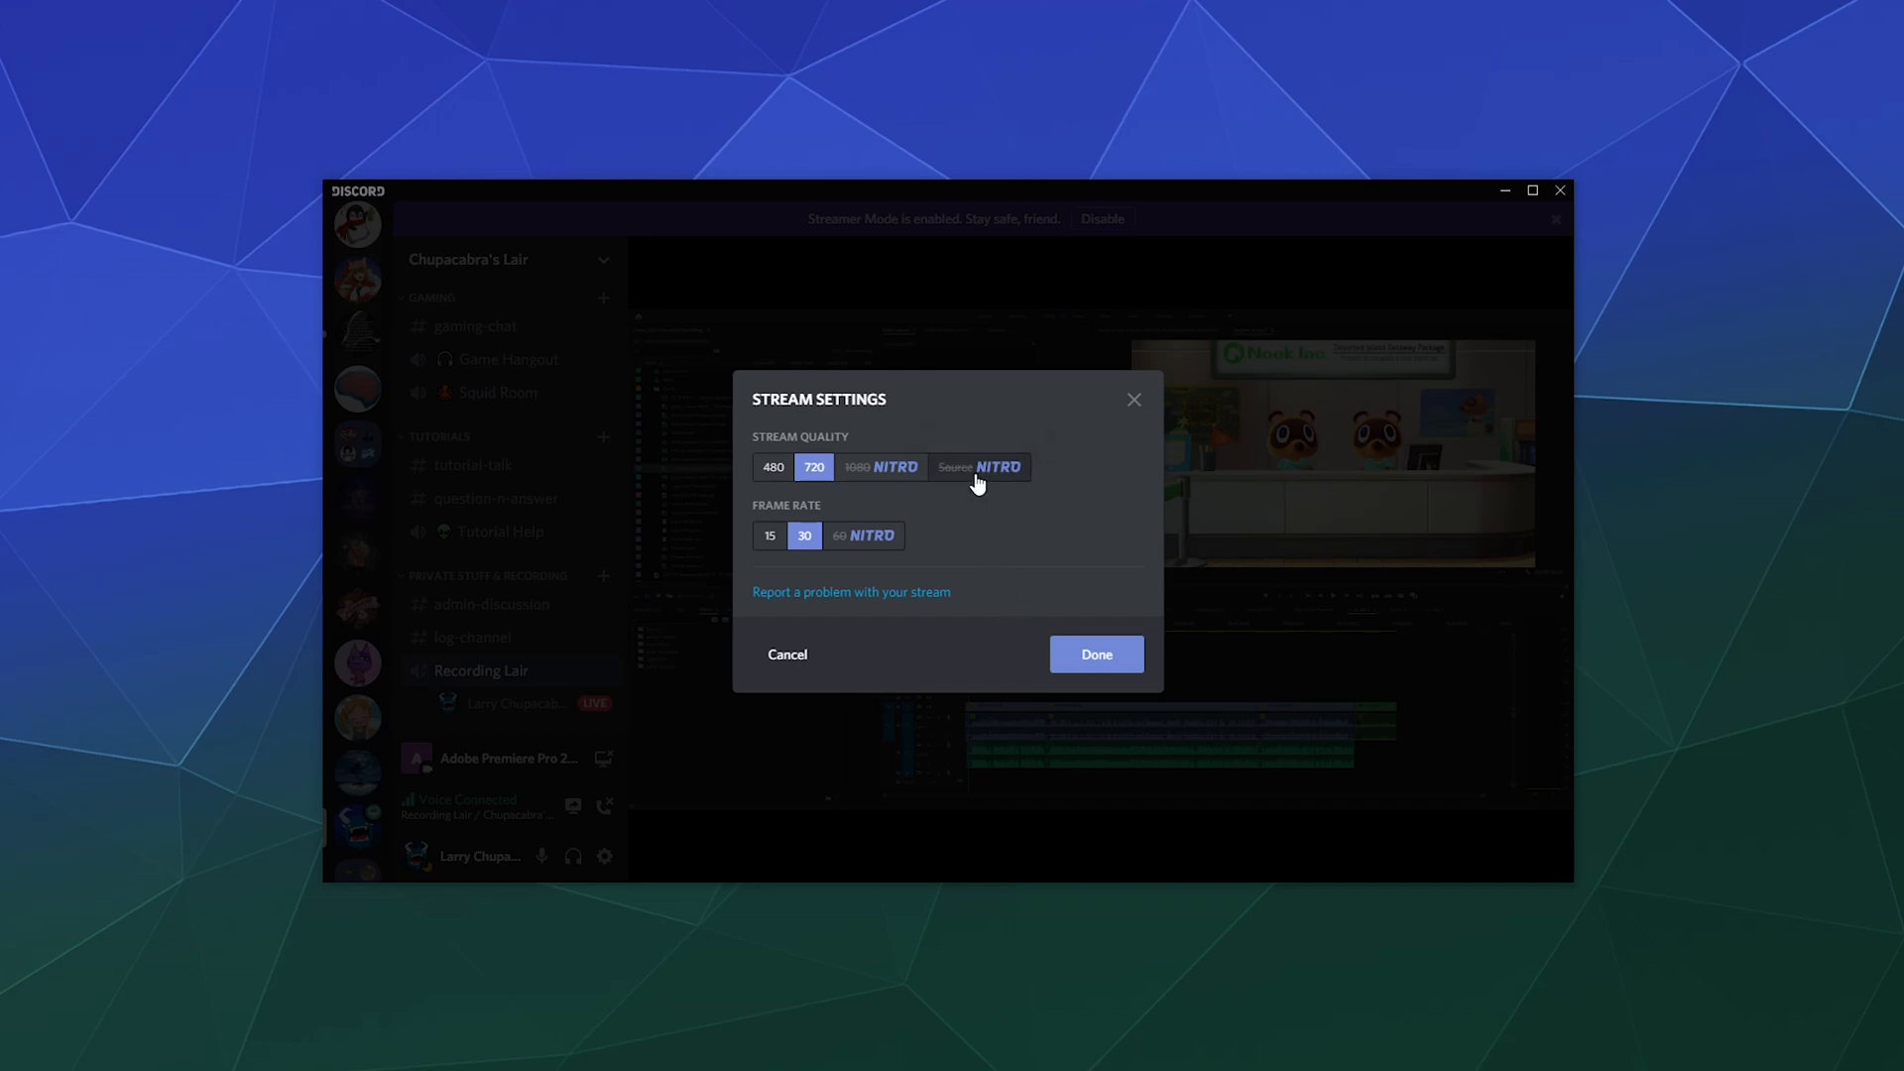
mouse_move(914, 526)
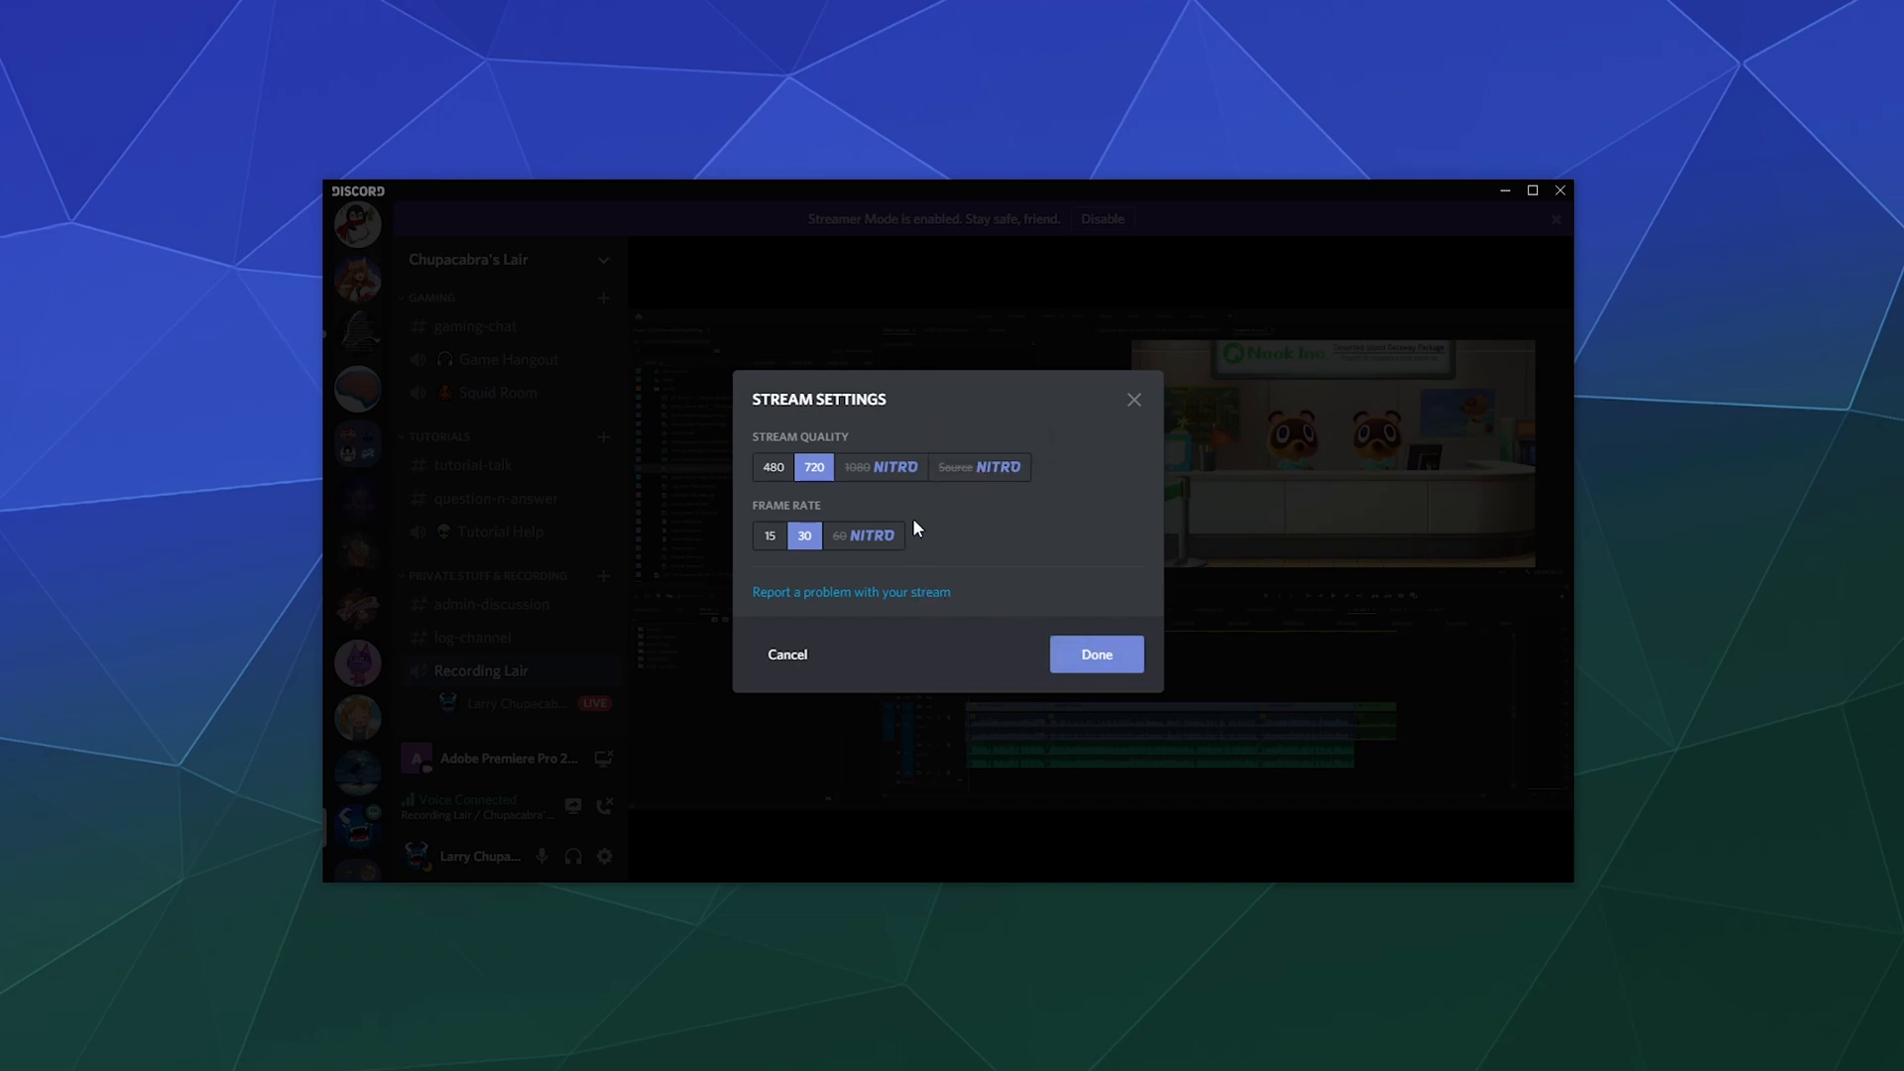
Step: Submit stream settings of 480 quality and 30 fps for the Premiere Pro stream
left_click(769, 534)
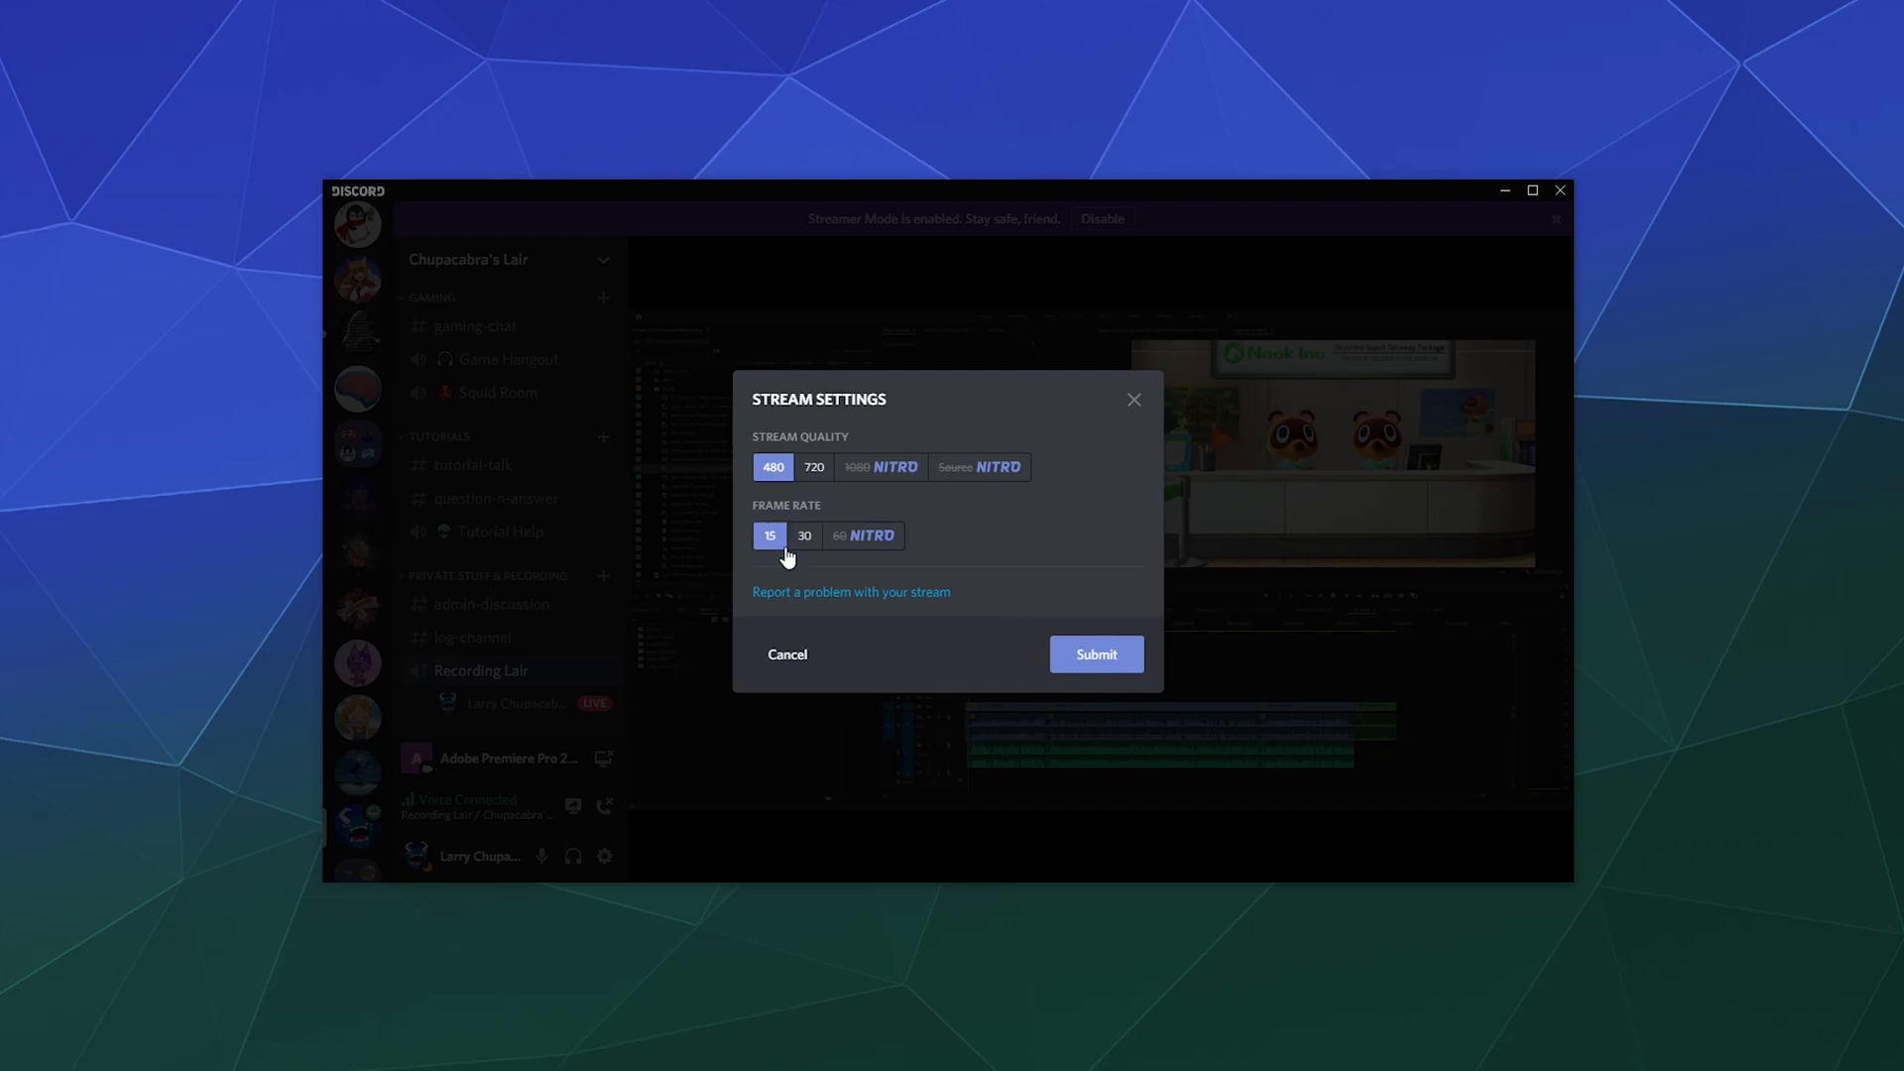
left_click(805, 536)
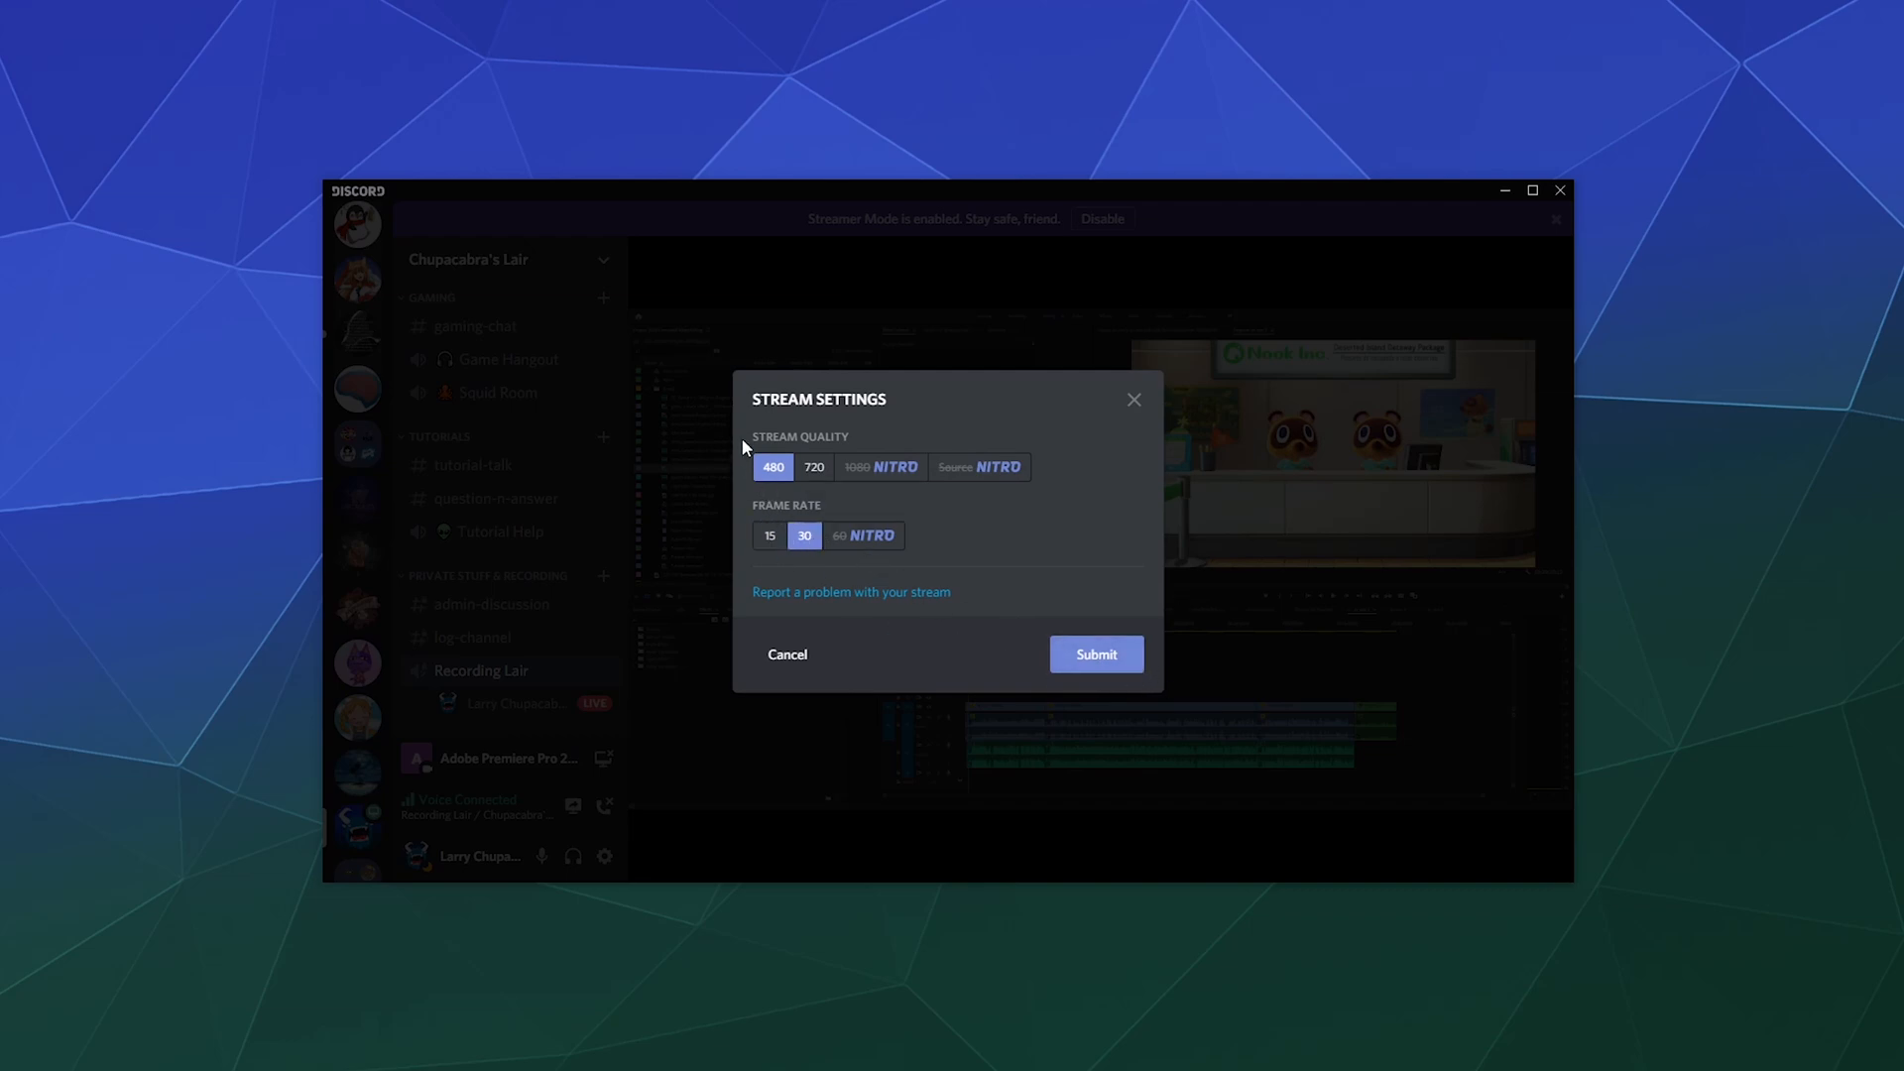
mouse_move(1081, 642)
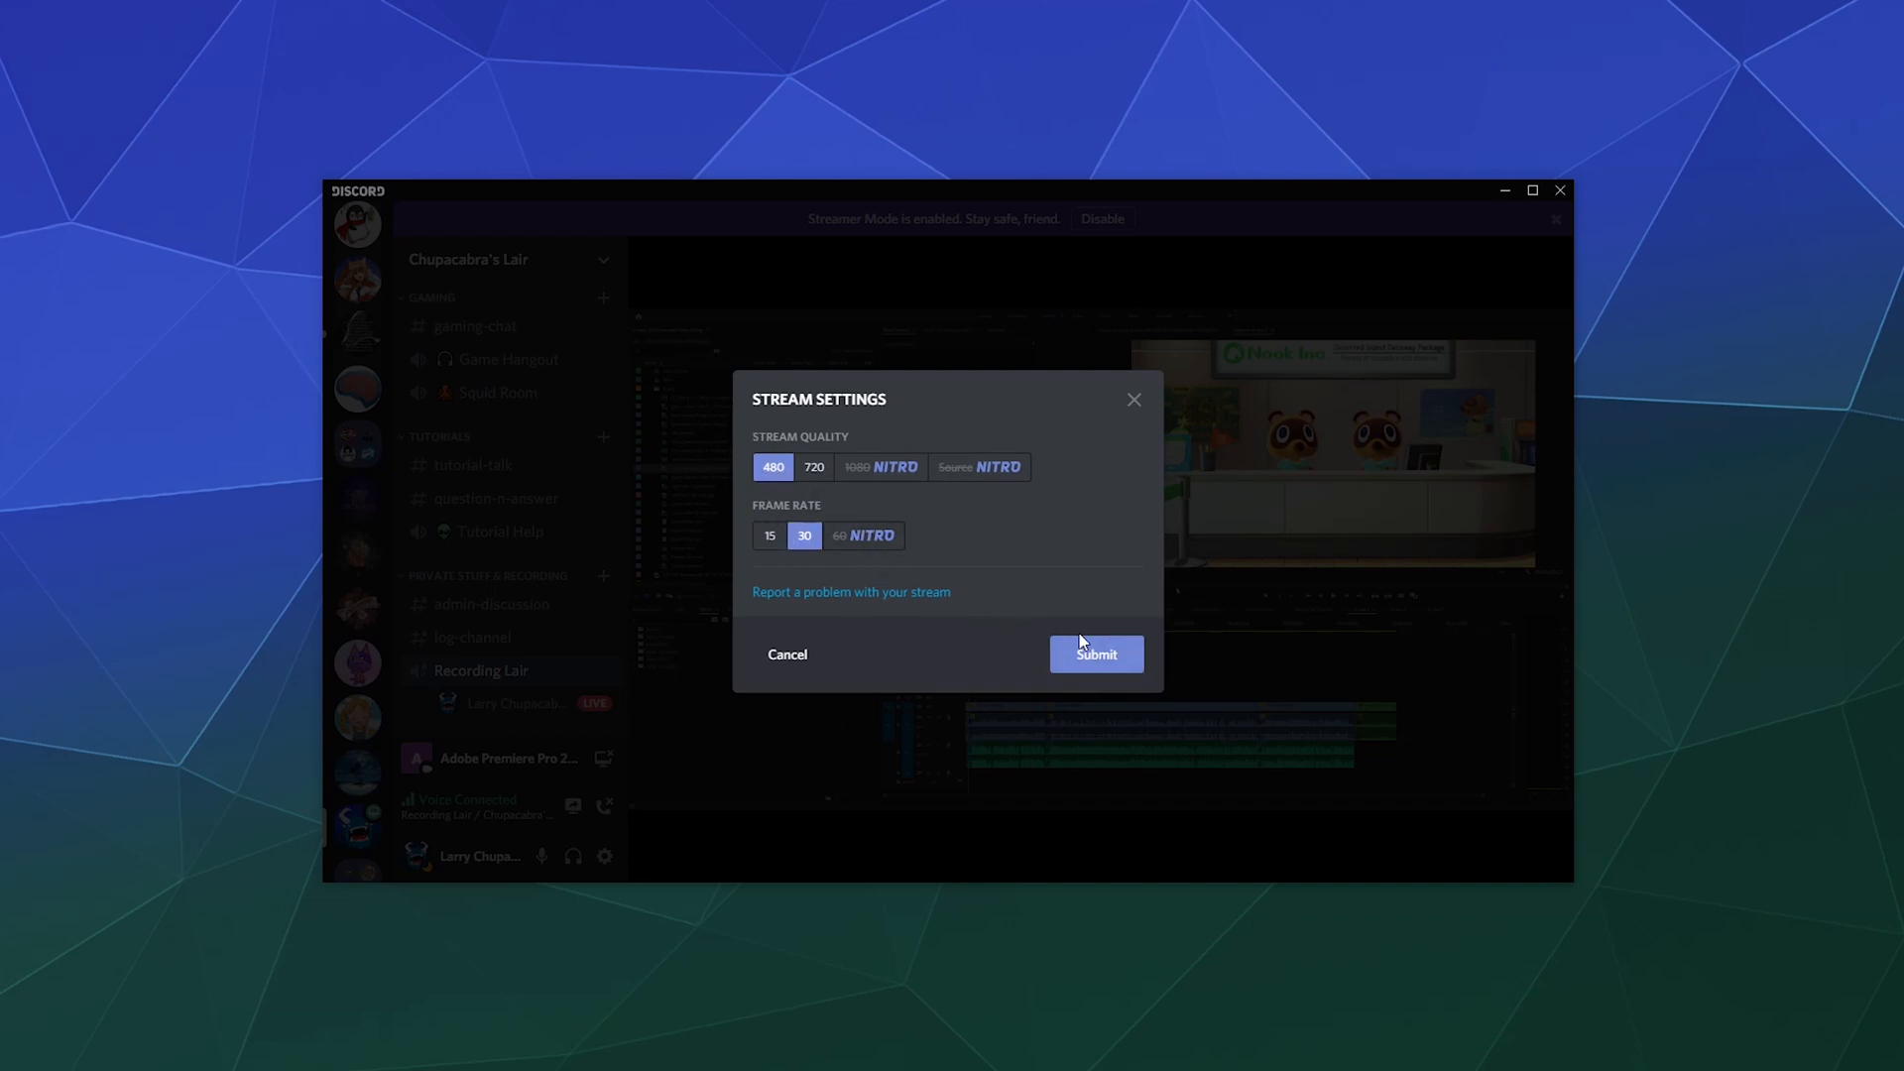
left_click(1092, 654)
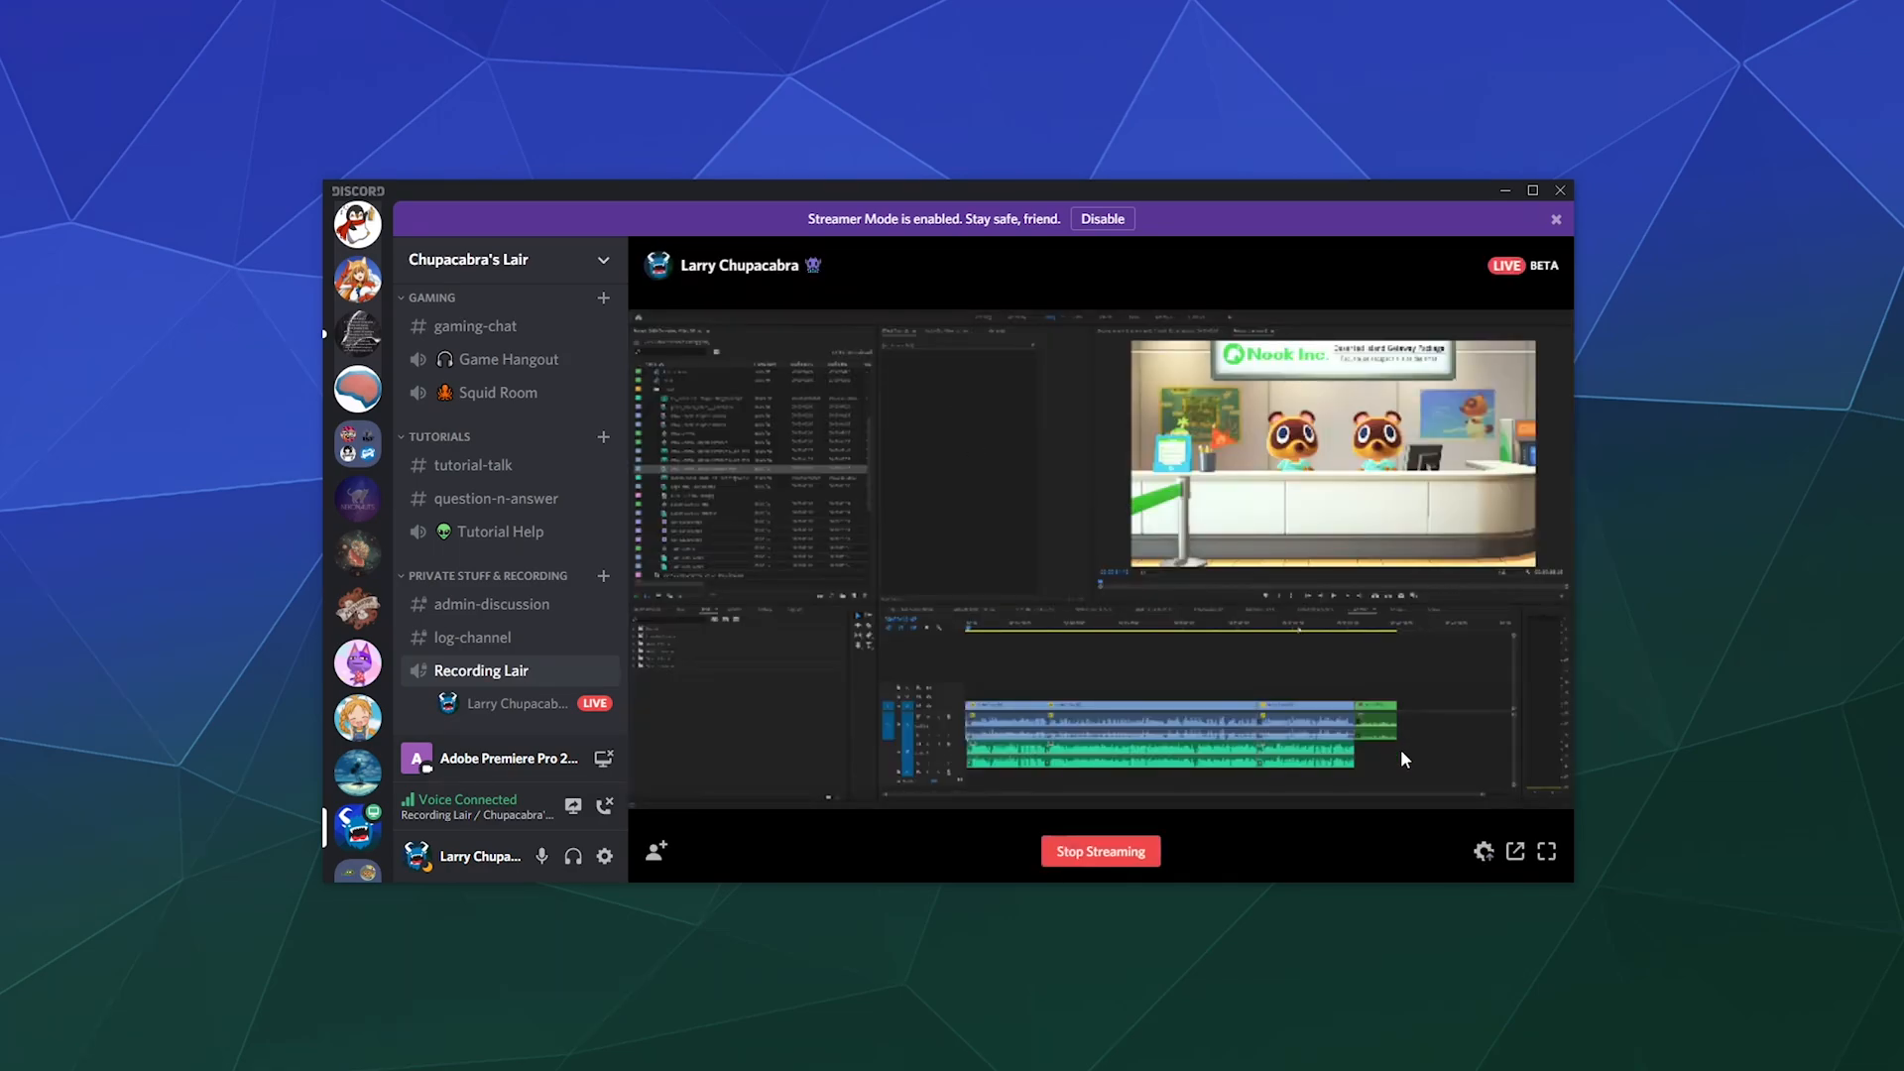
mouse_move(716, 854)
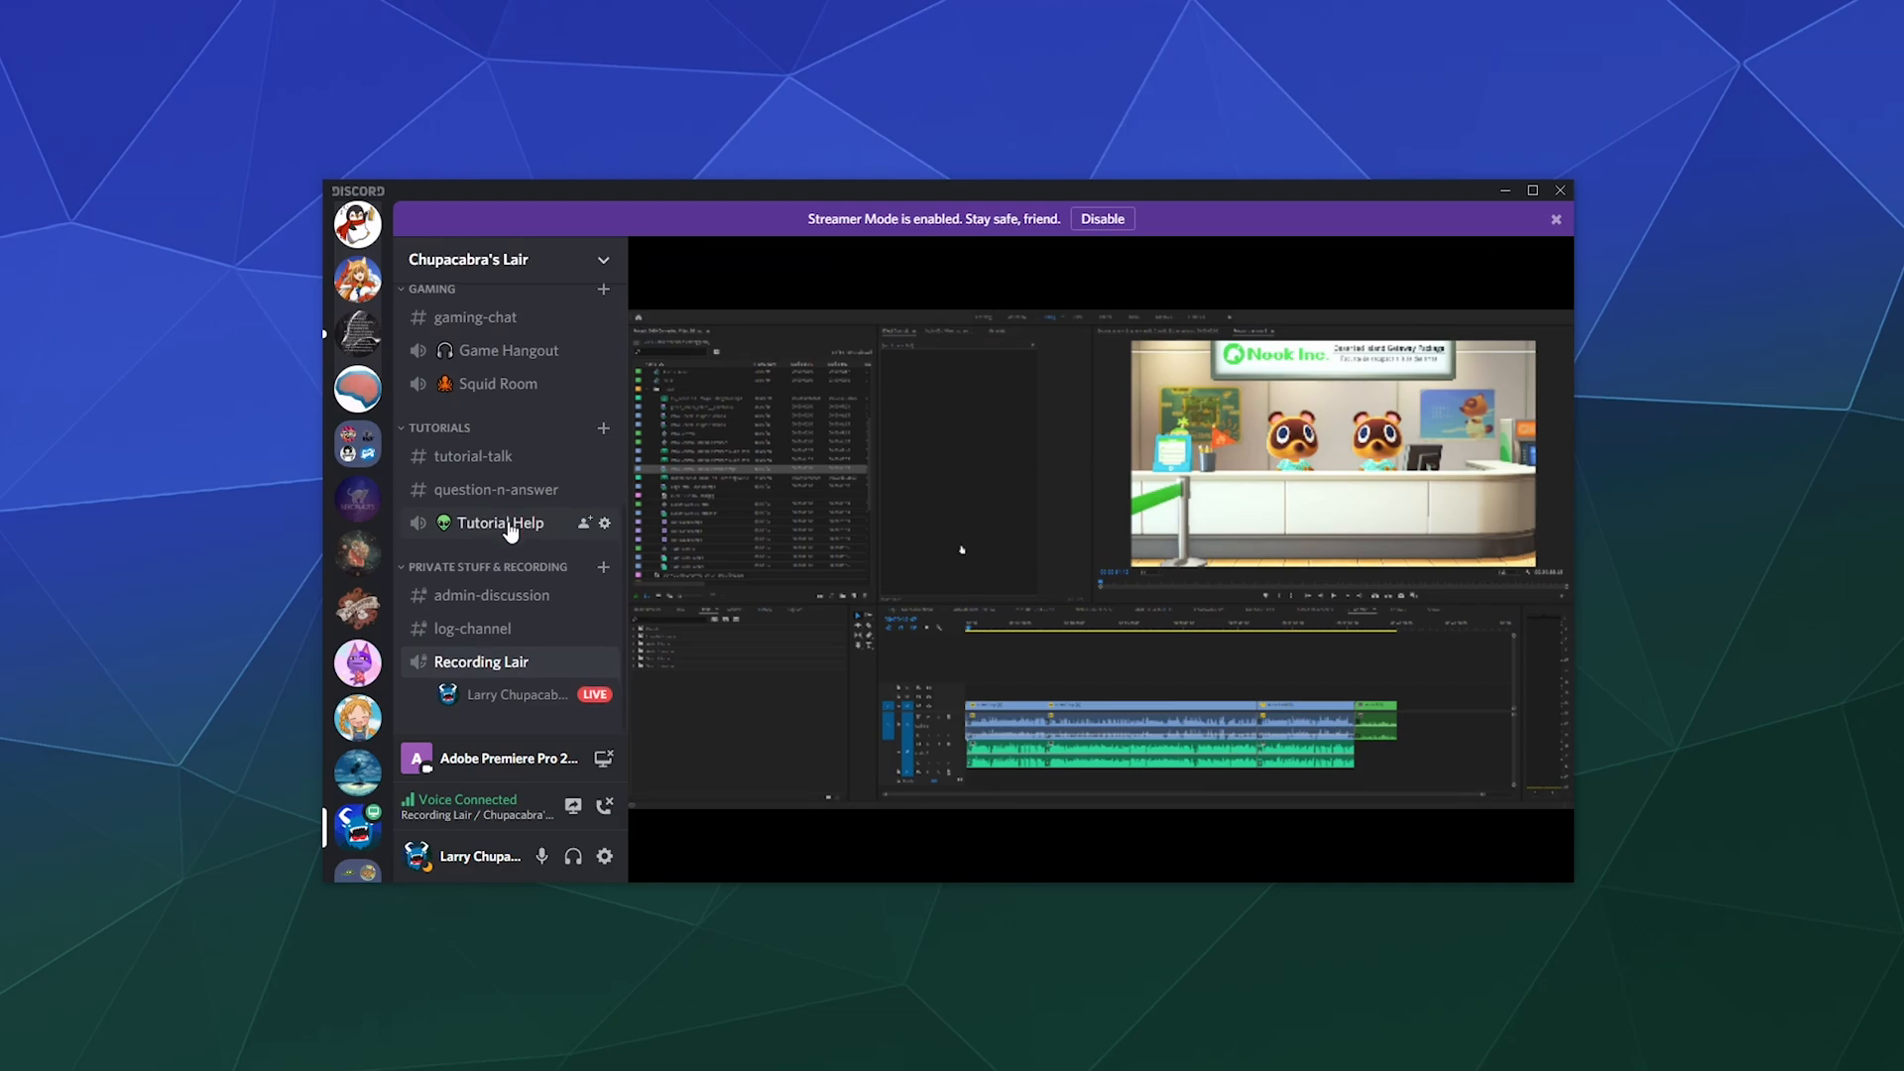
left_click(516, 693)
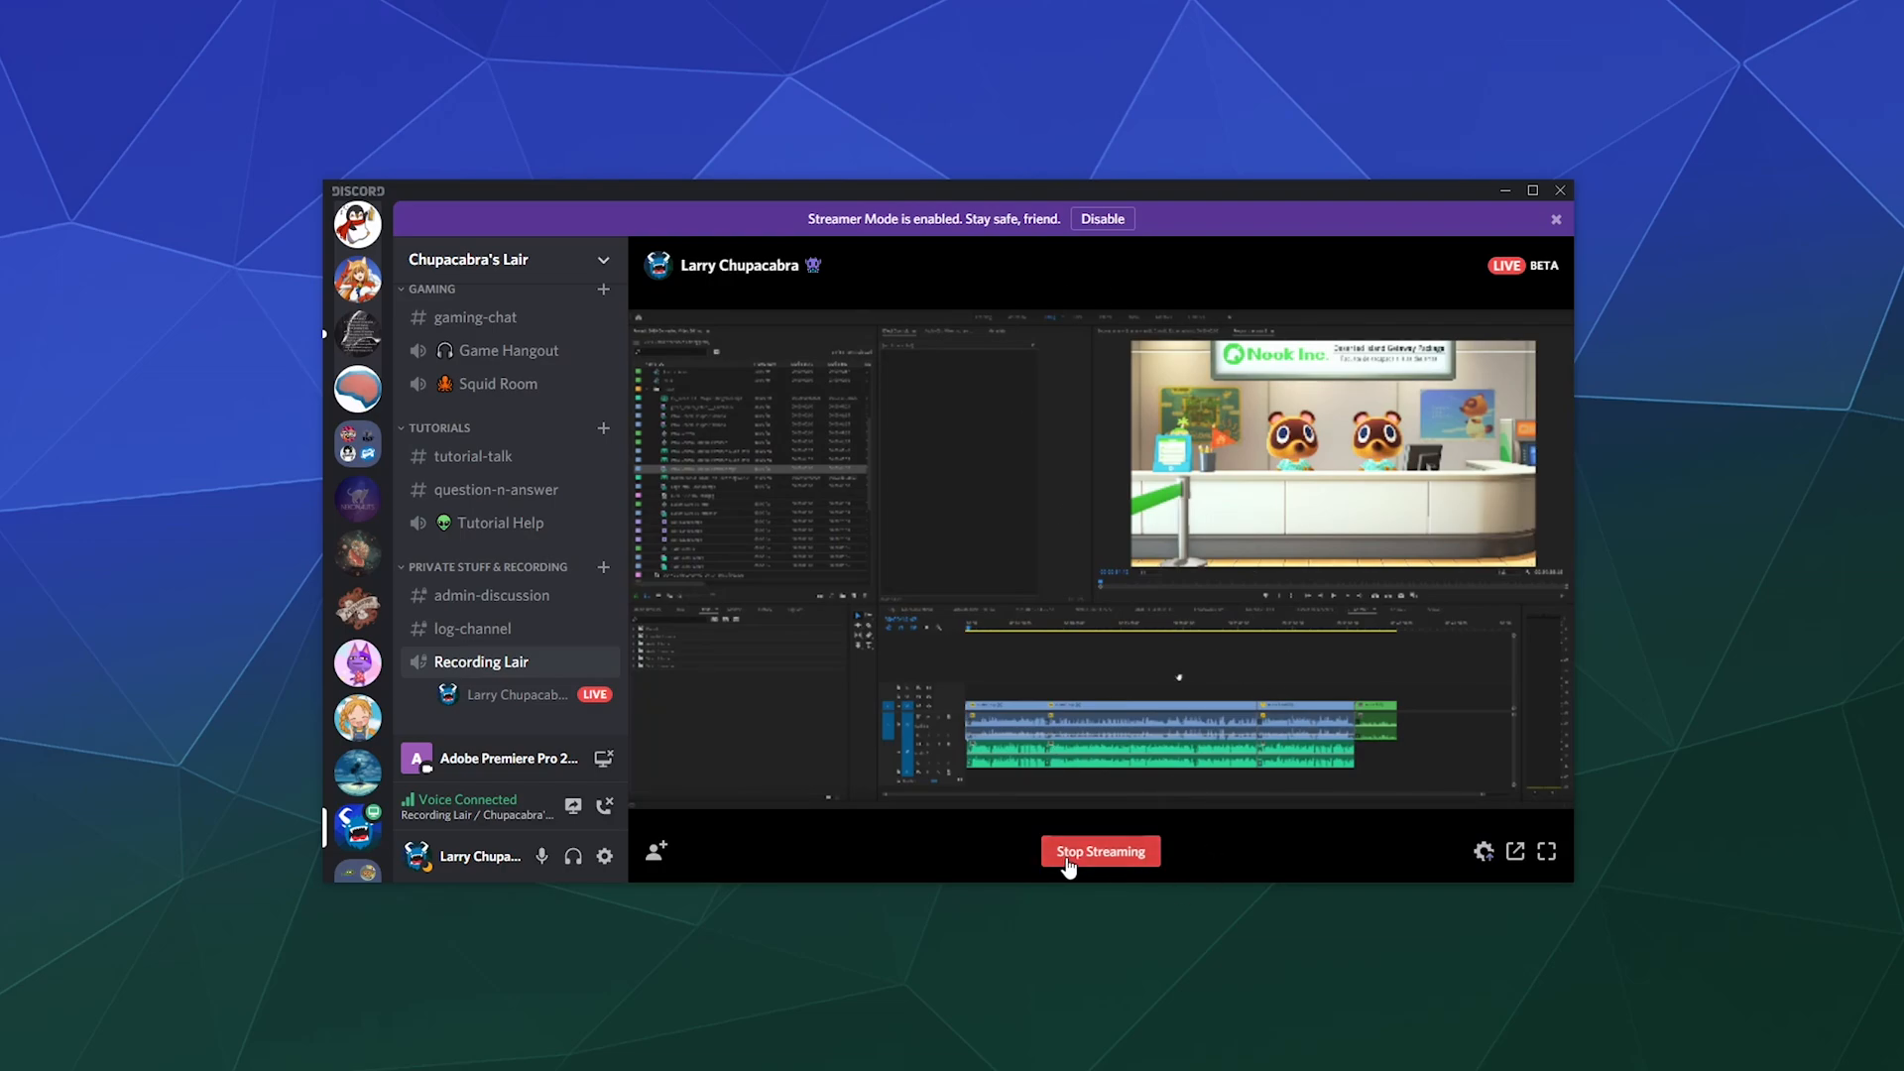
mouse_move(1108, 869)
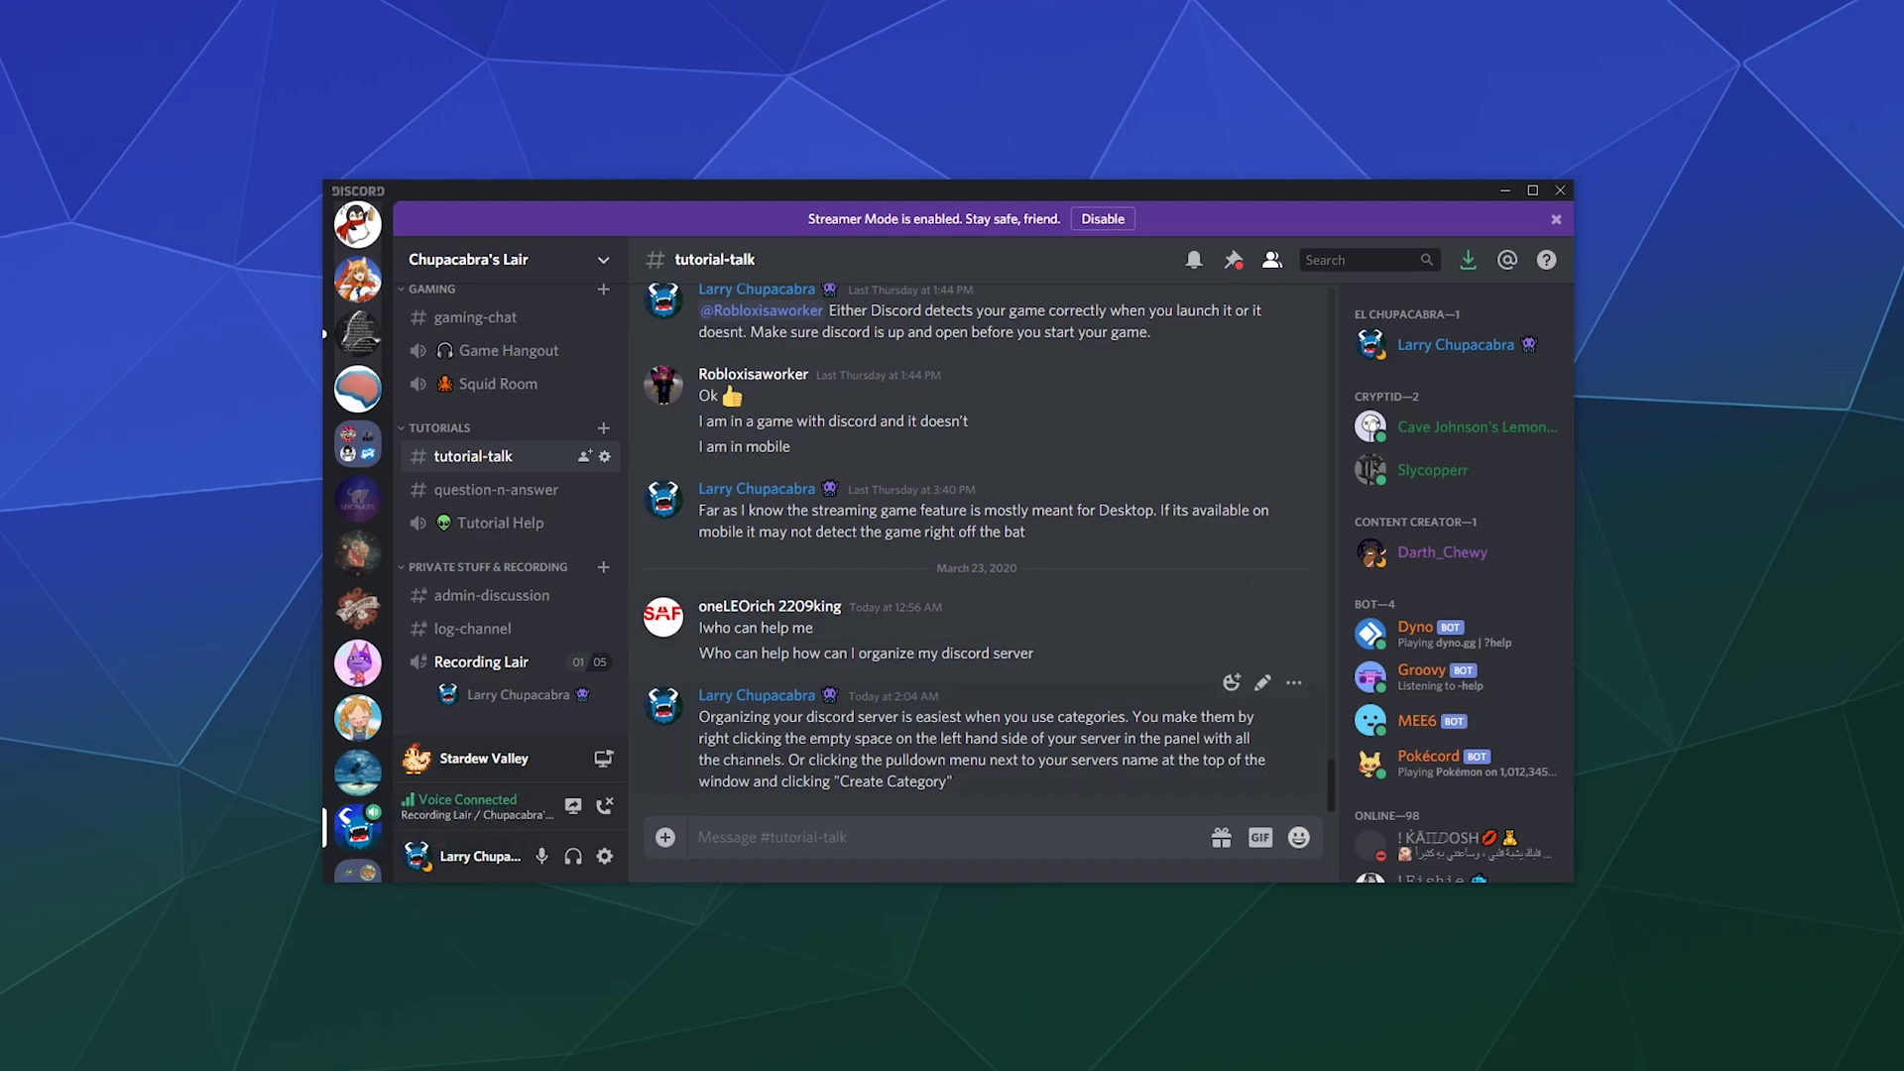
mouse_move(604, 763)
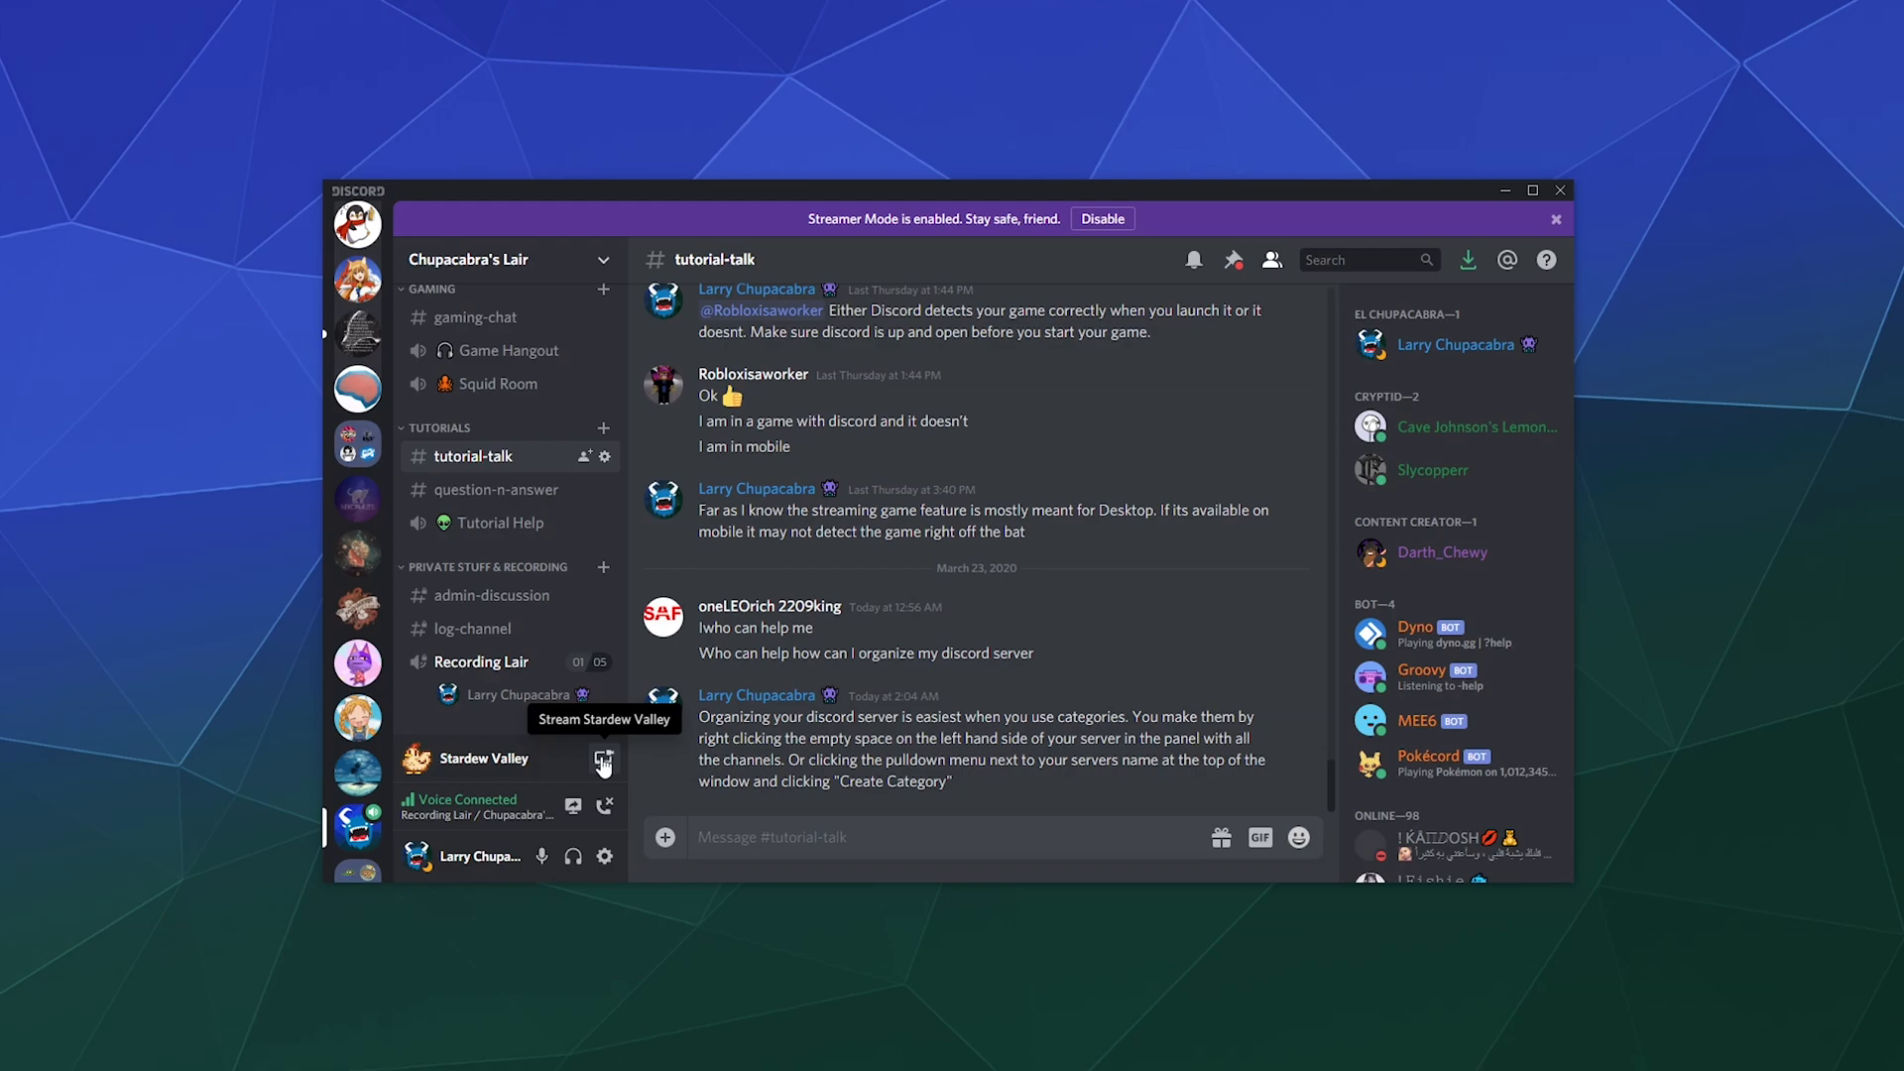
Step: Open the Stardew Valley stream dialog, choose Change, and browse the Applications list
left_click(604, 762)
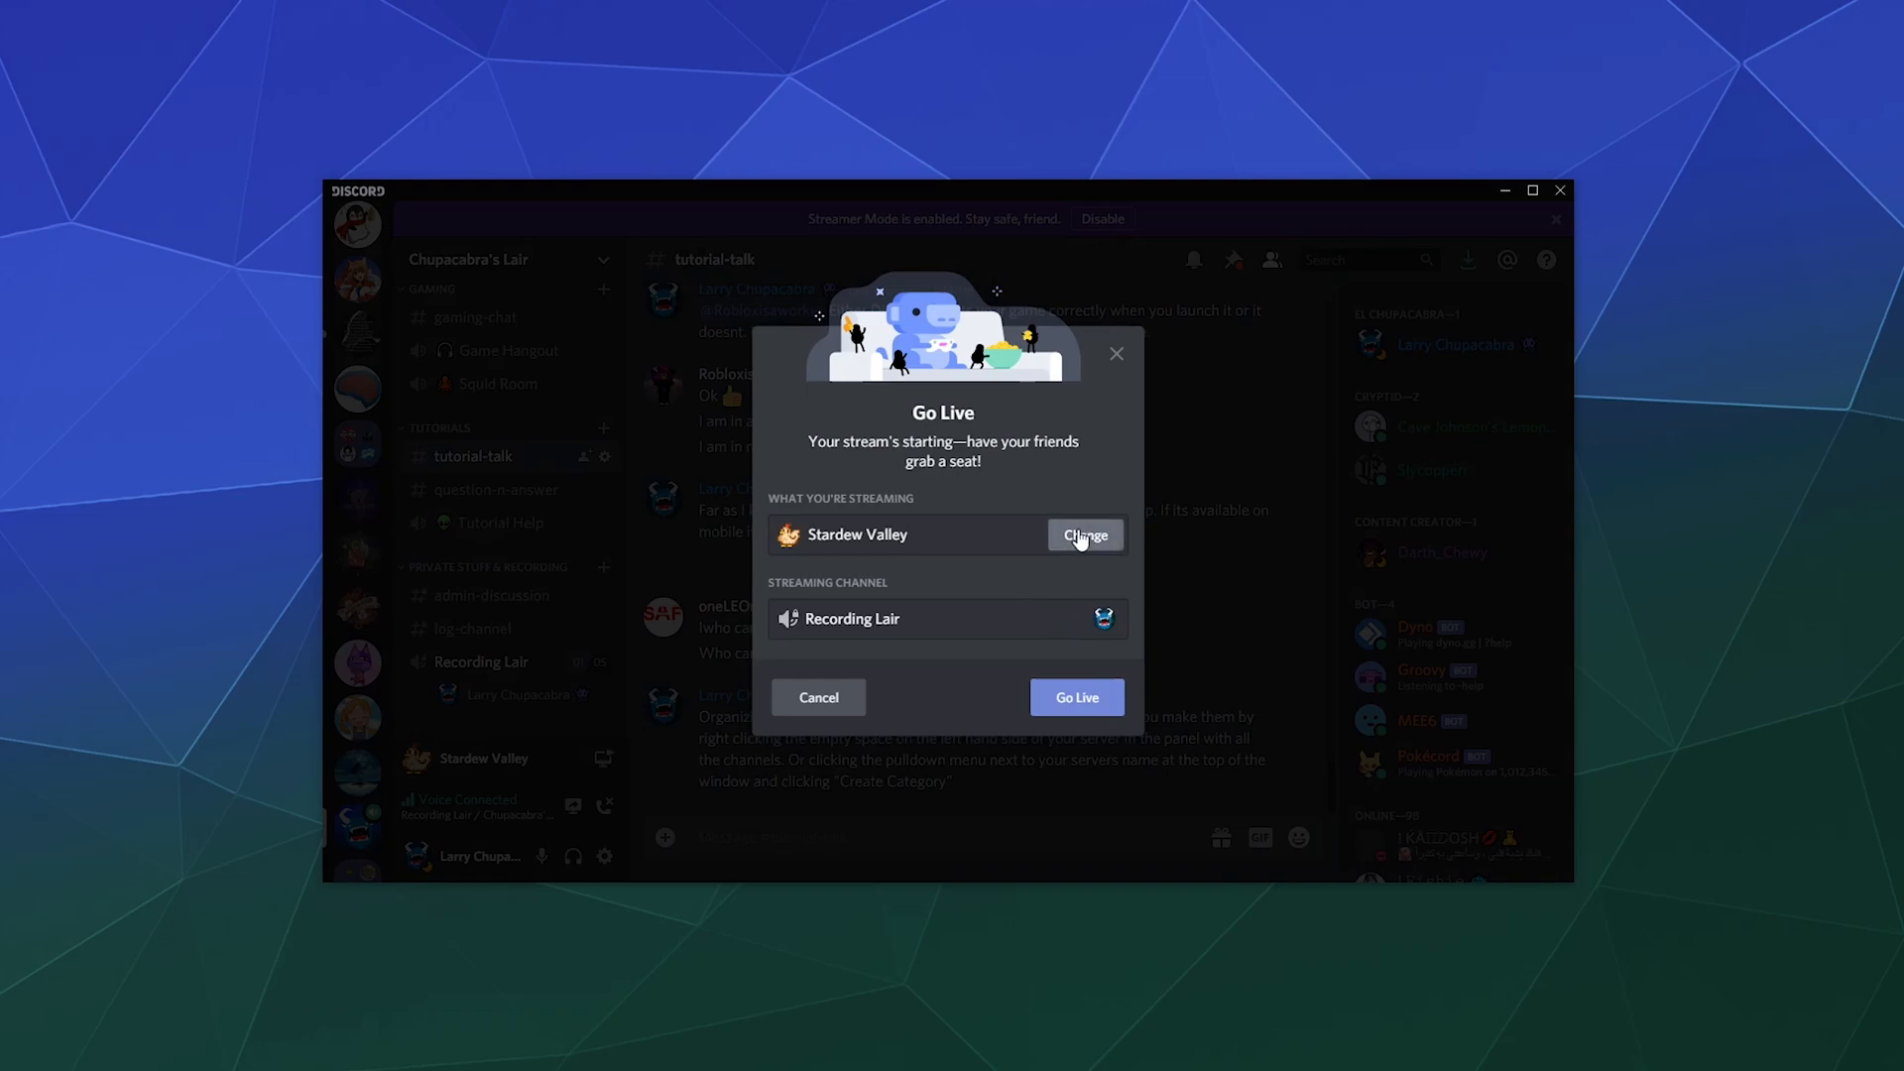
left_click(1083, 535)
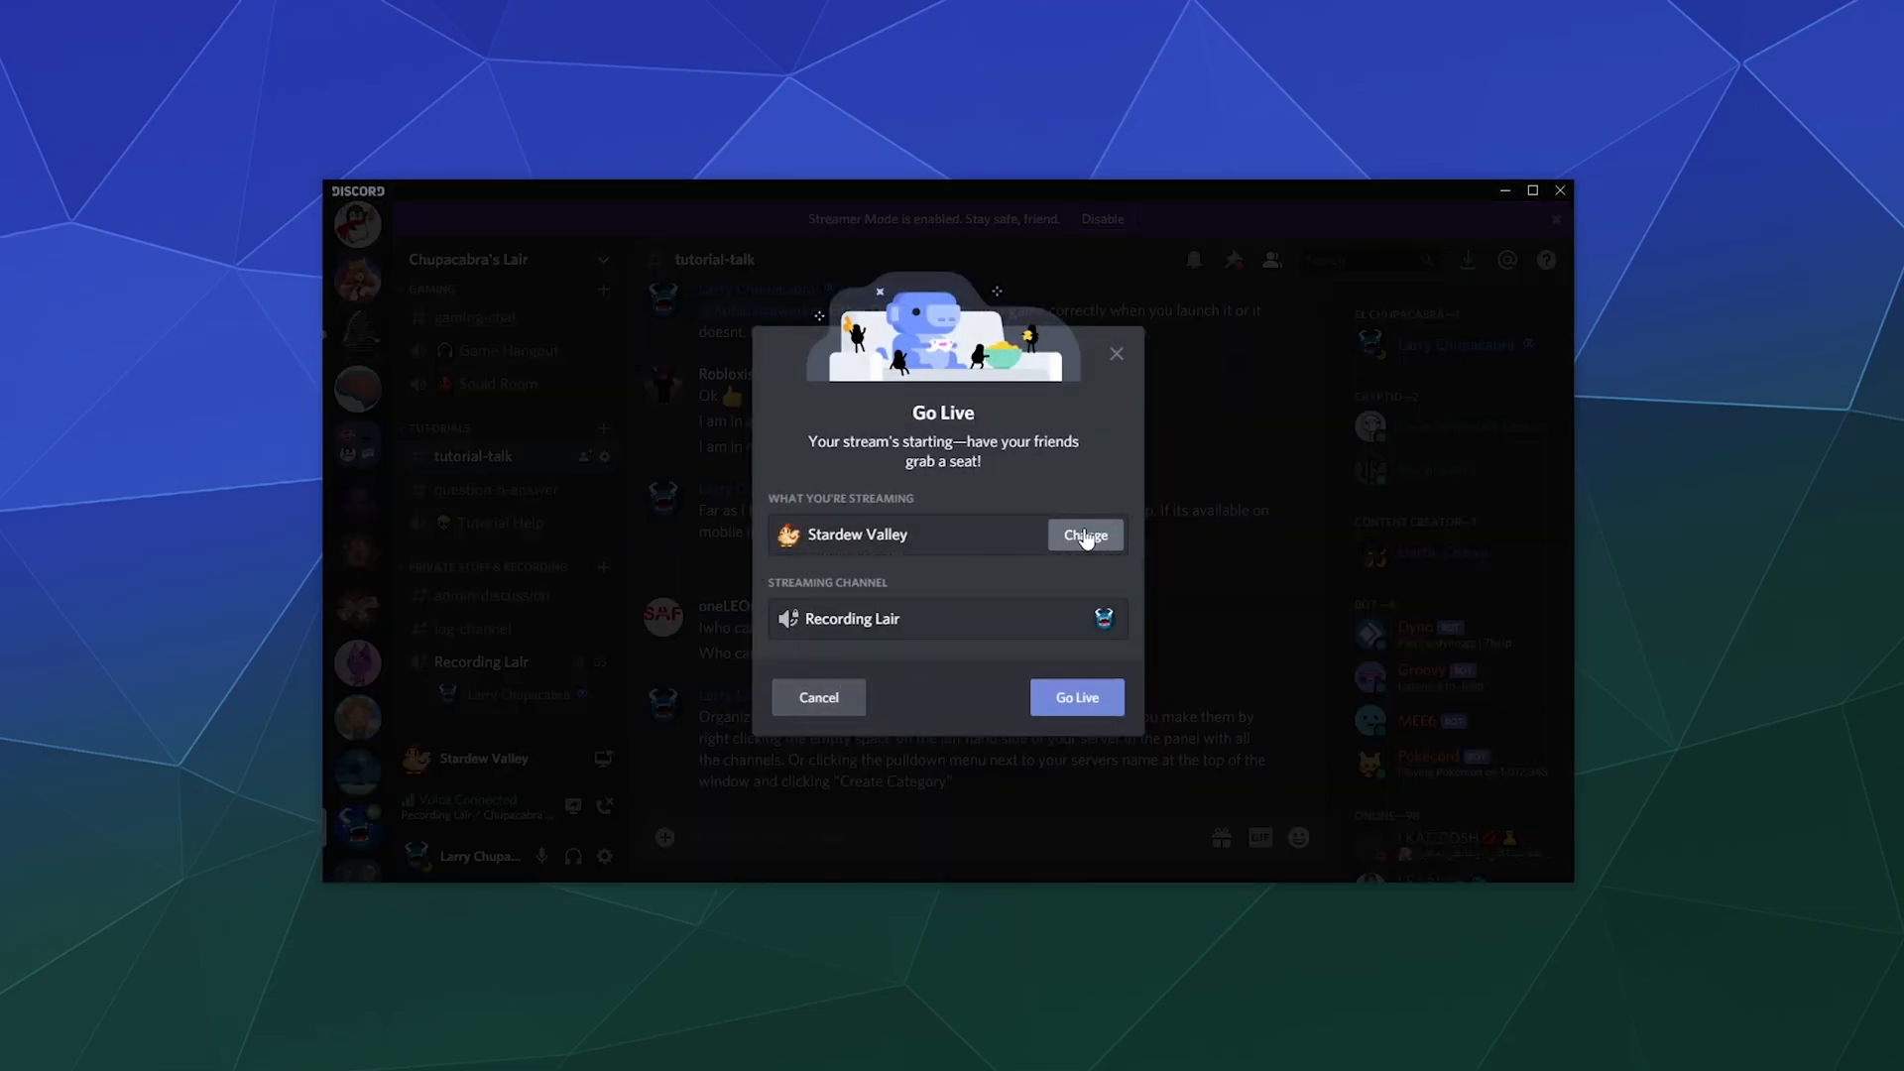
left_click(1084, 535)
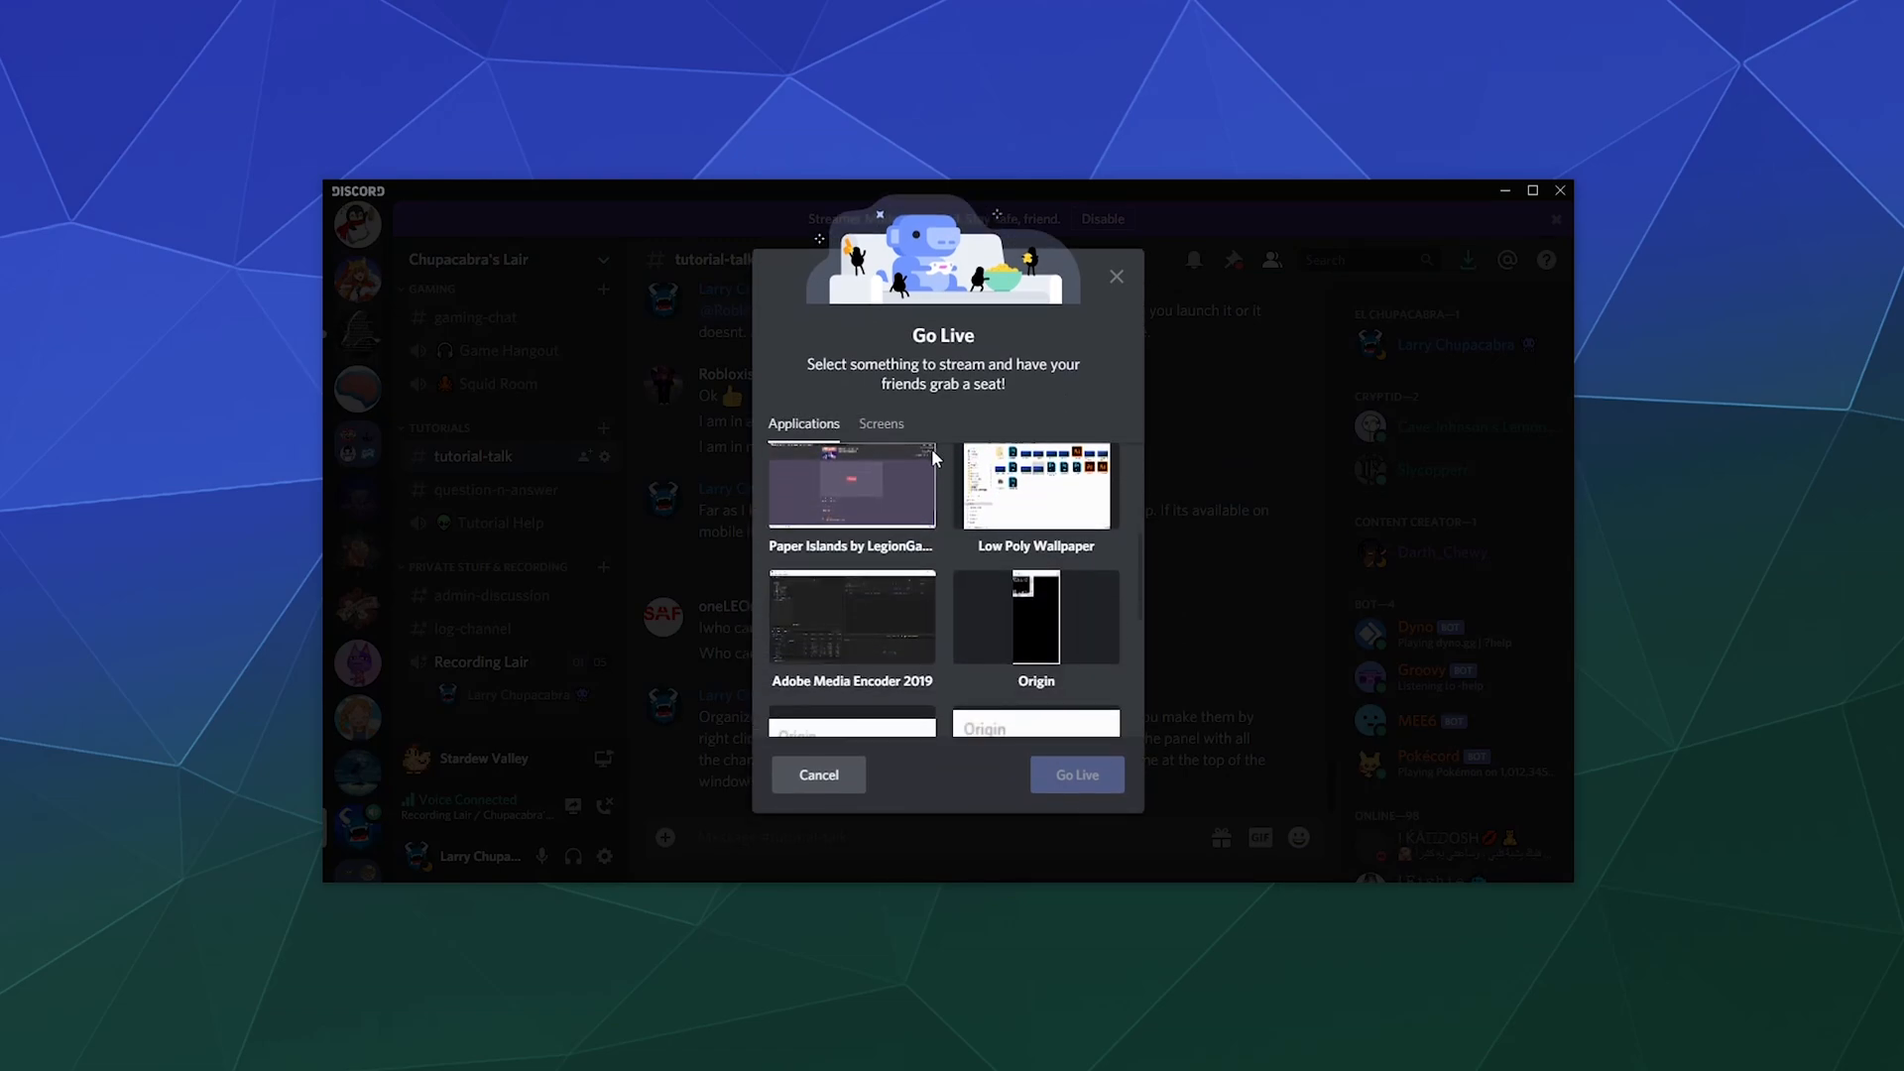
scroll("down", 3)
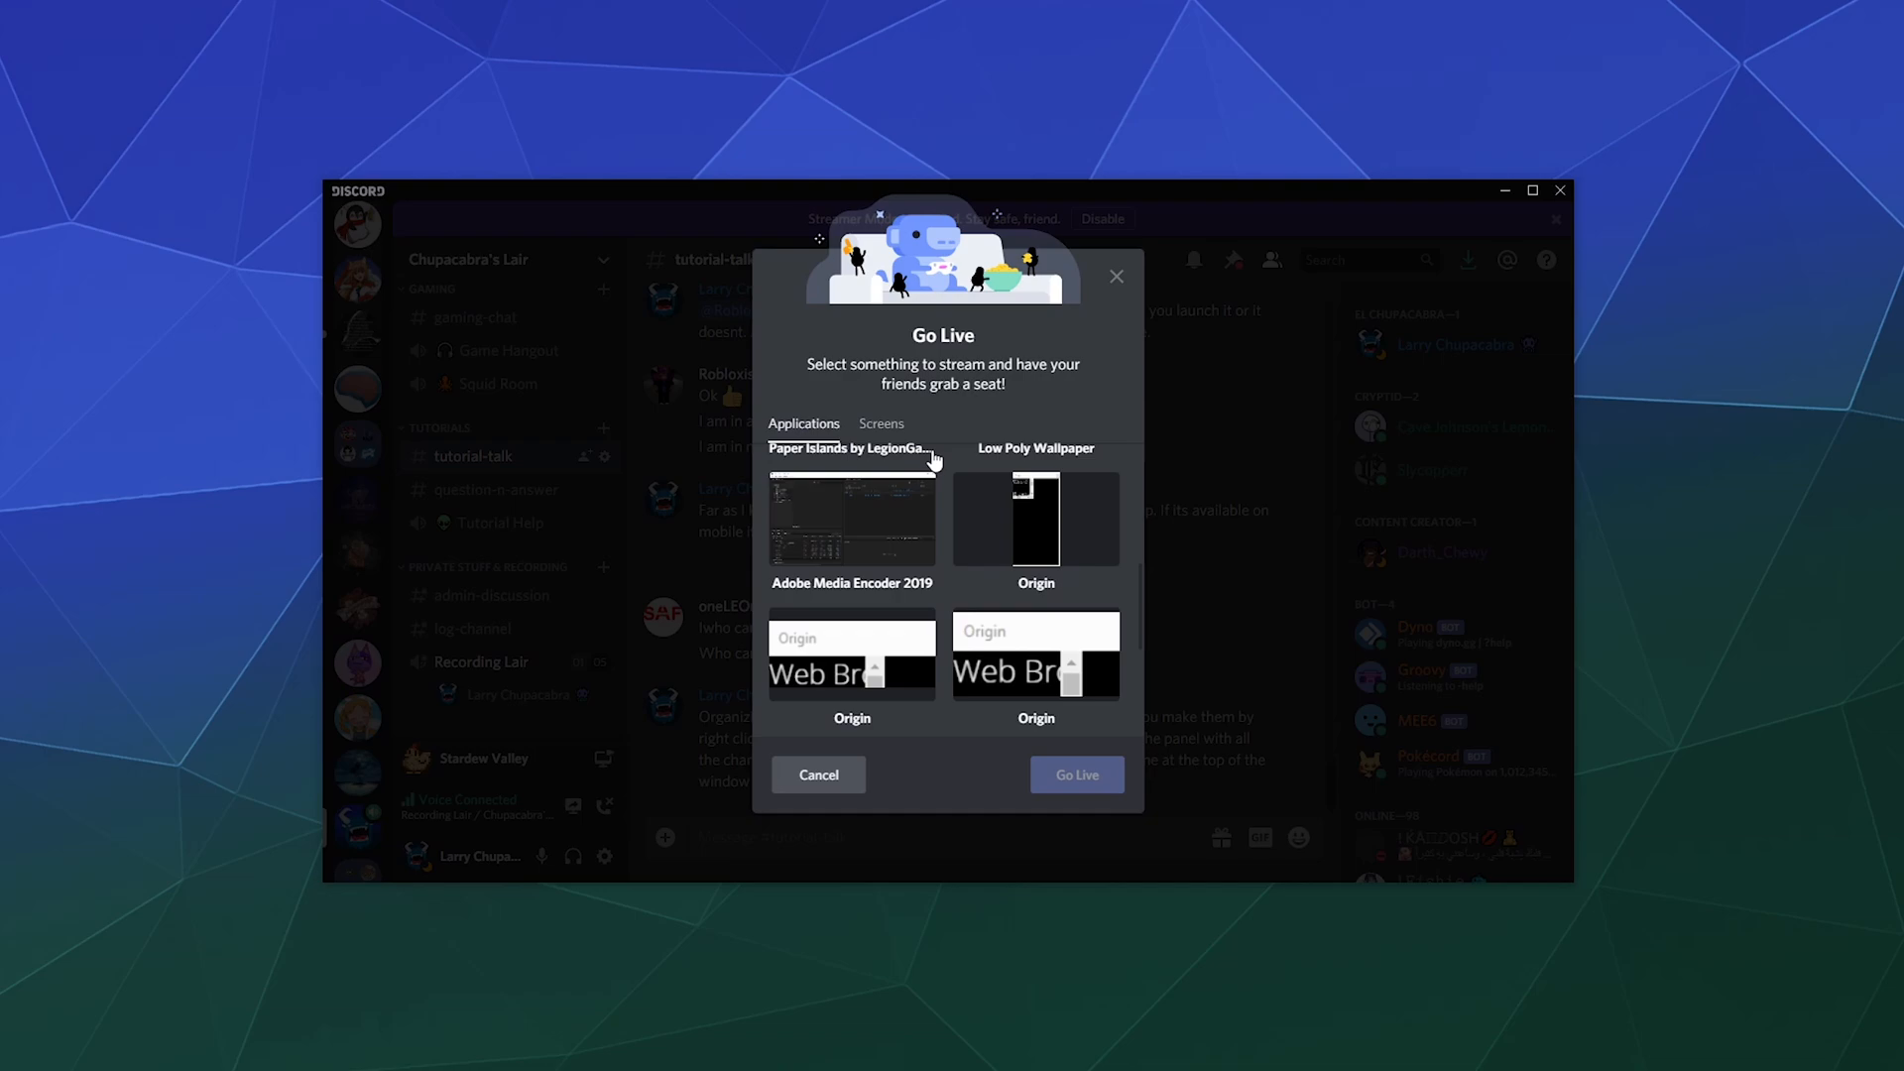
scroll("down", 3)
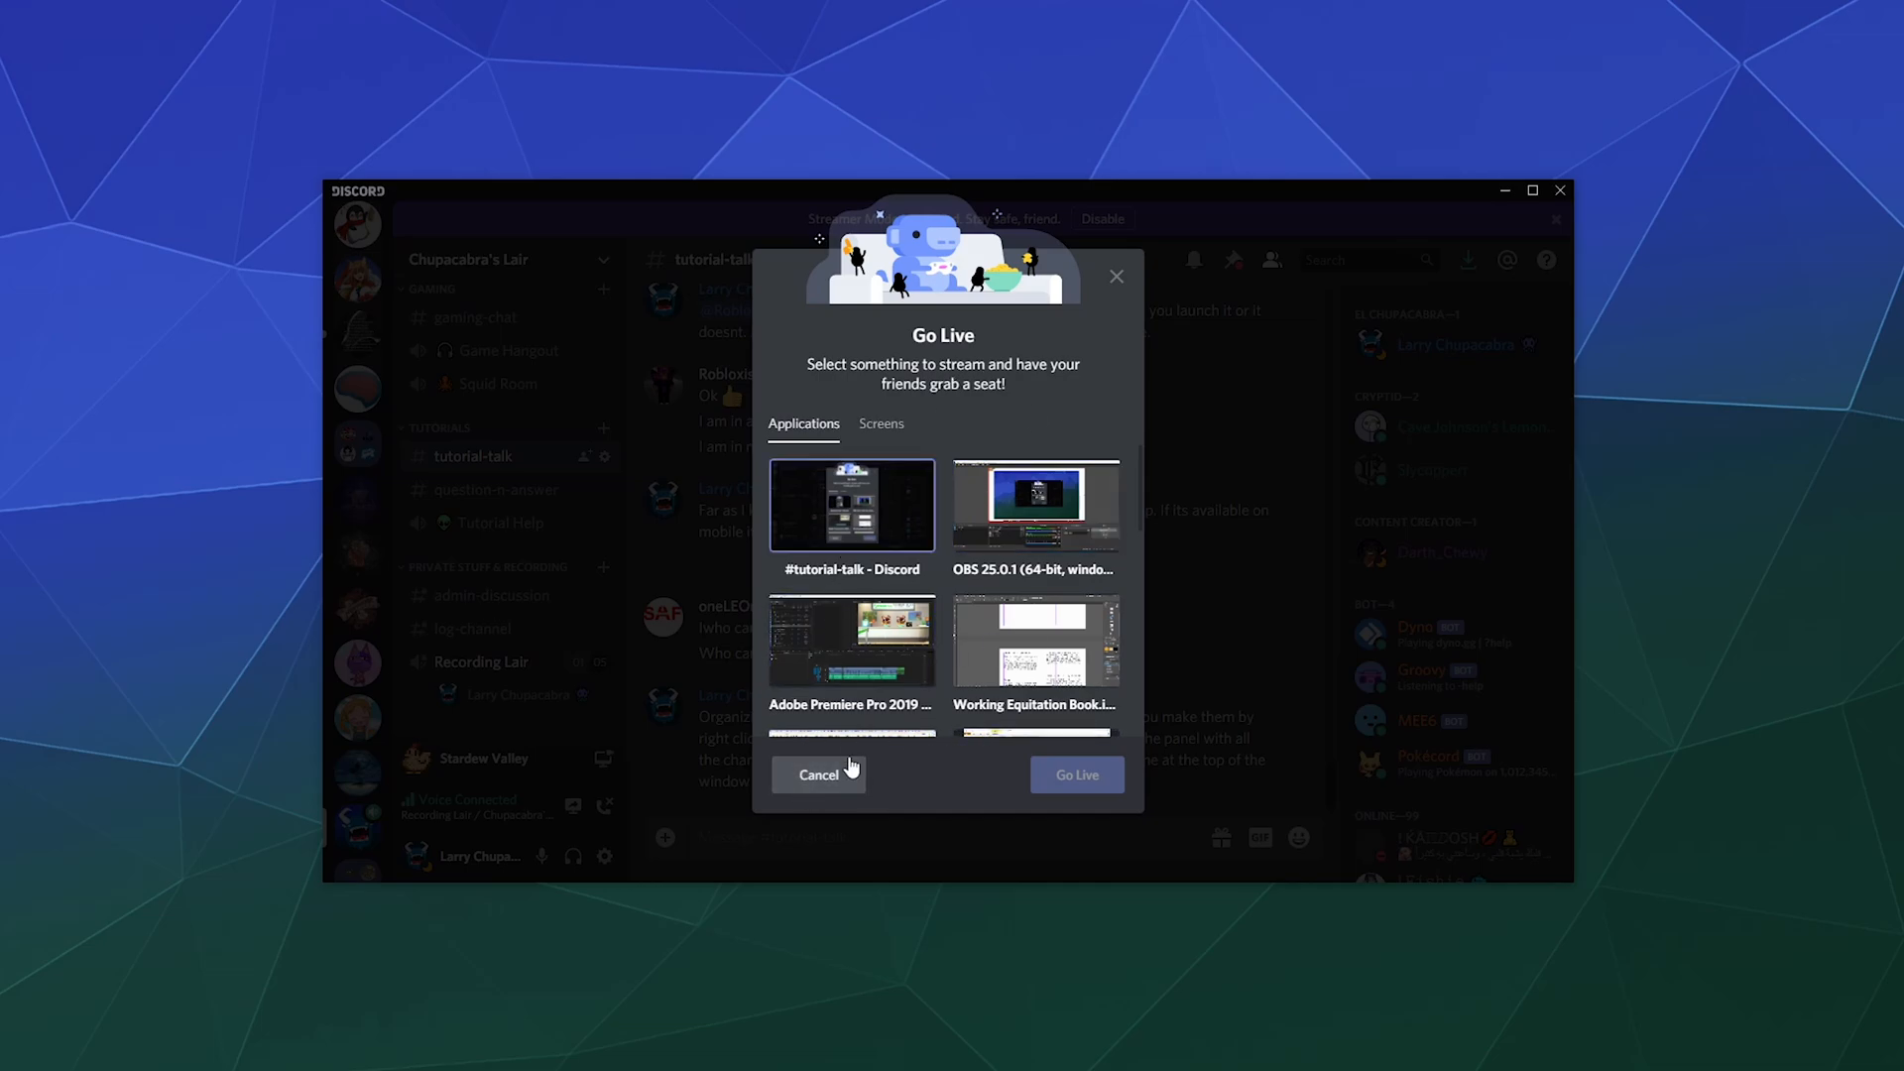
Step: Cancel the application picker and restart the Stardew Valley Go Live in Recording Lair
left_click(818, 774)
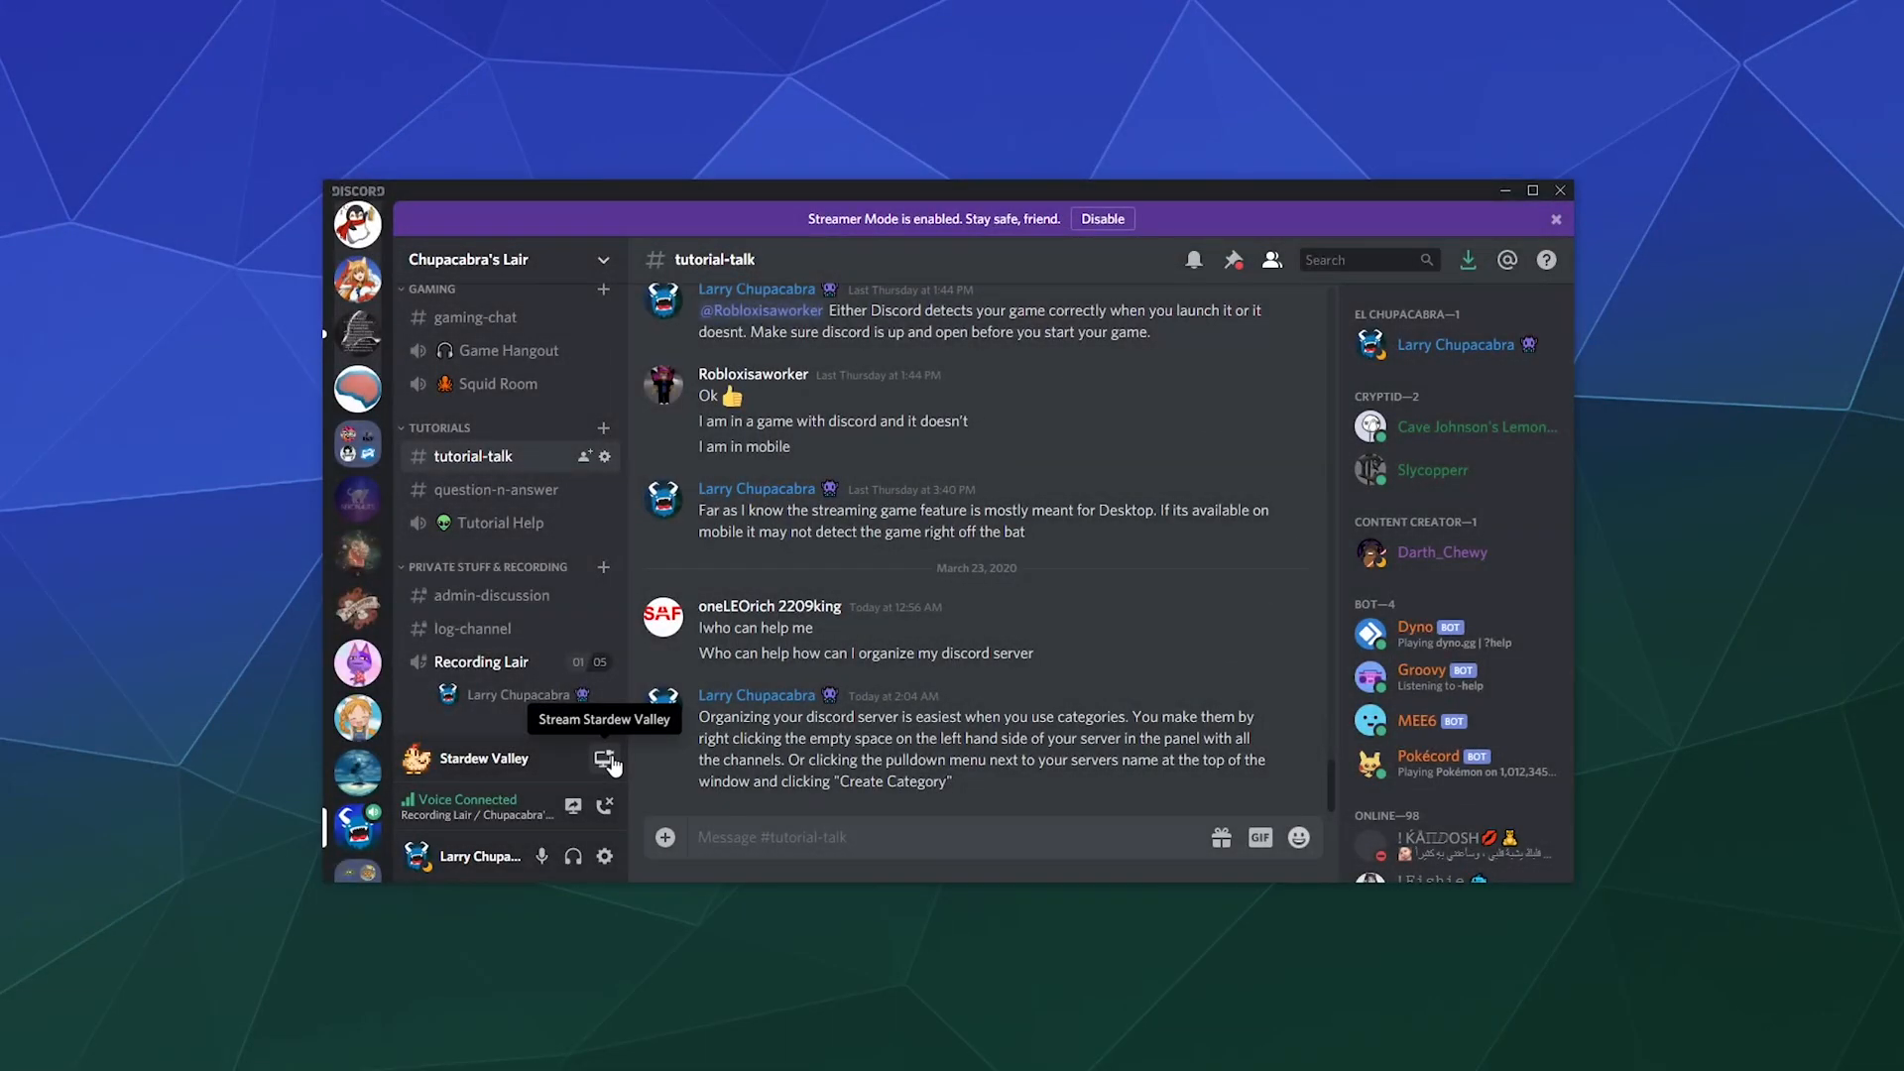
left_click(604, 757)
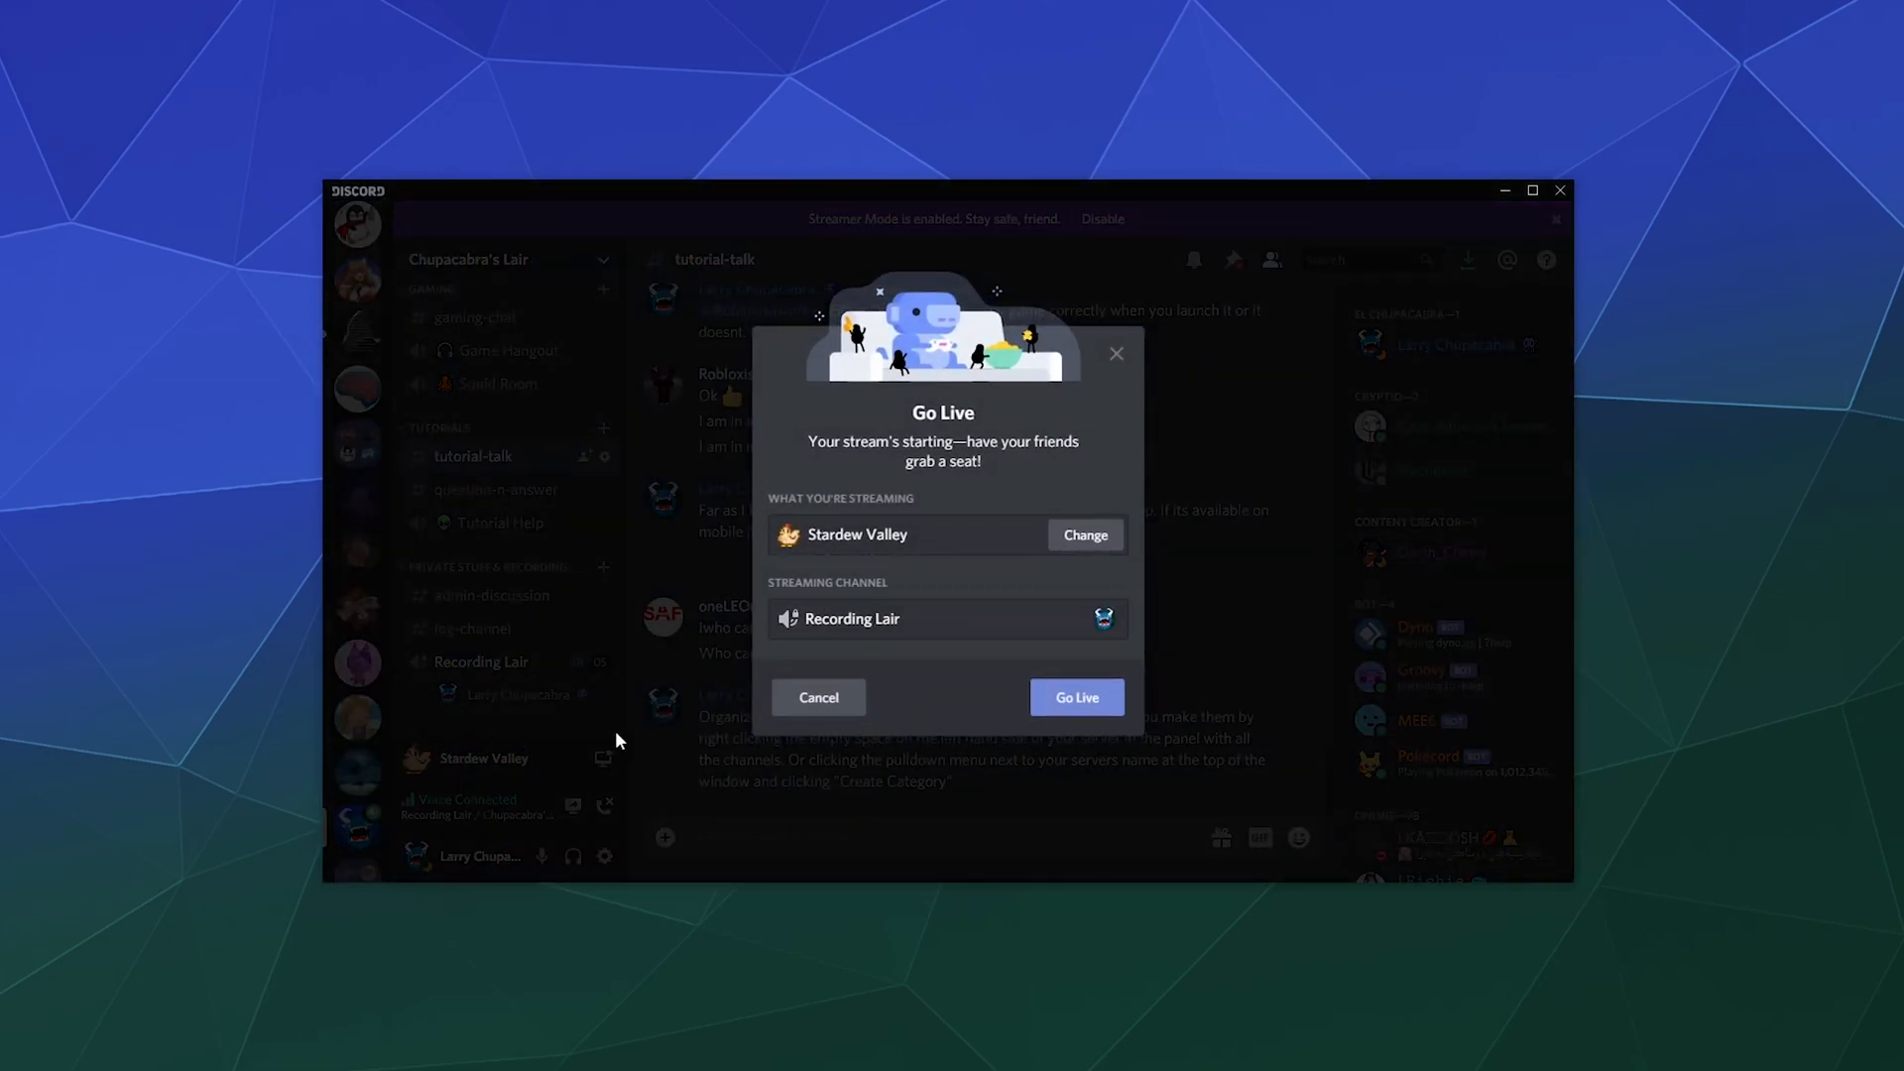
left_click(818, 697)
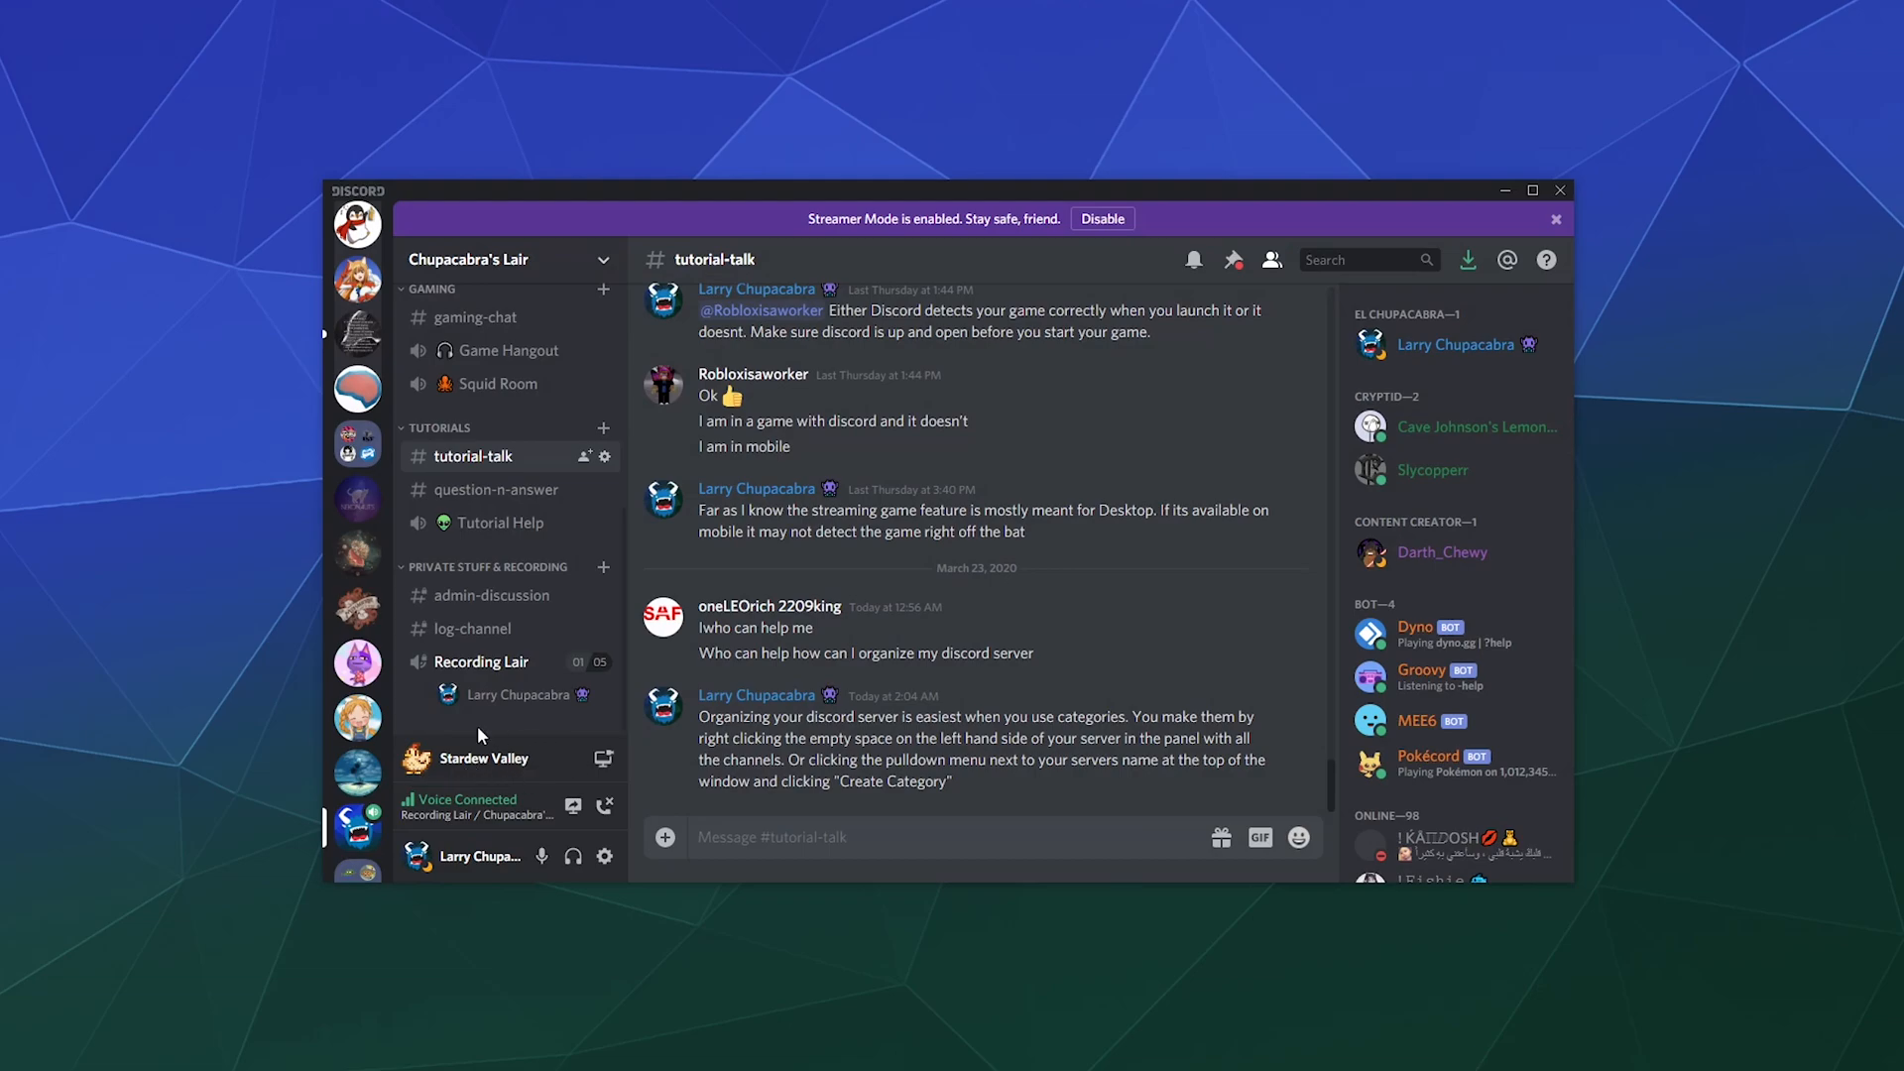
mouse_move(605, 758)
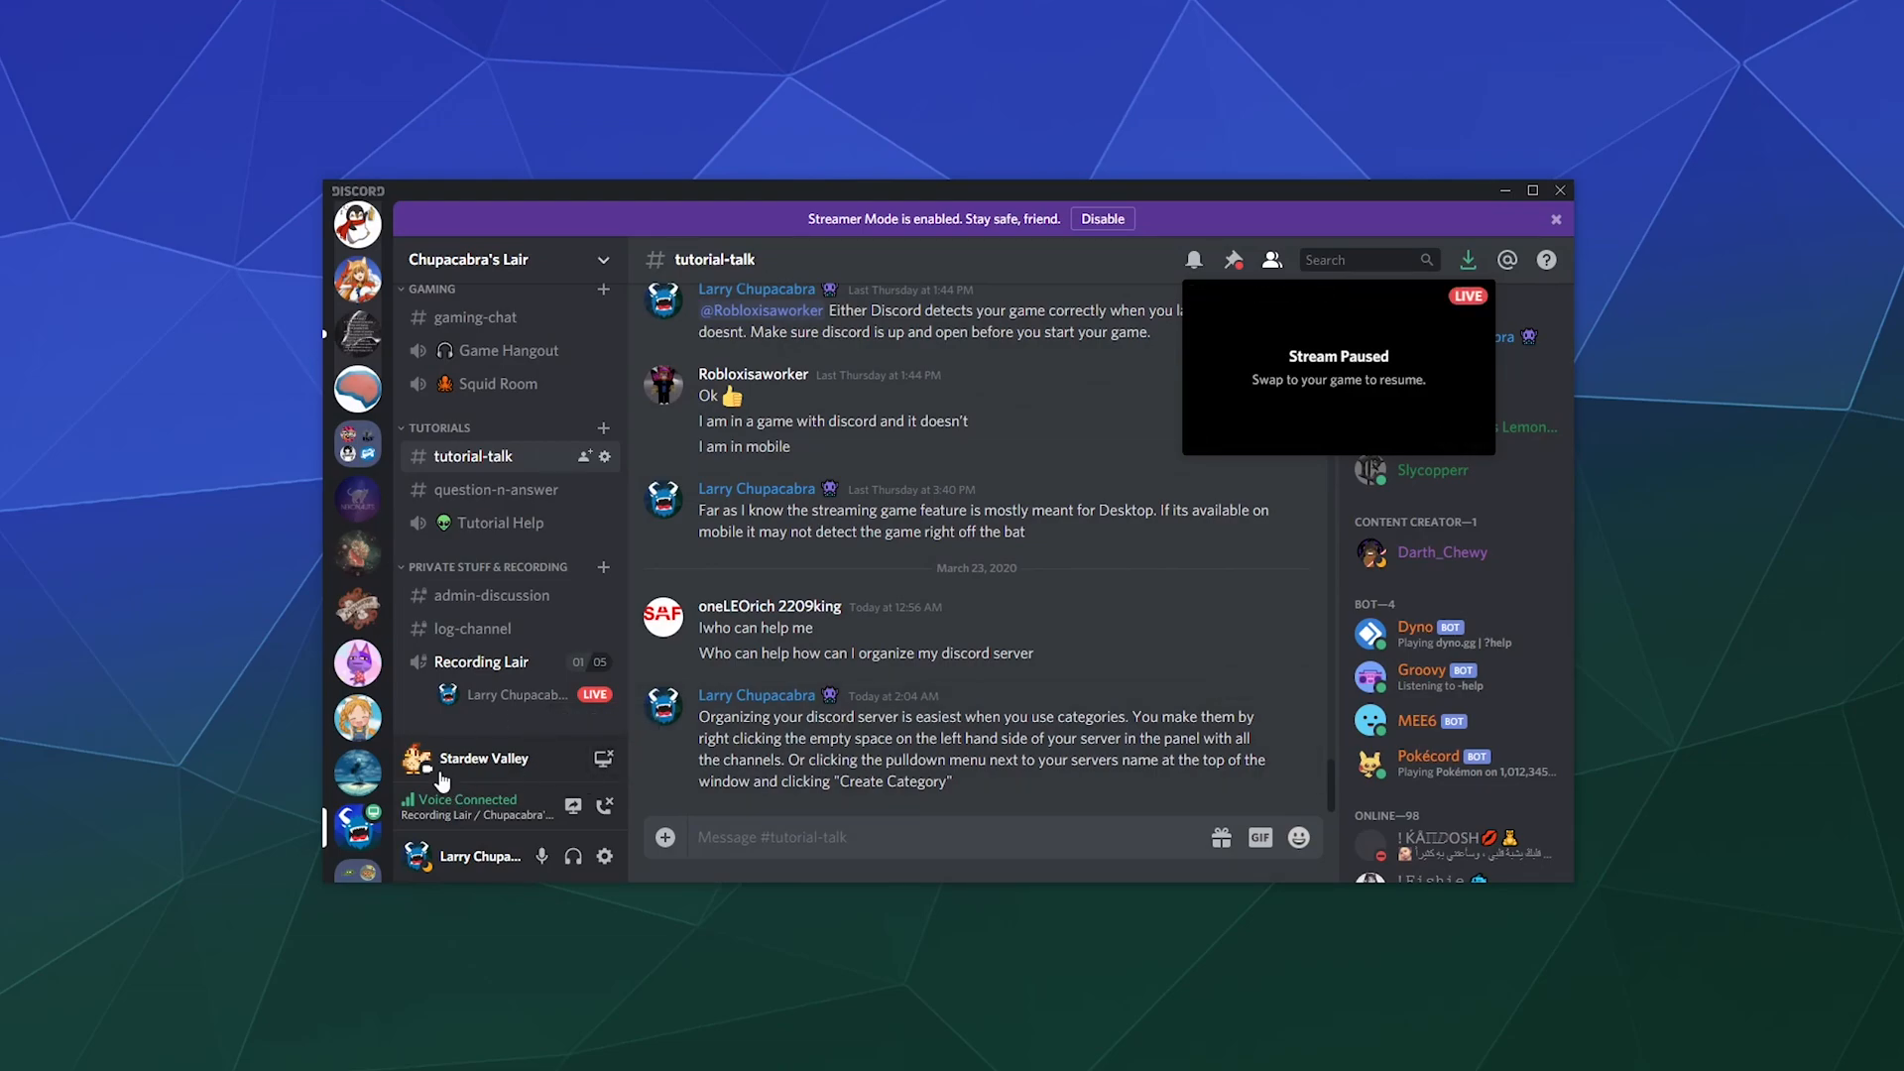
mouse_move(541, 750)
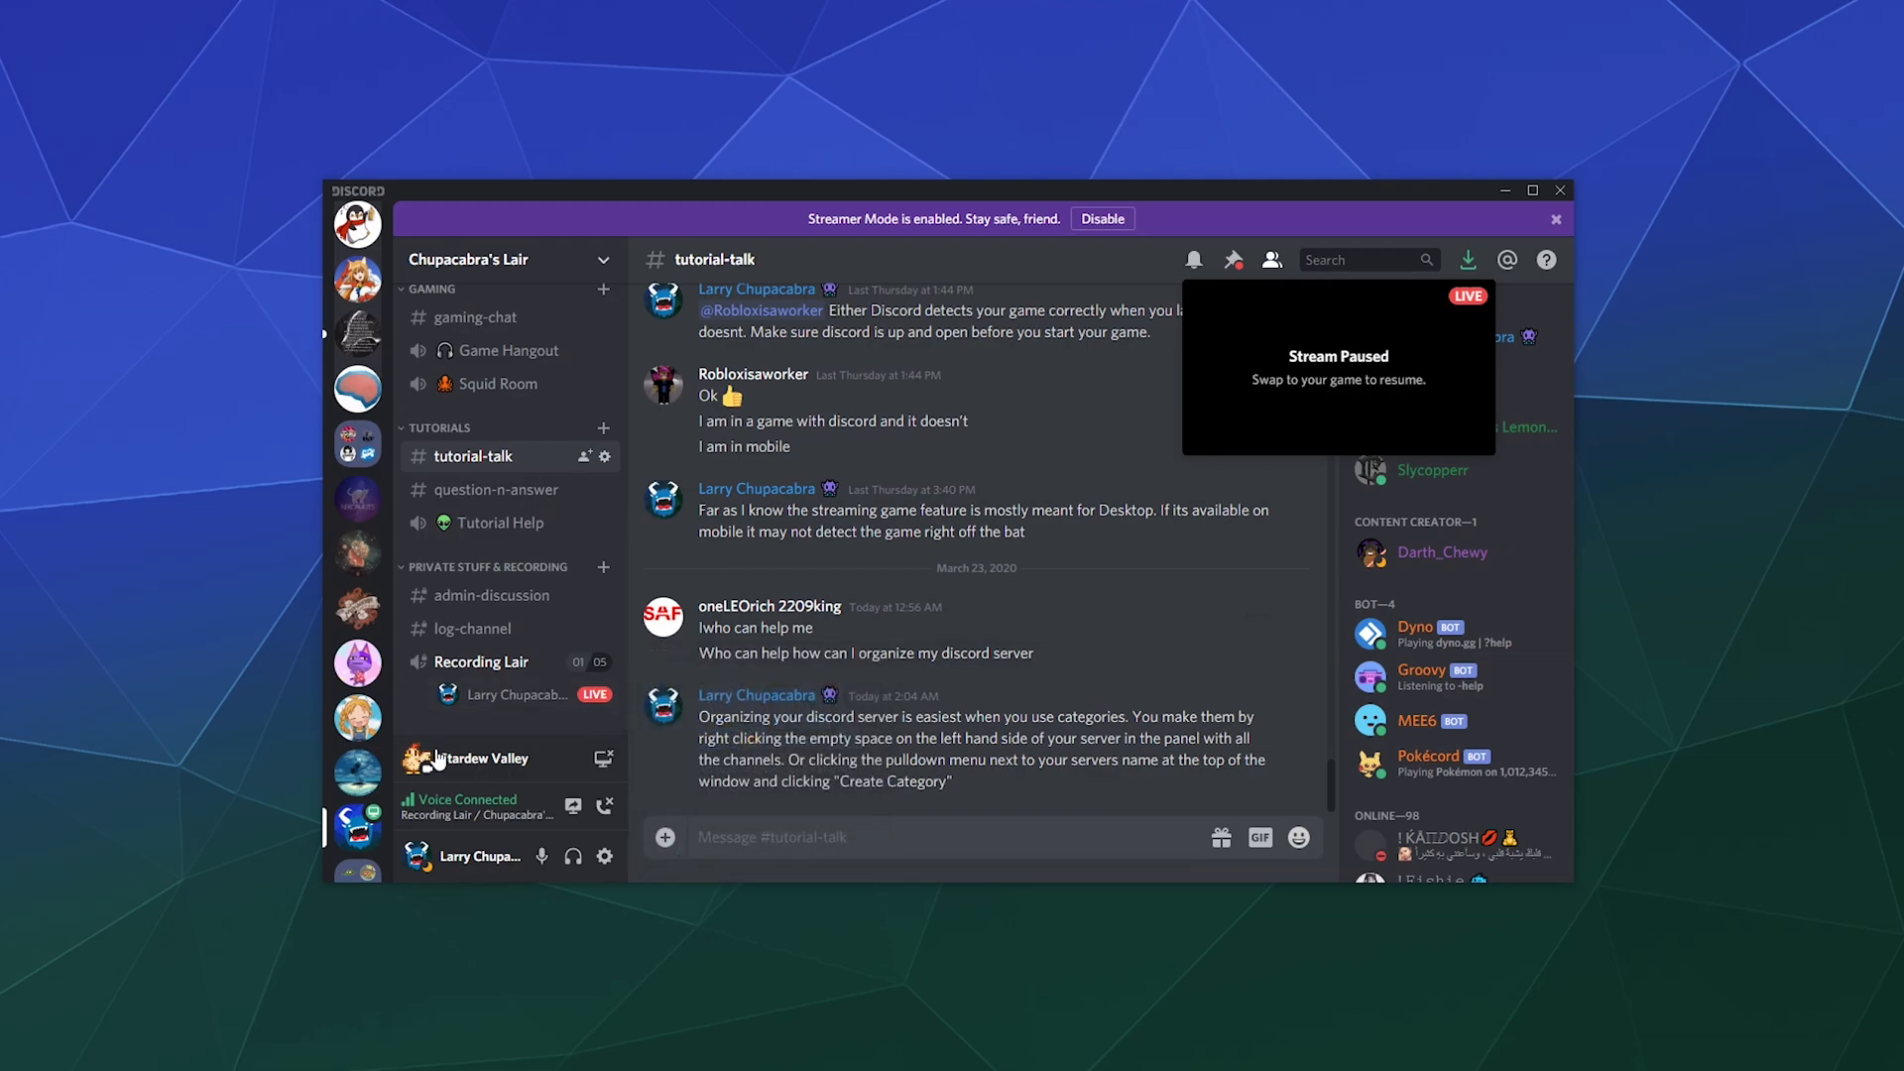
mouse_move(452, 783)
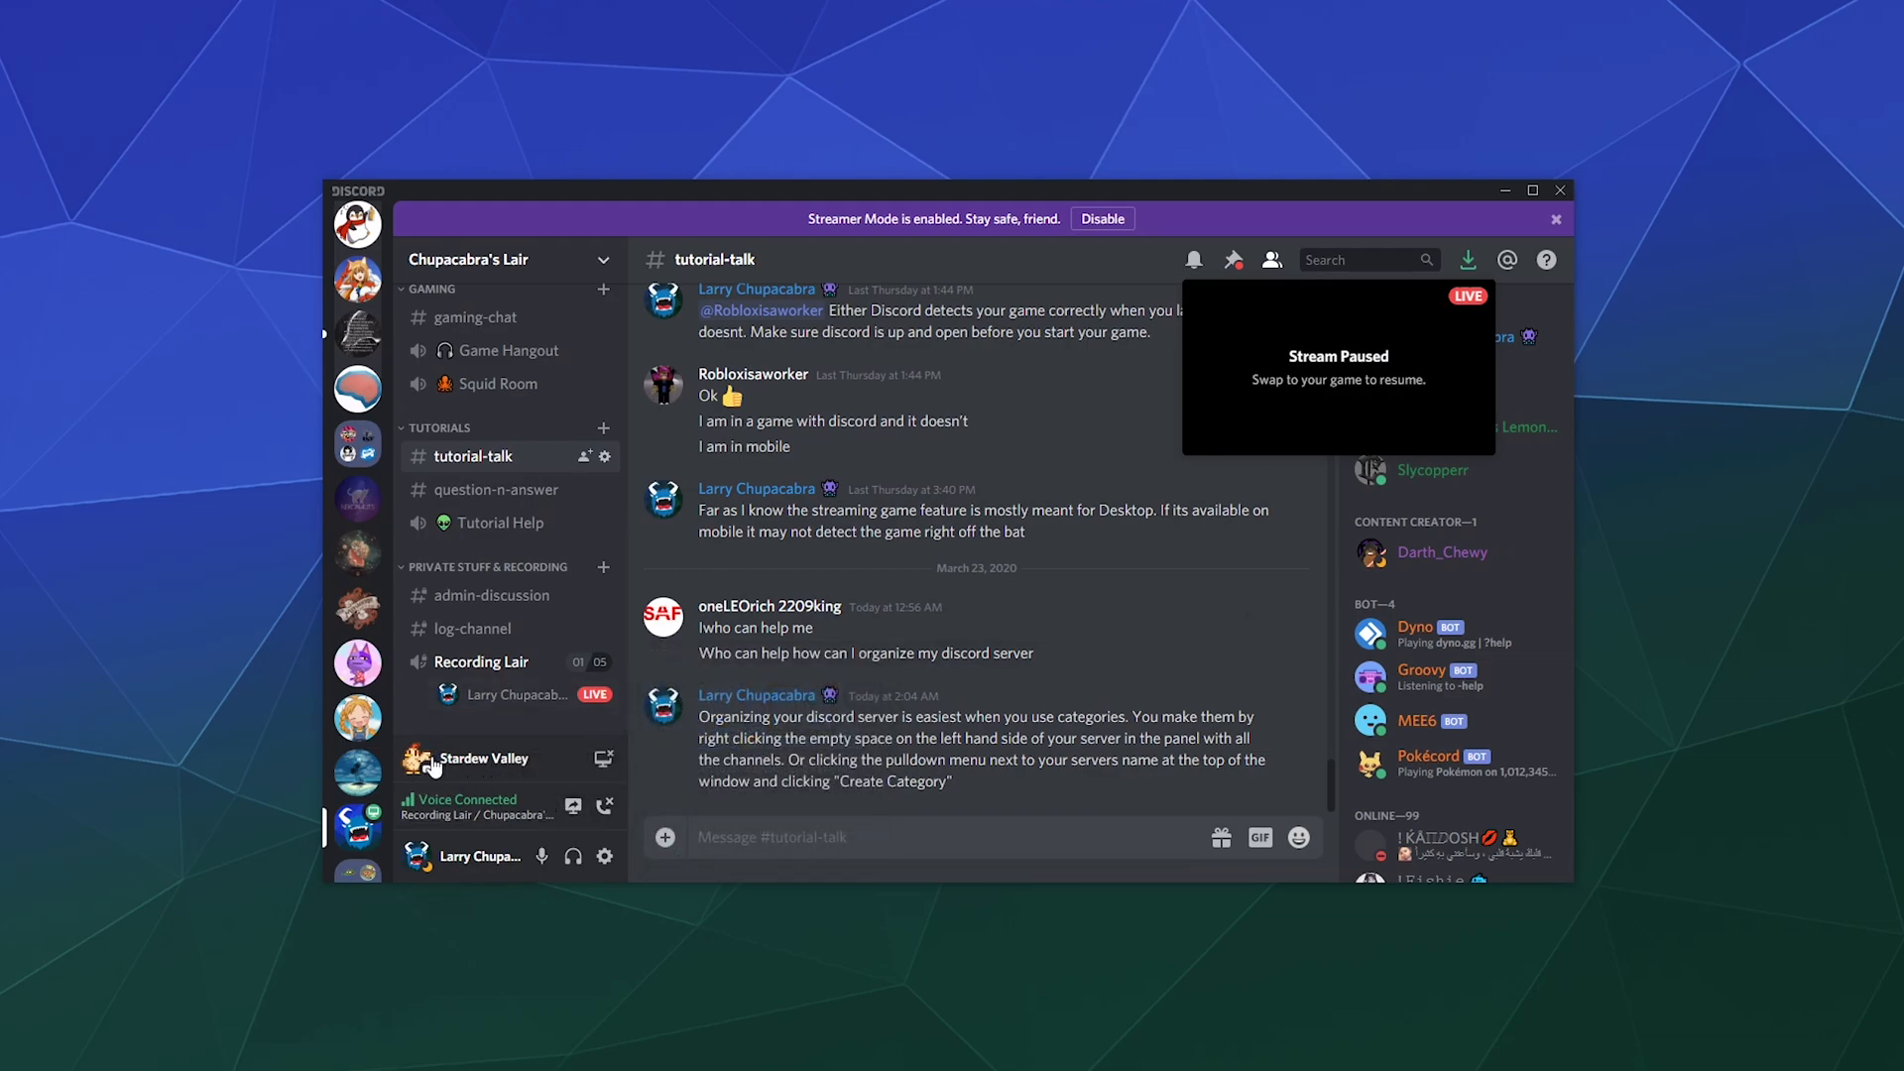
mouse_move(1178, 299)
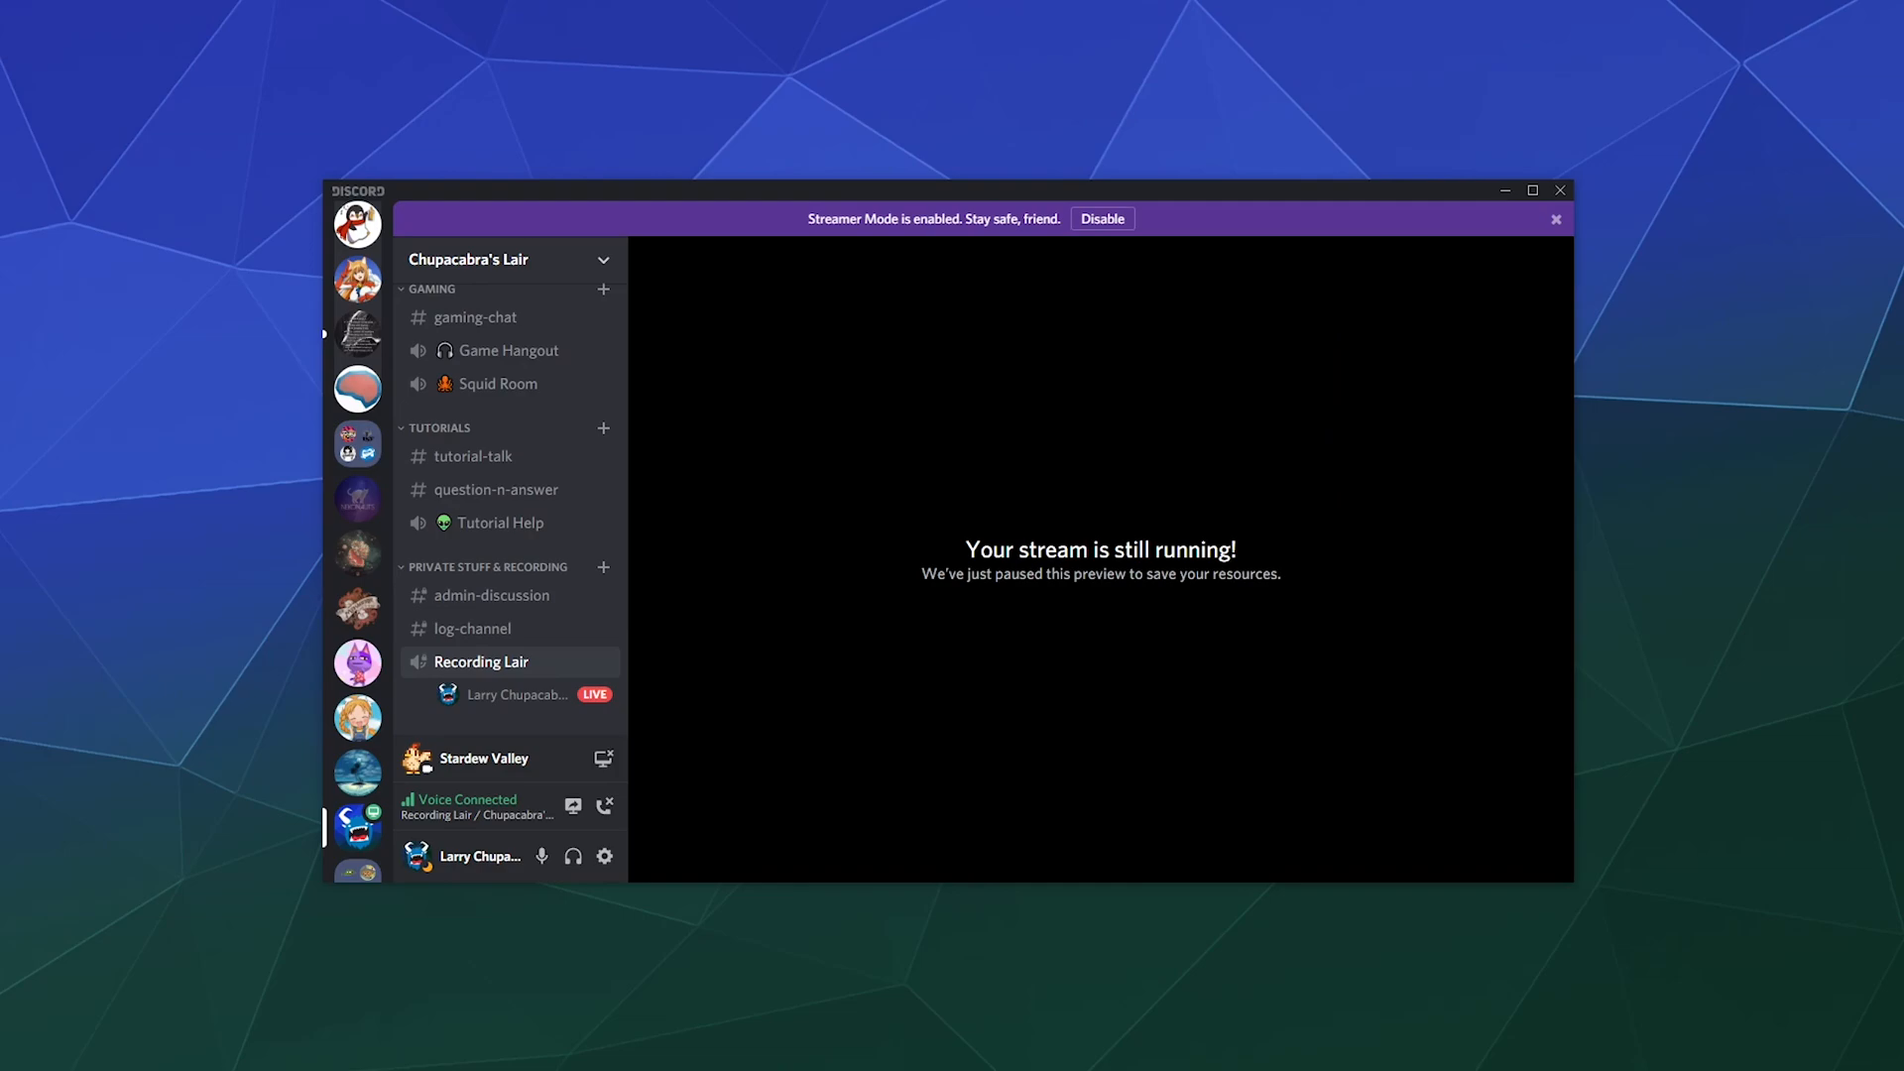
mouse_move(1185, 605)
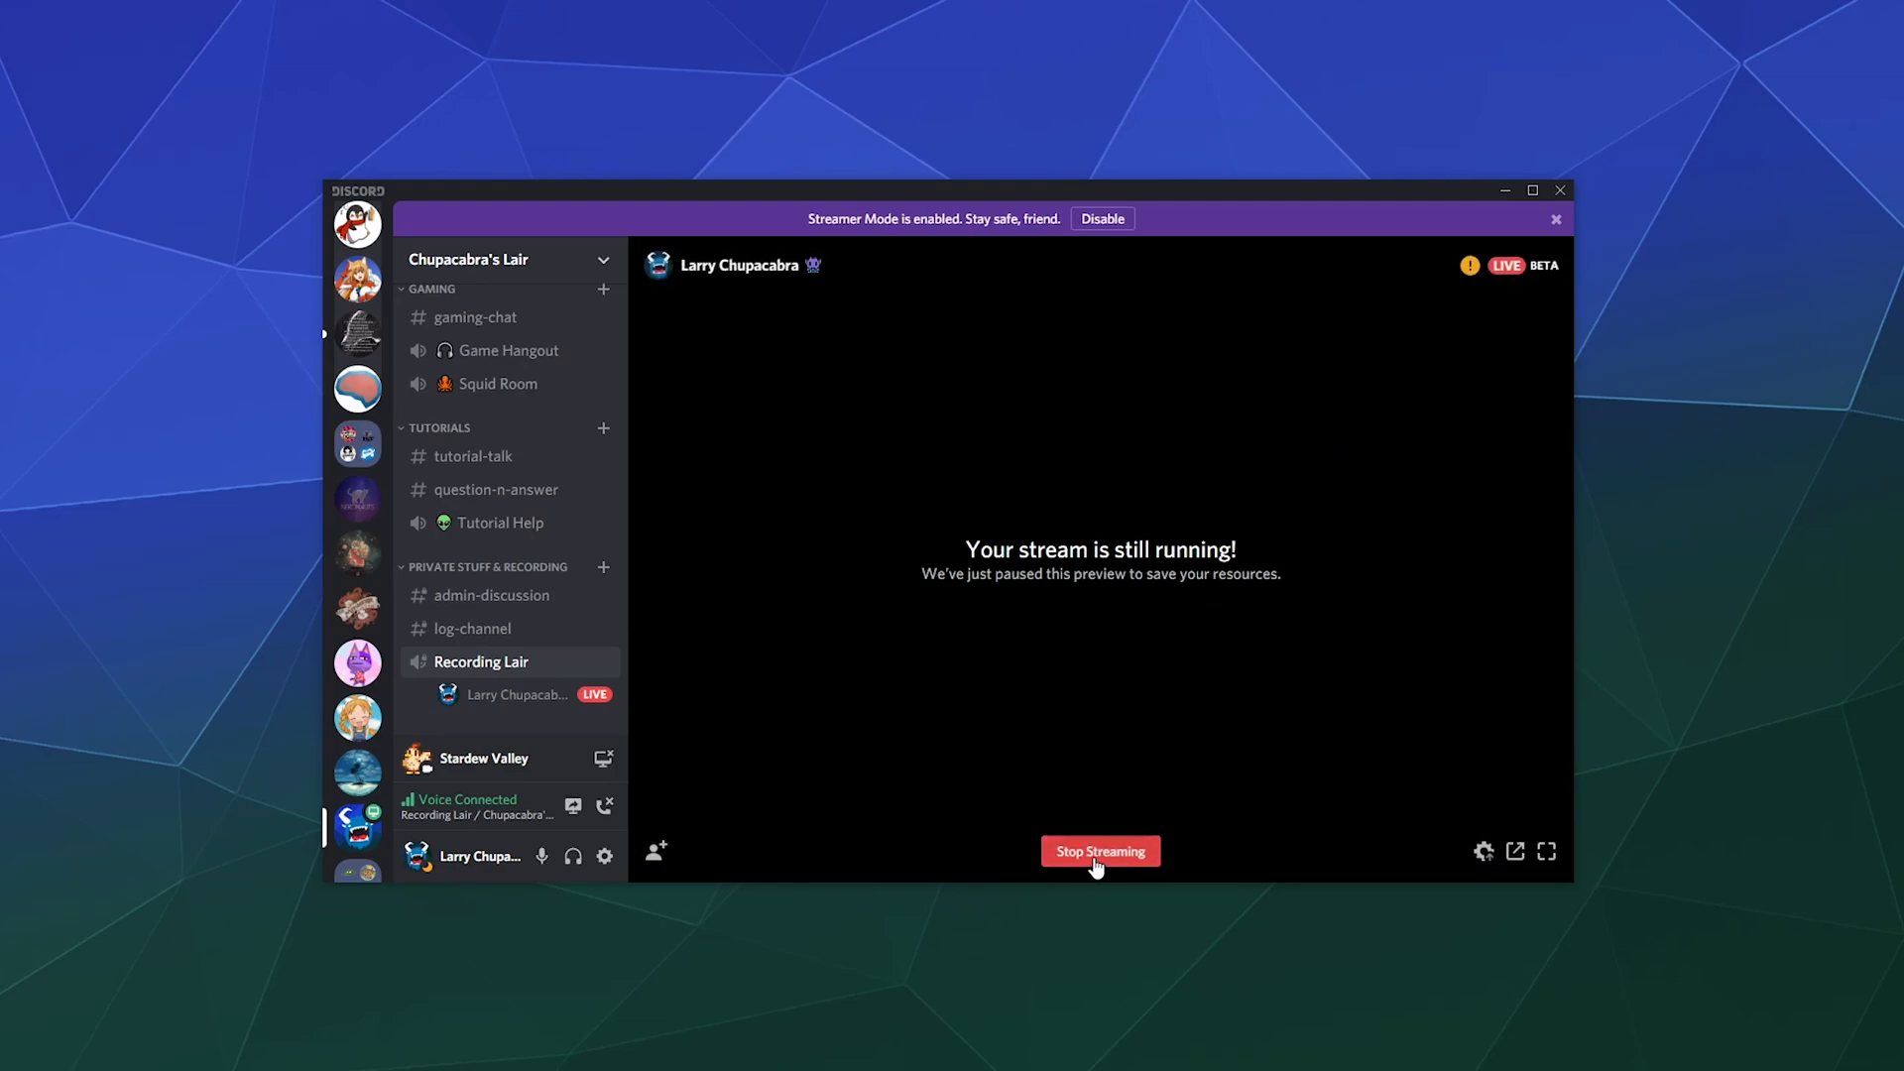
Step: Set the Stardew Valley stream quality to 720 in Stream Settings
left_click(1098, 850)
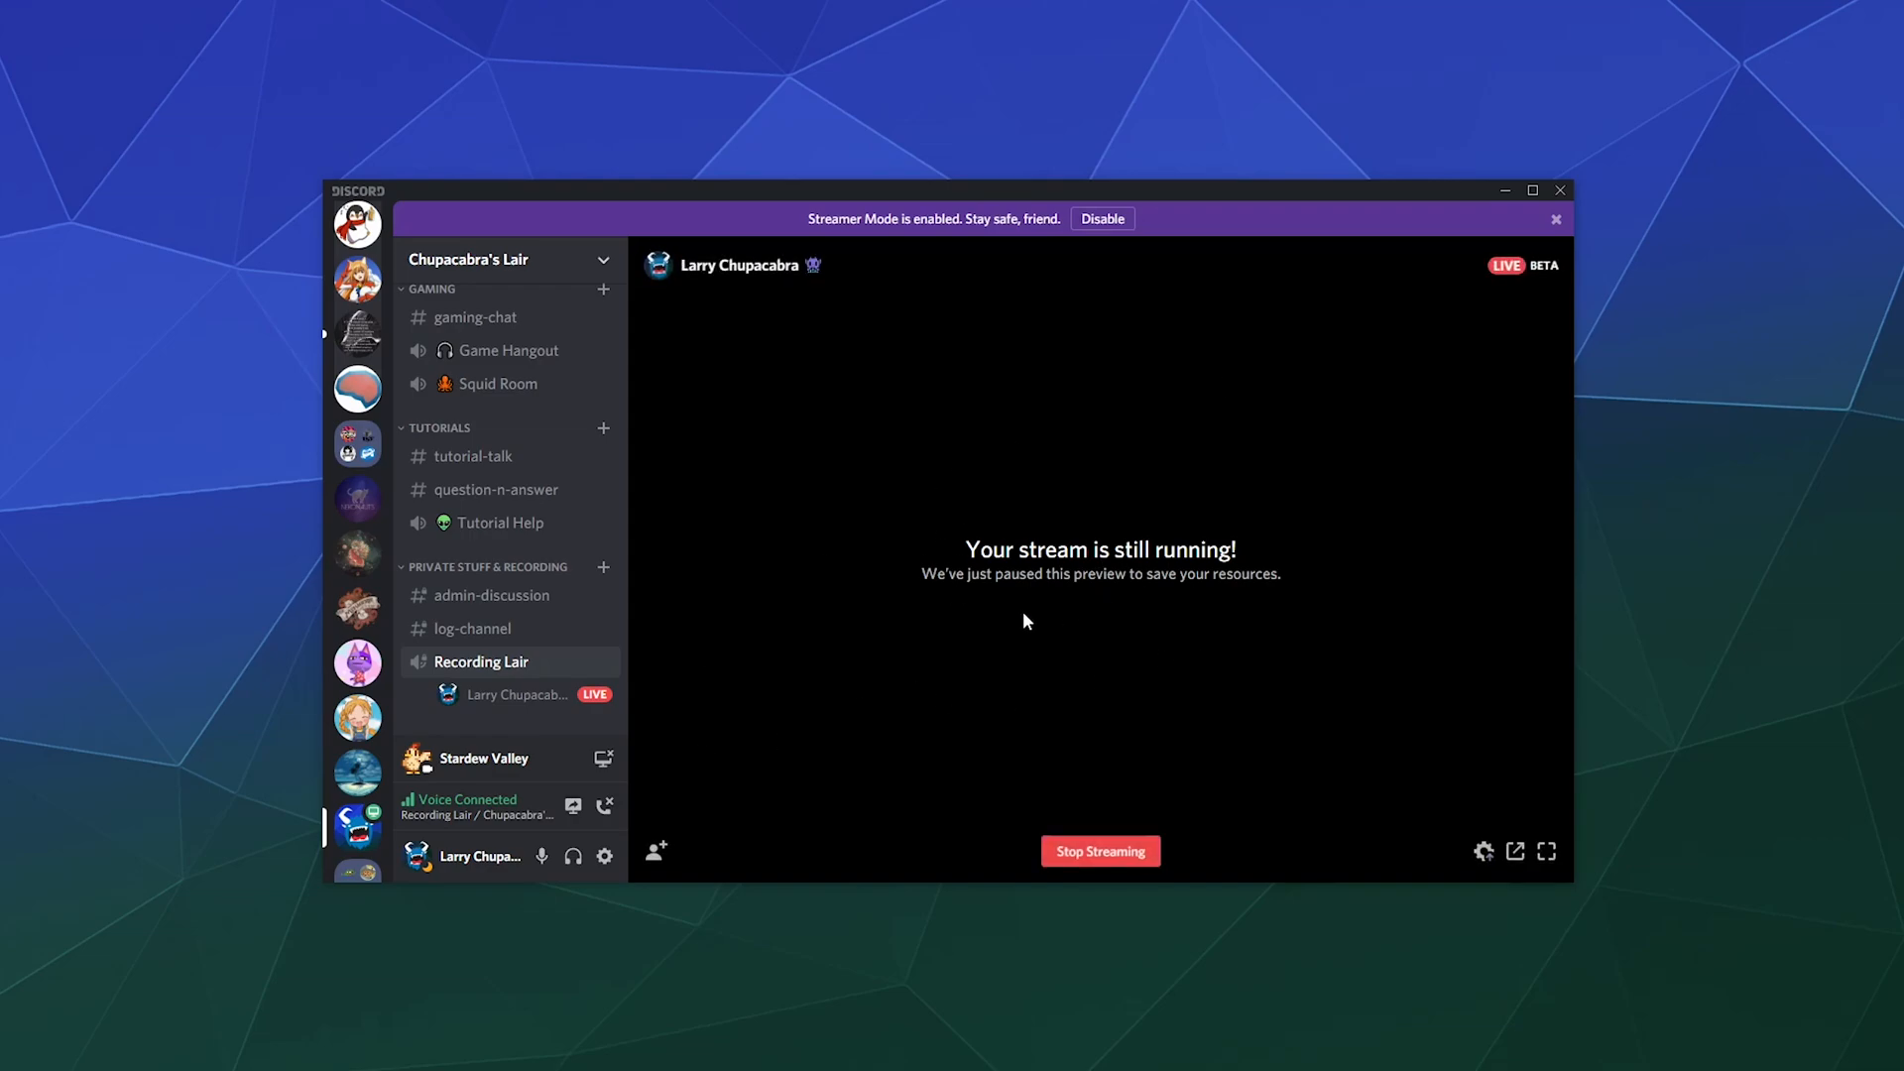
mouse_move(1482, 854)
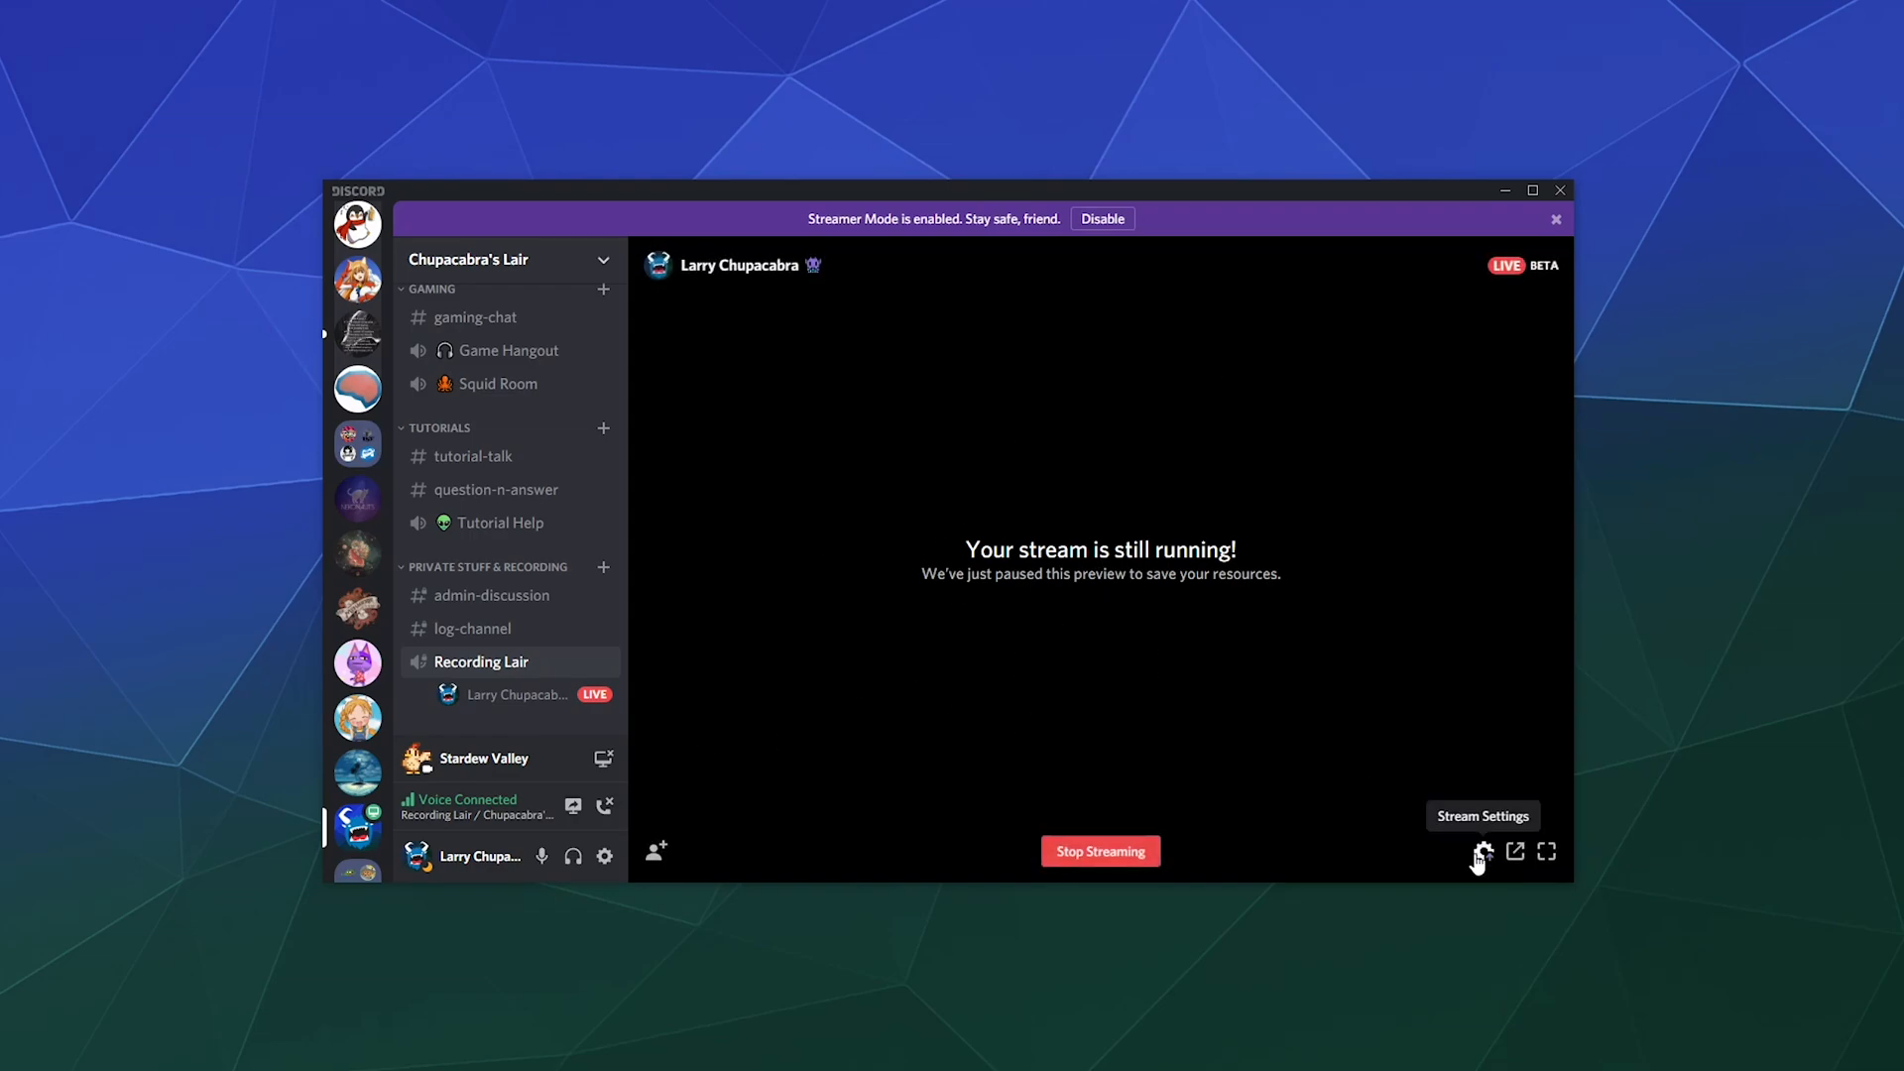
left_click(1481, 850)
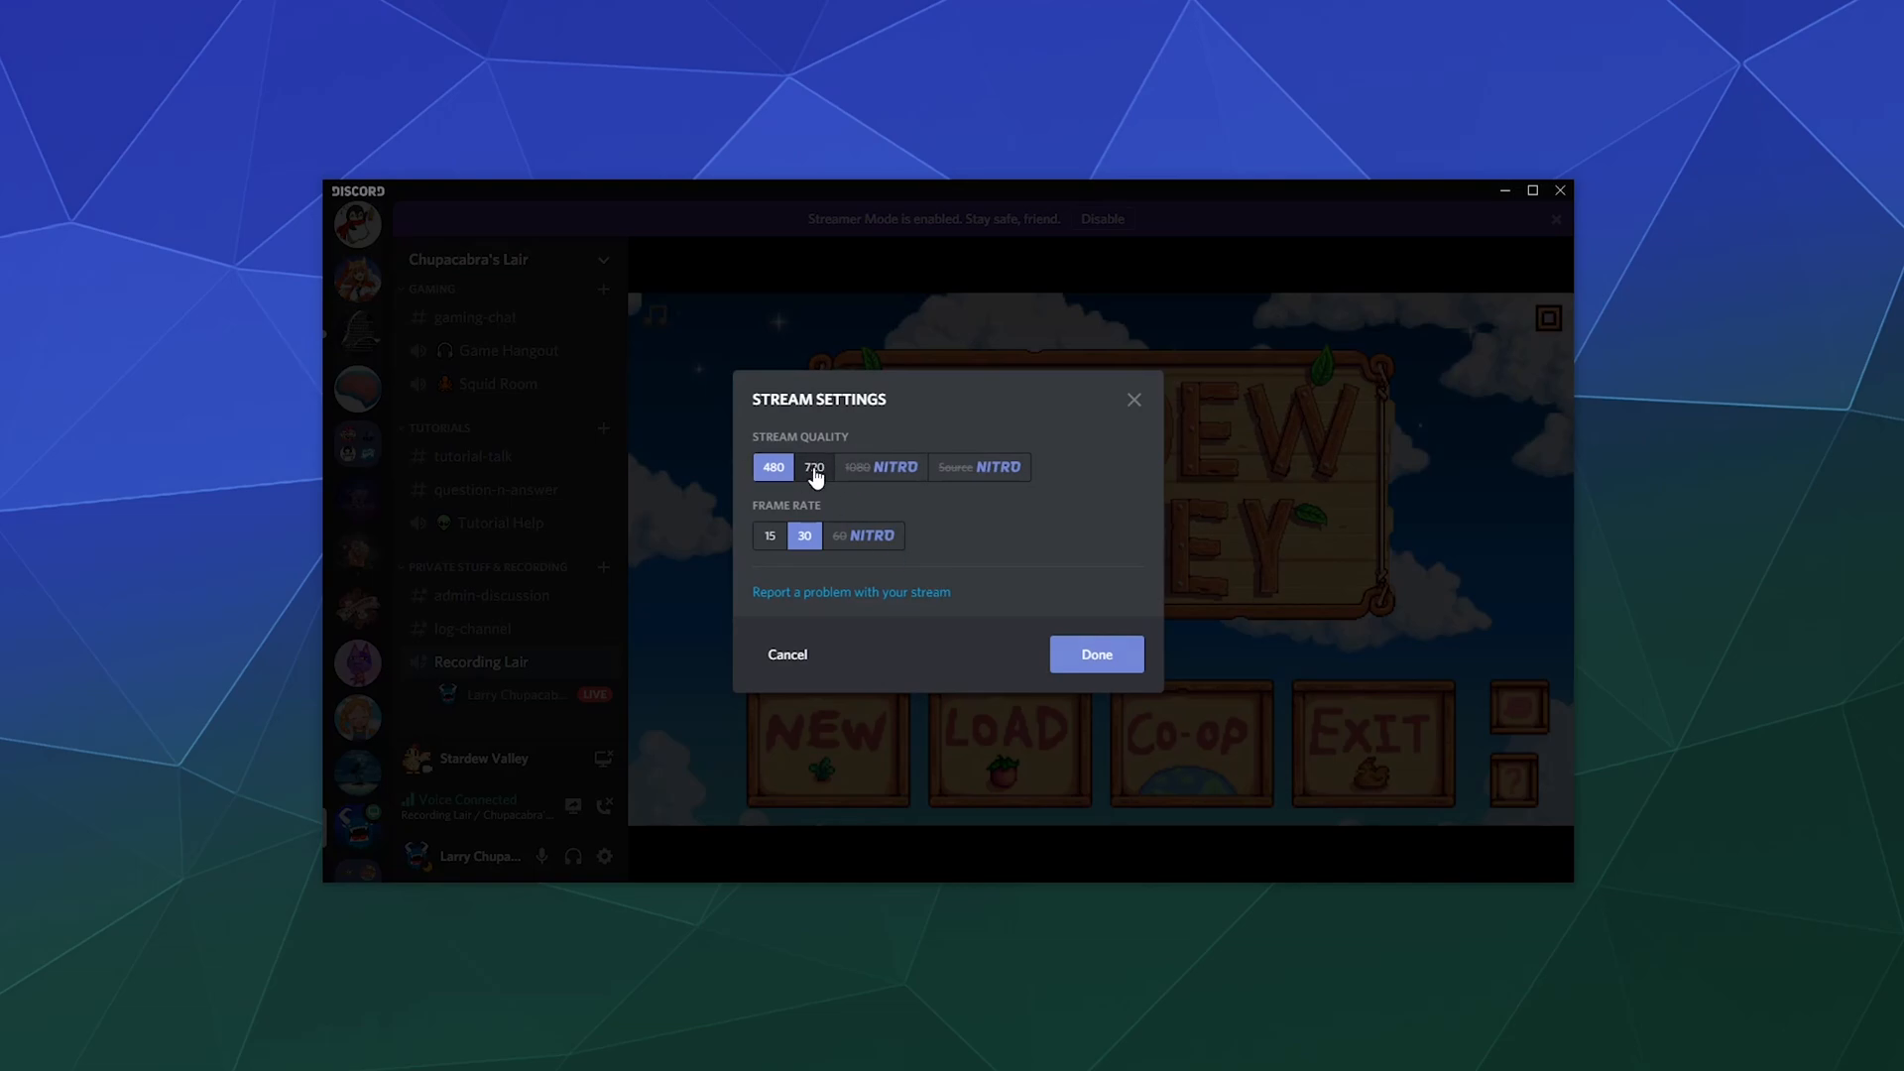
left_click(1094, 653)
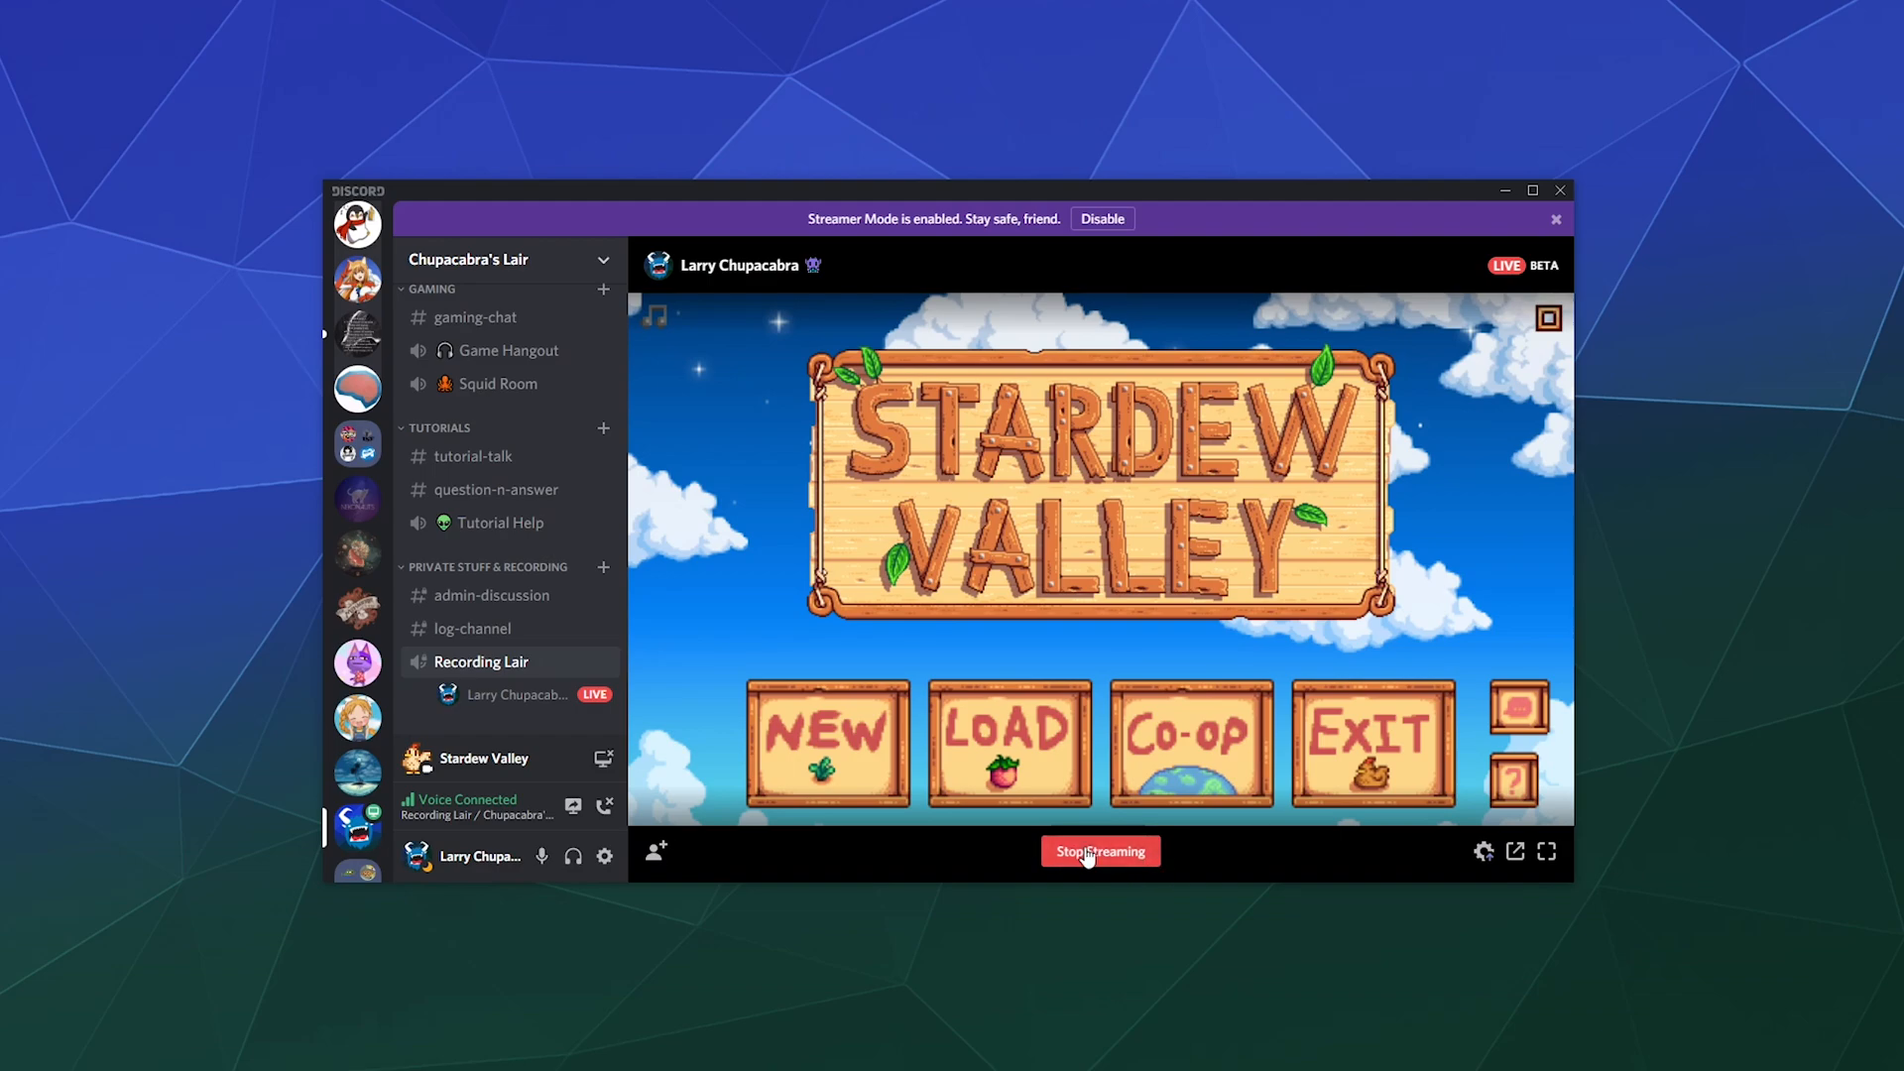
mouse_move(547, 491)
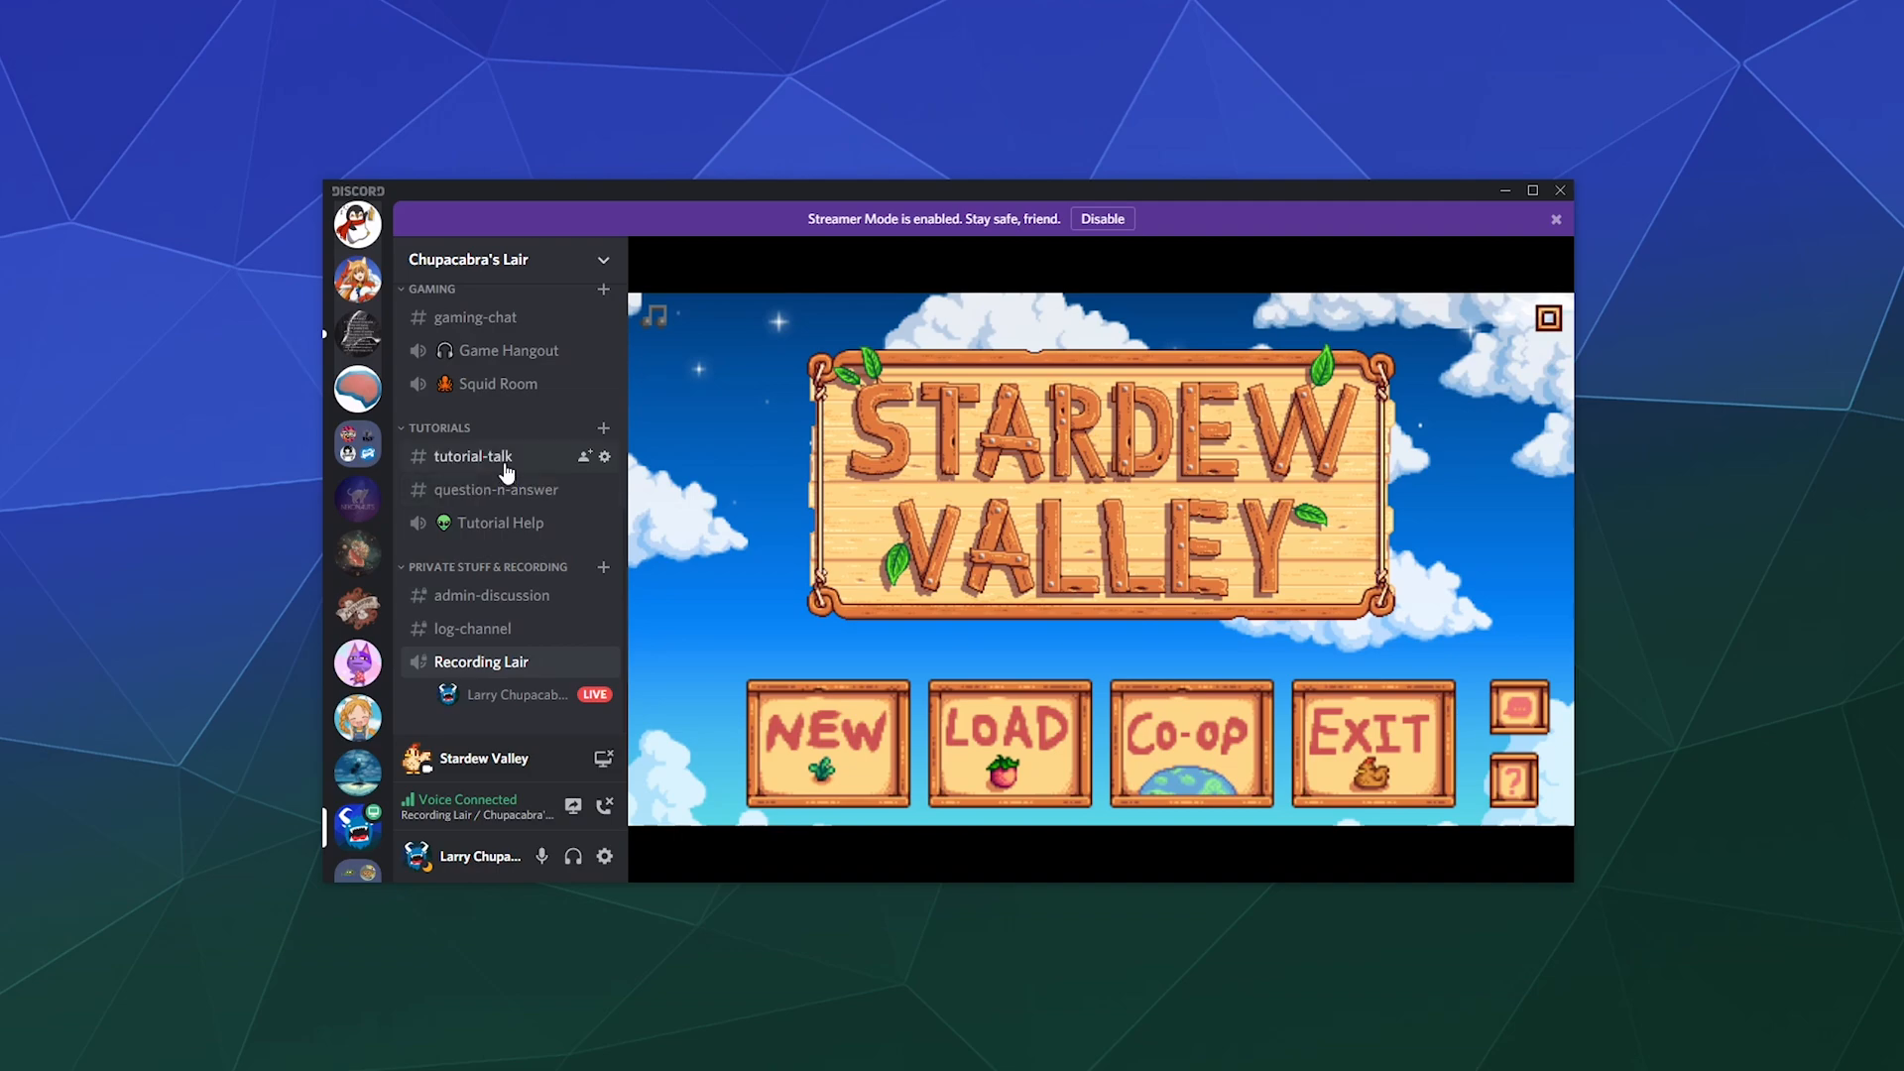
Step: Switch to #tutorial-talk, stop the Stardew Valley stream, and dismiss the feedback prompt
left_click(471, 455)
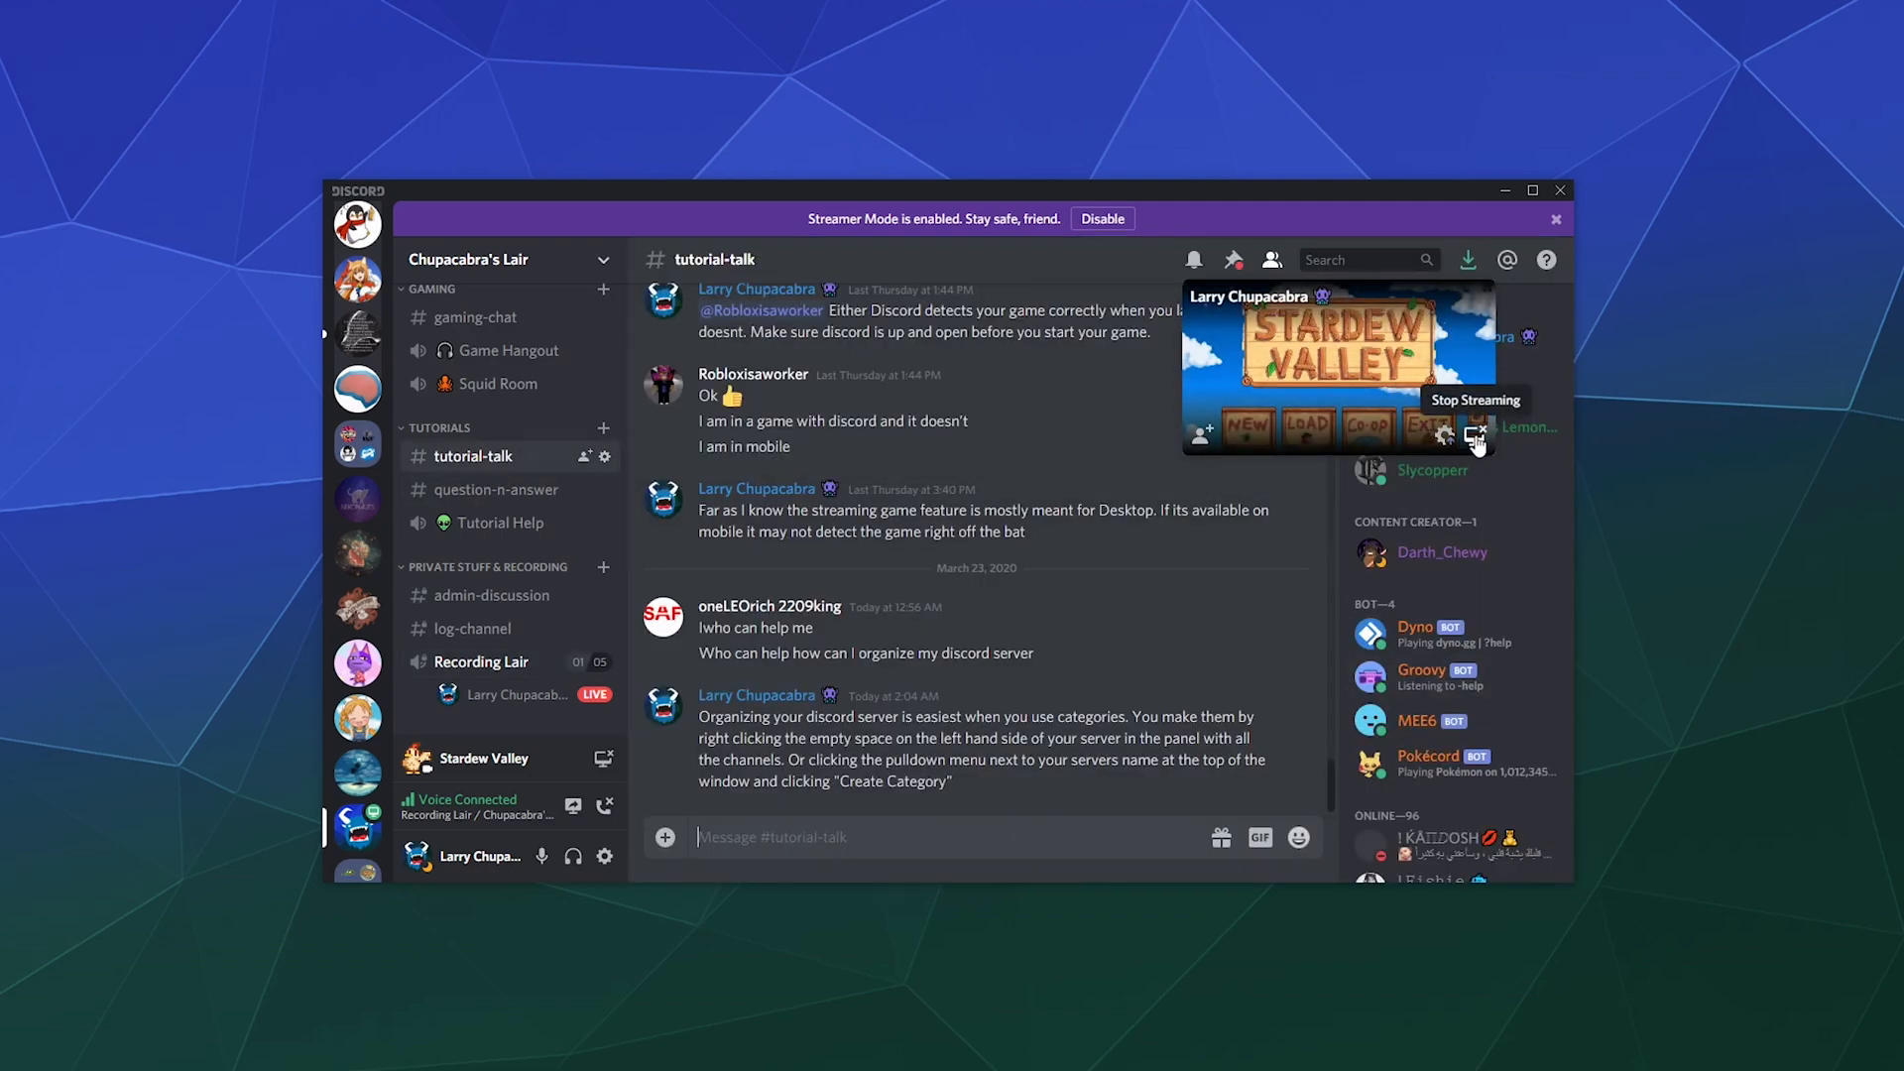
left_click(1473, 433)
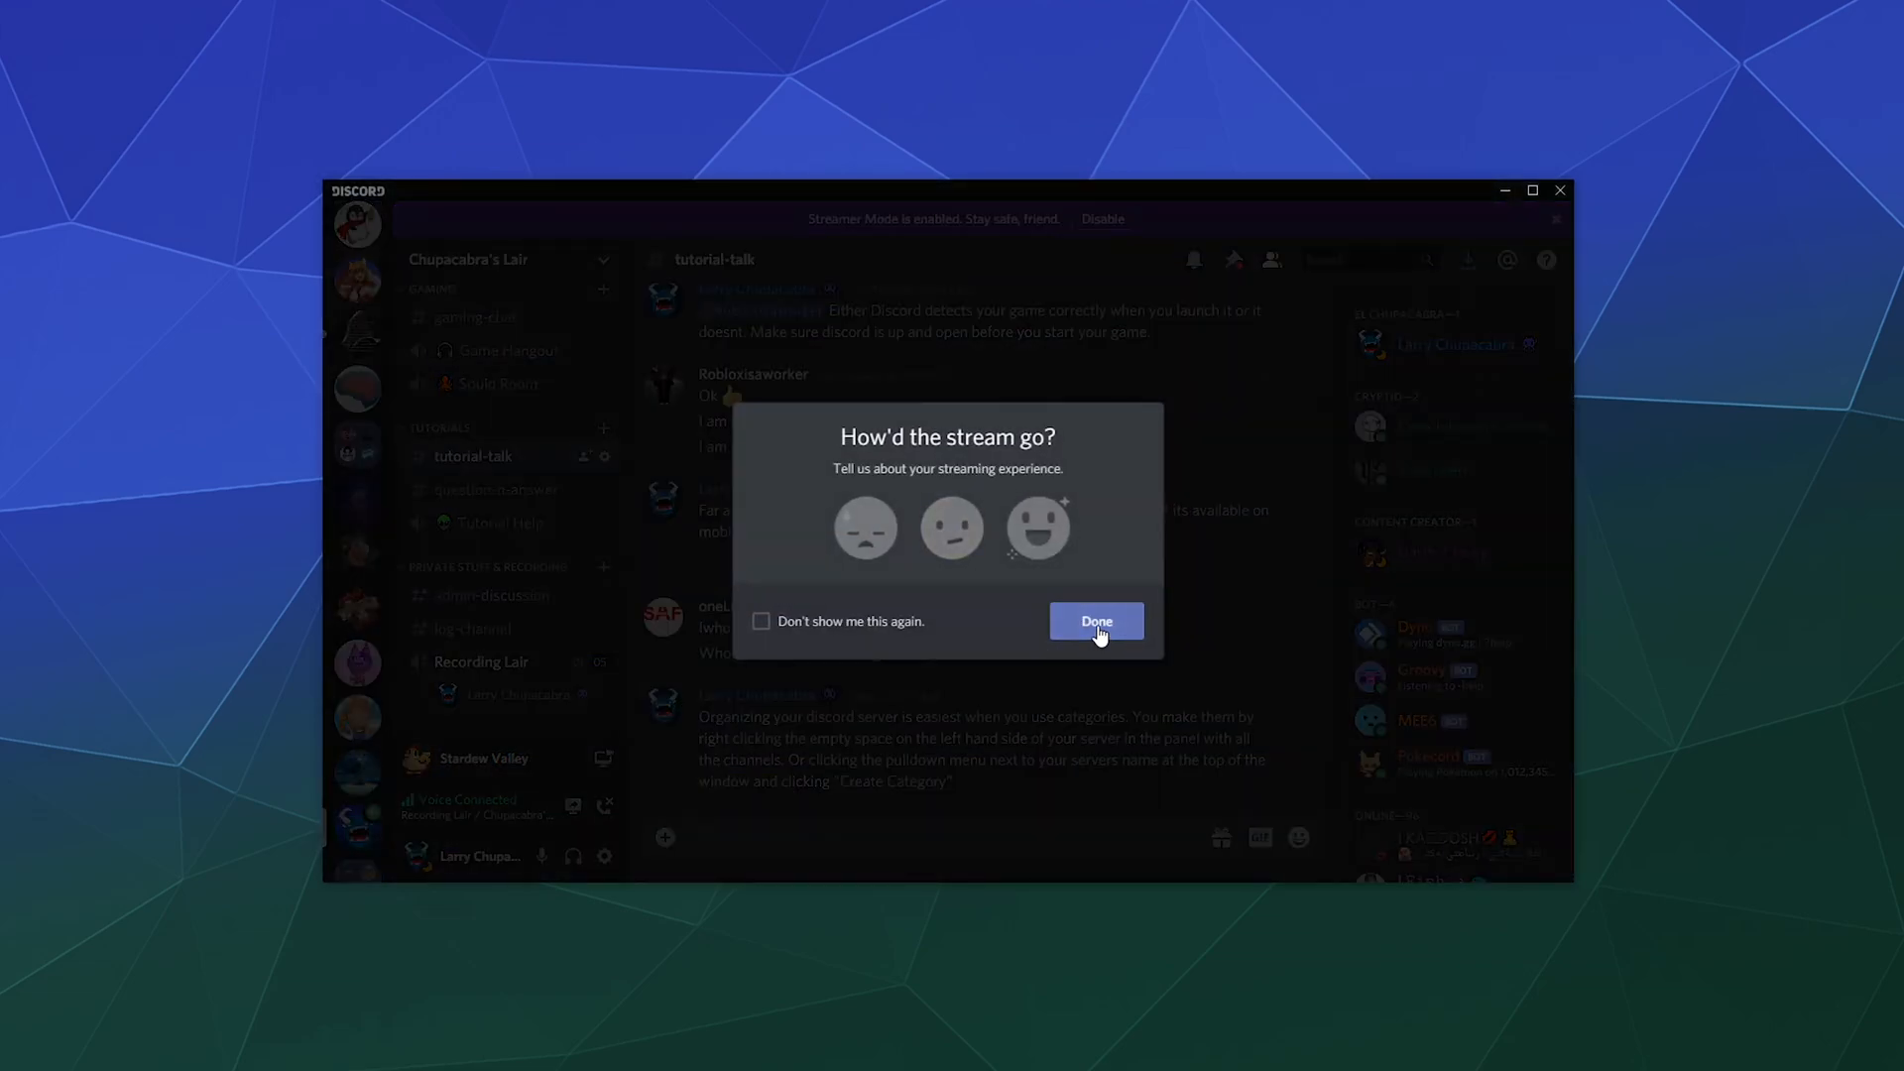
left_click(1093, 621)
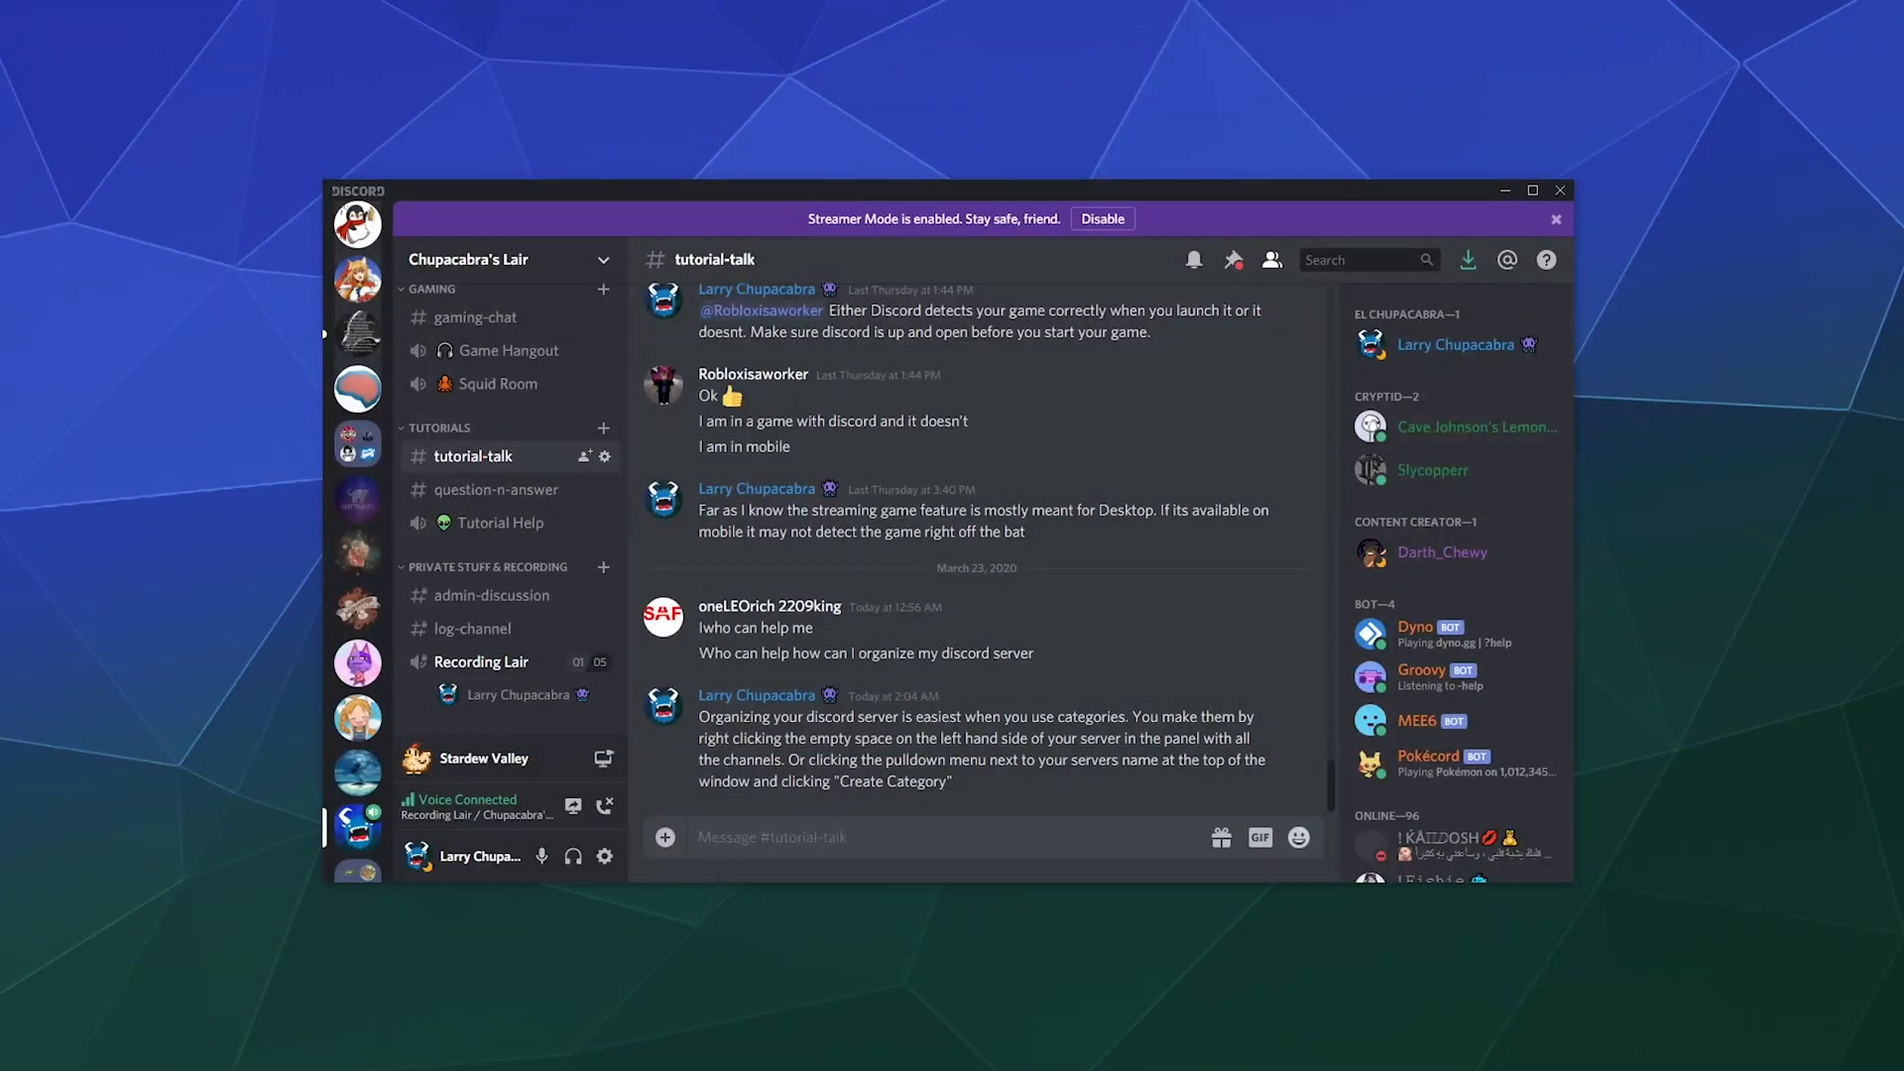